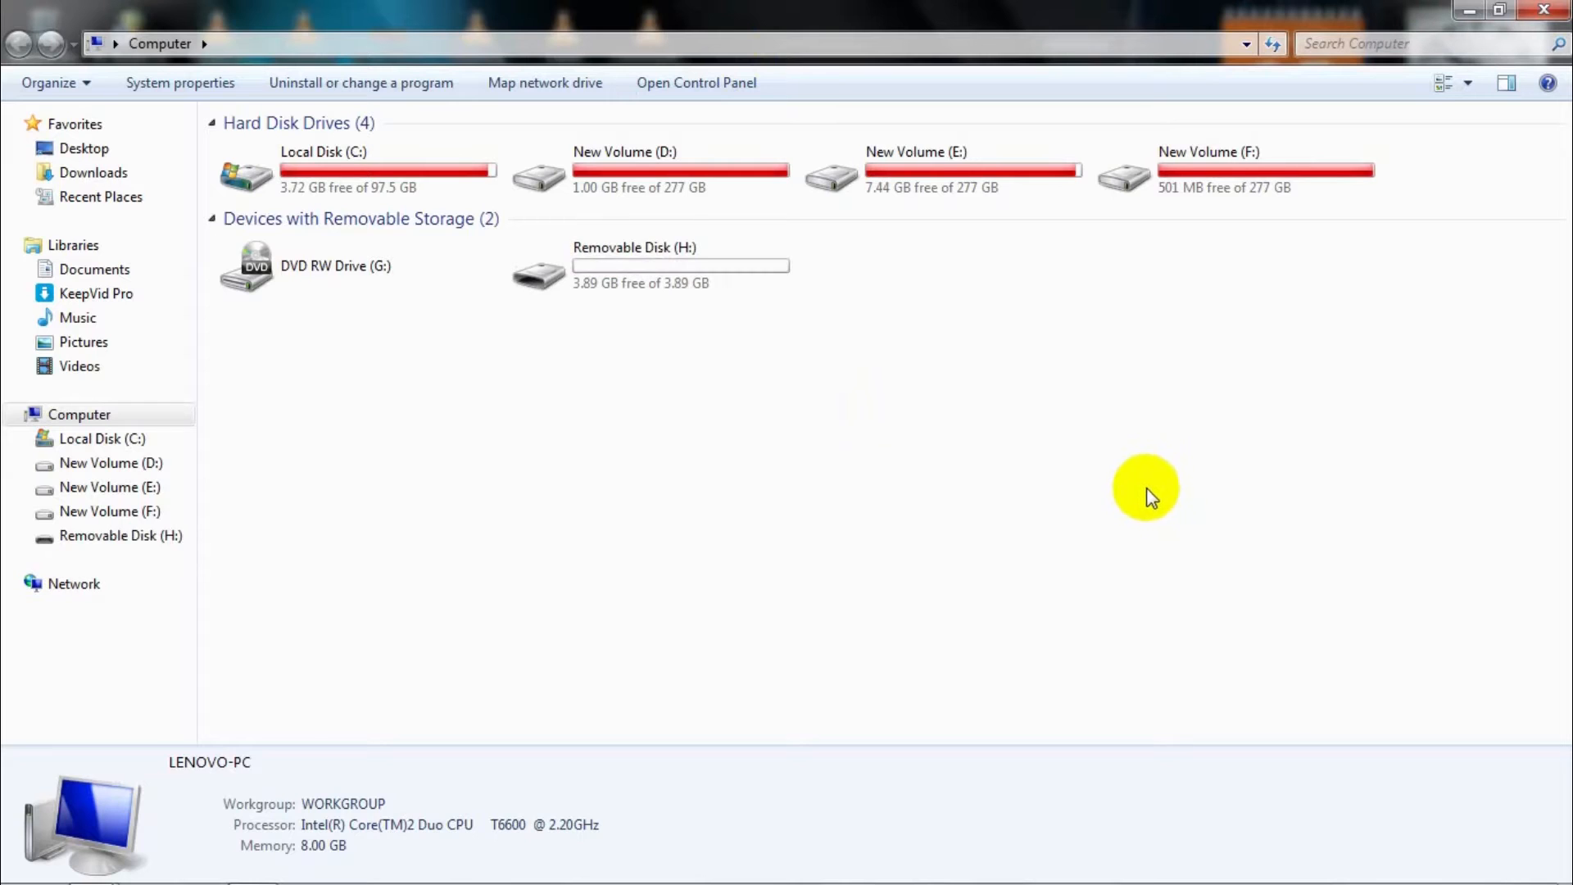
mouse_move(1075, 416)
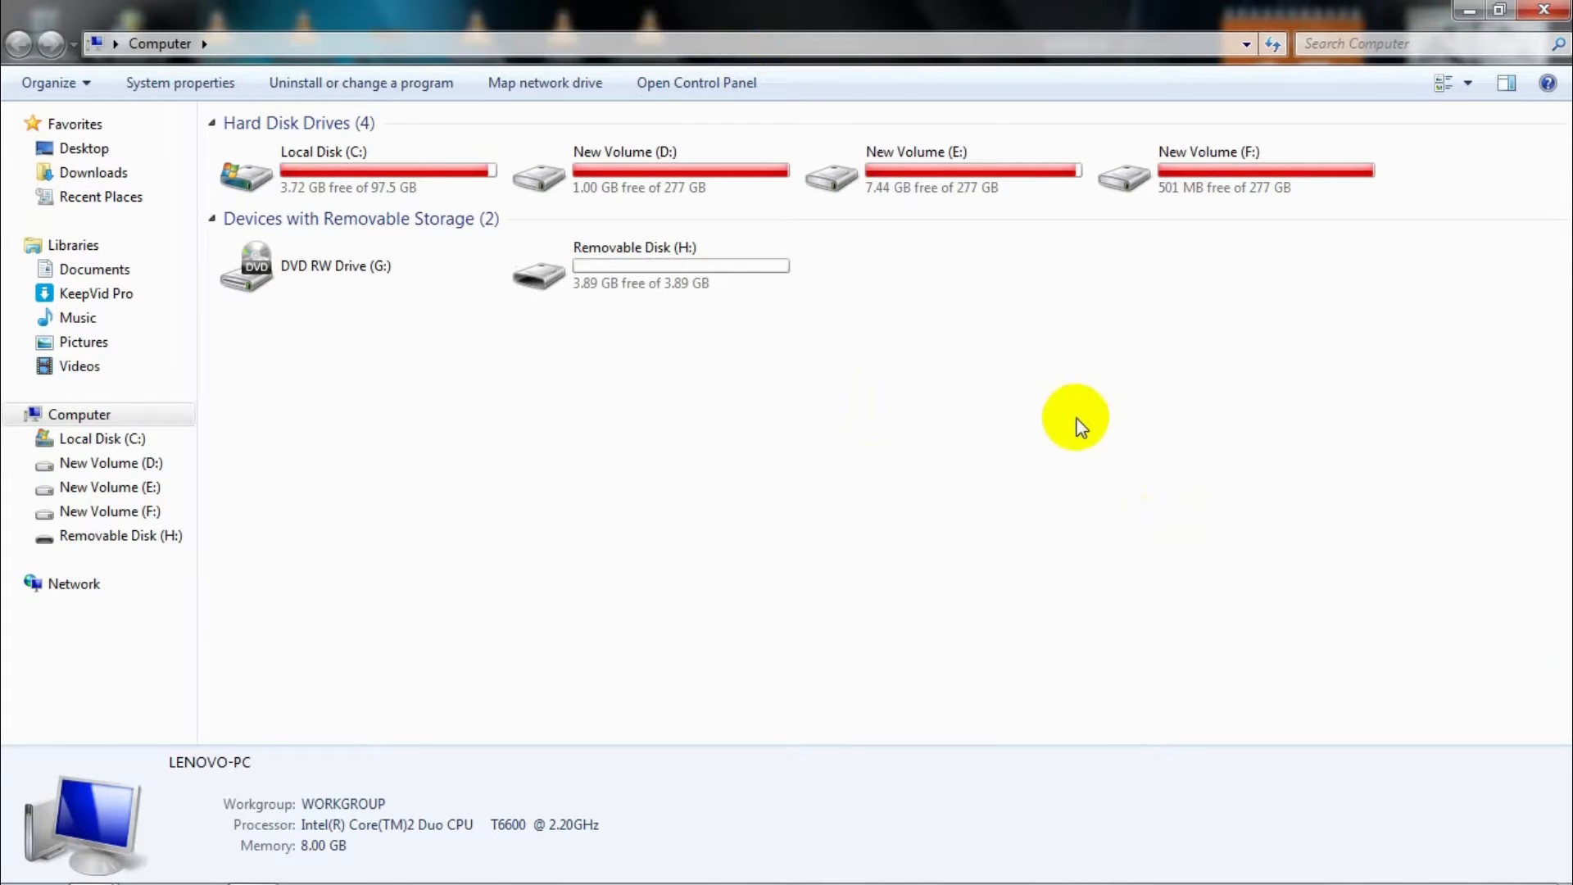
mouse_move(1036, 353)
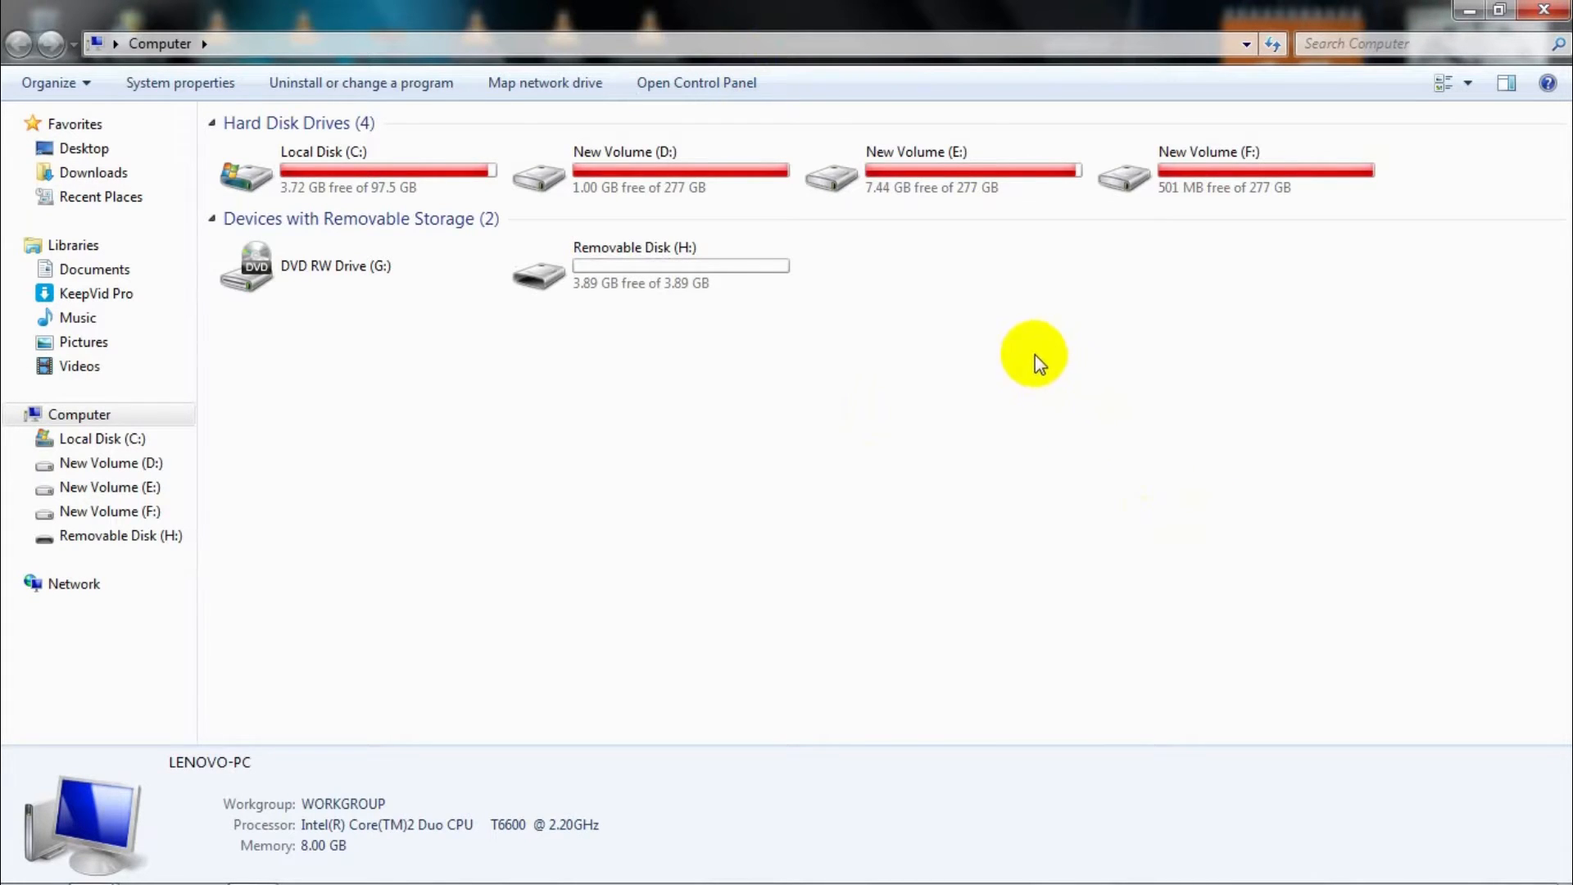
mouse_move(865, 377)
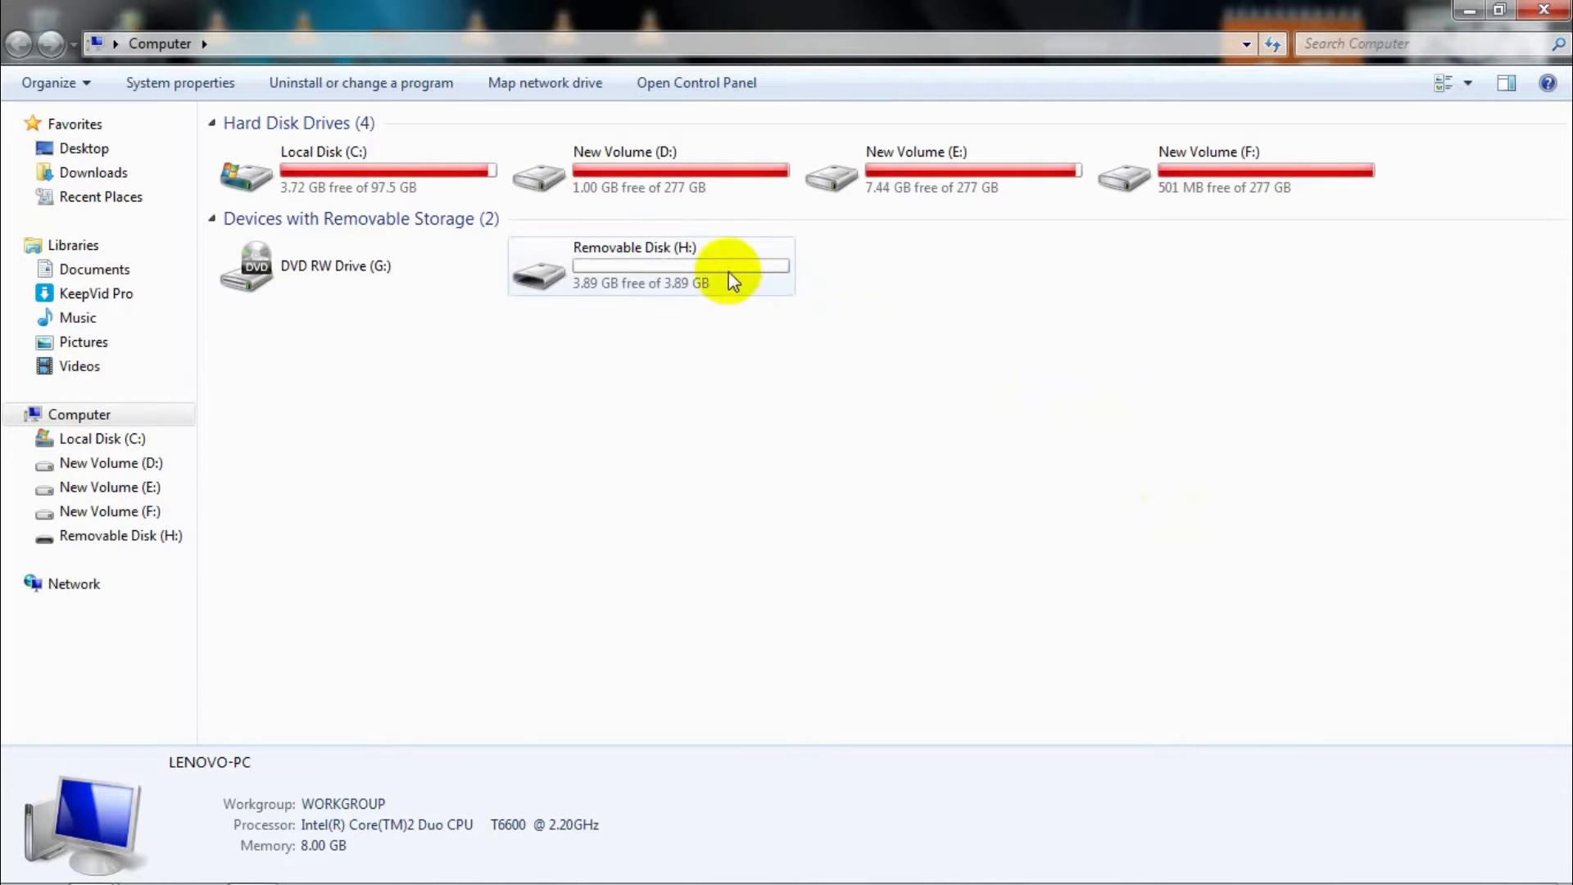
mouse_move(714, 282)
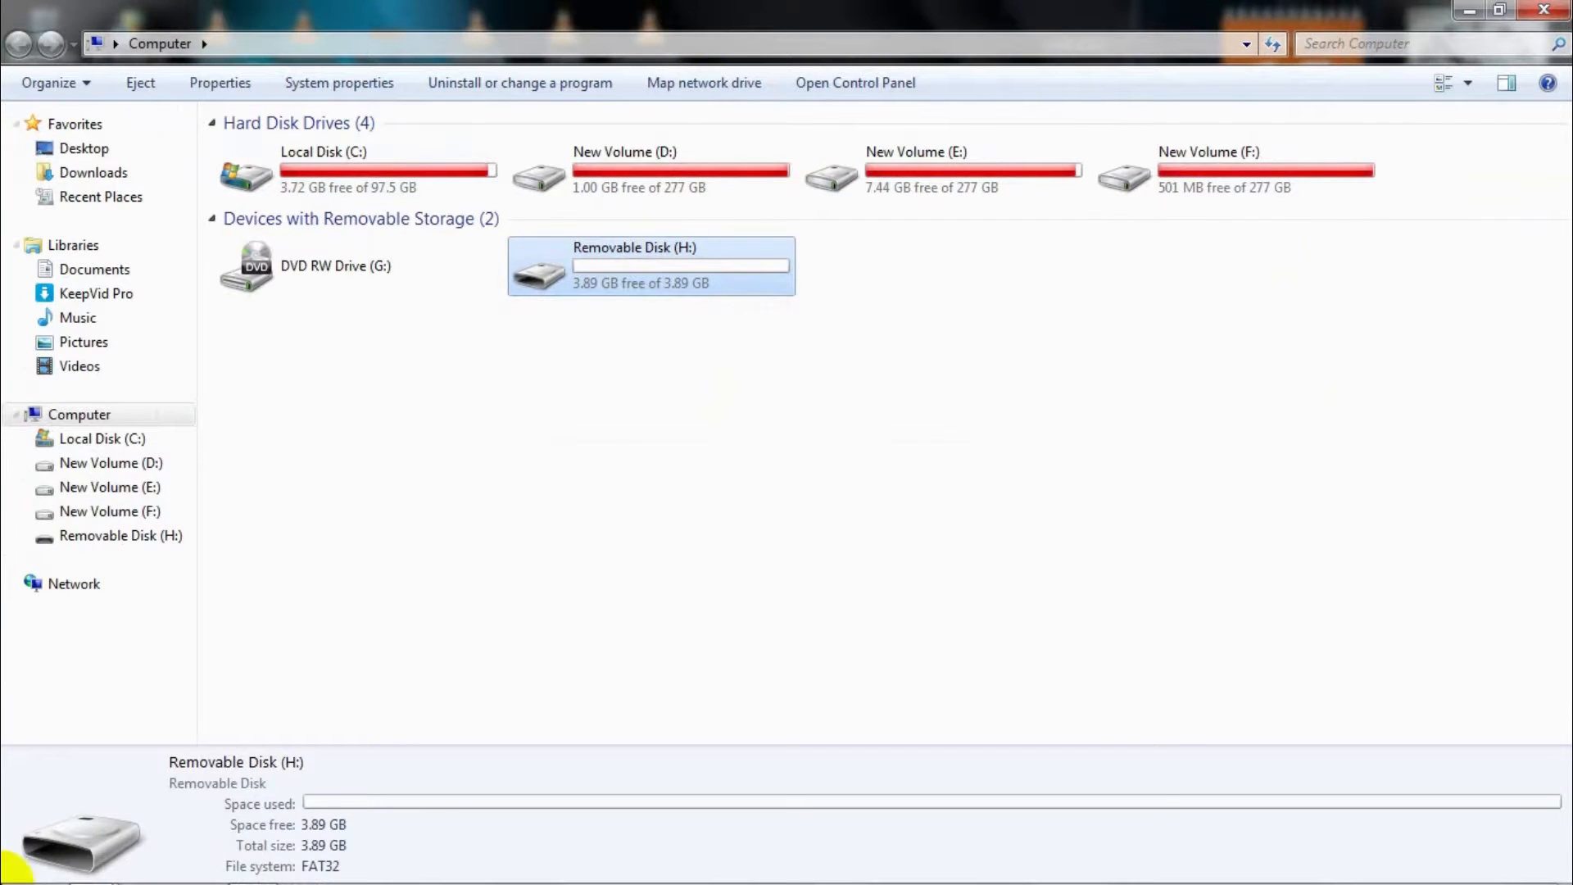
Launch cmd.exe as administrator from the Start menu search.
click(14, 874)
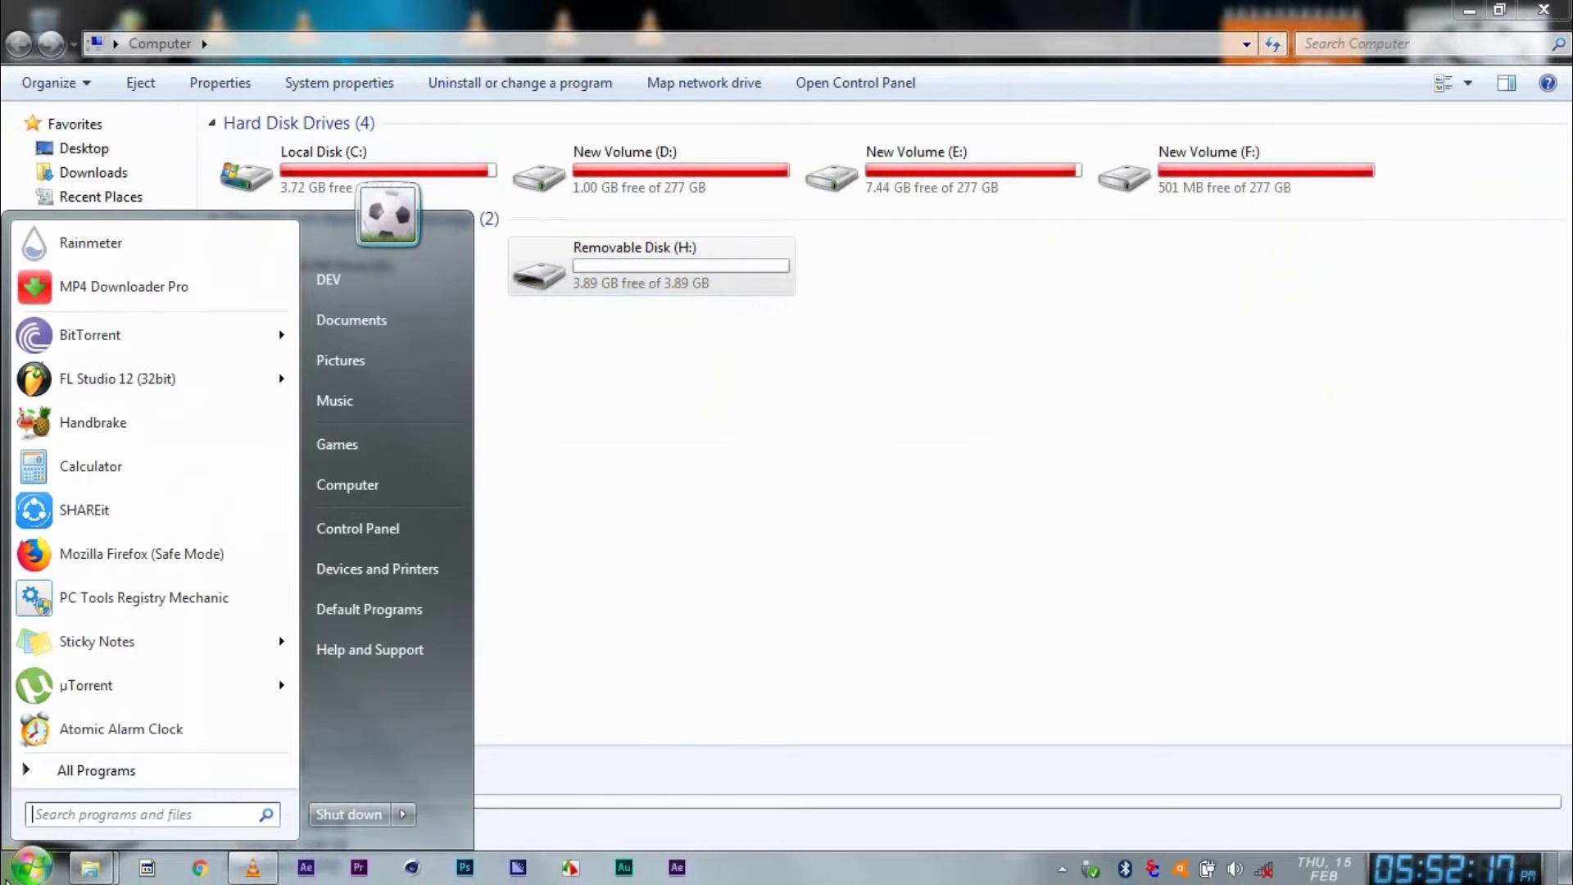
text(cmd)
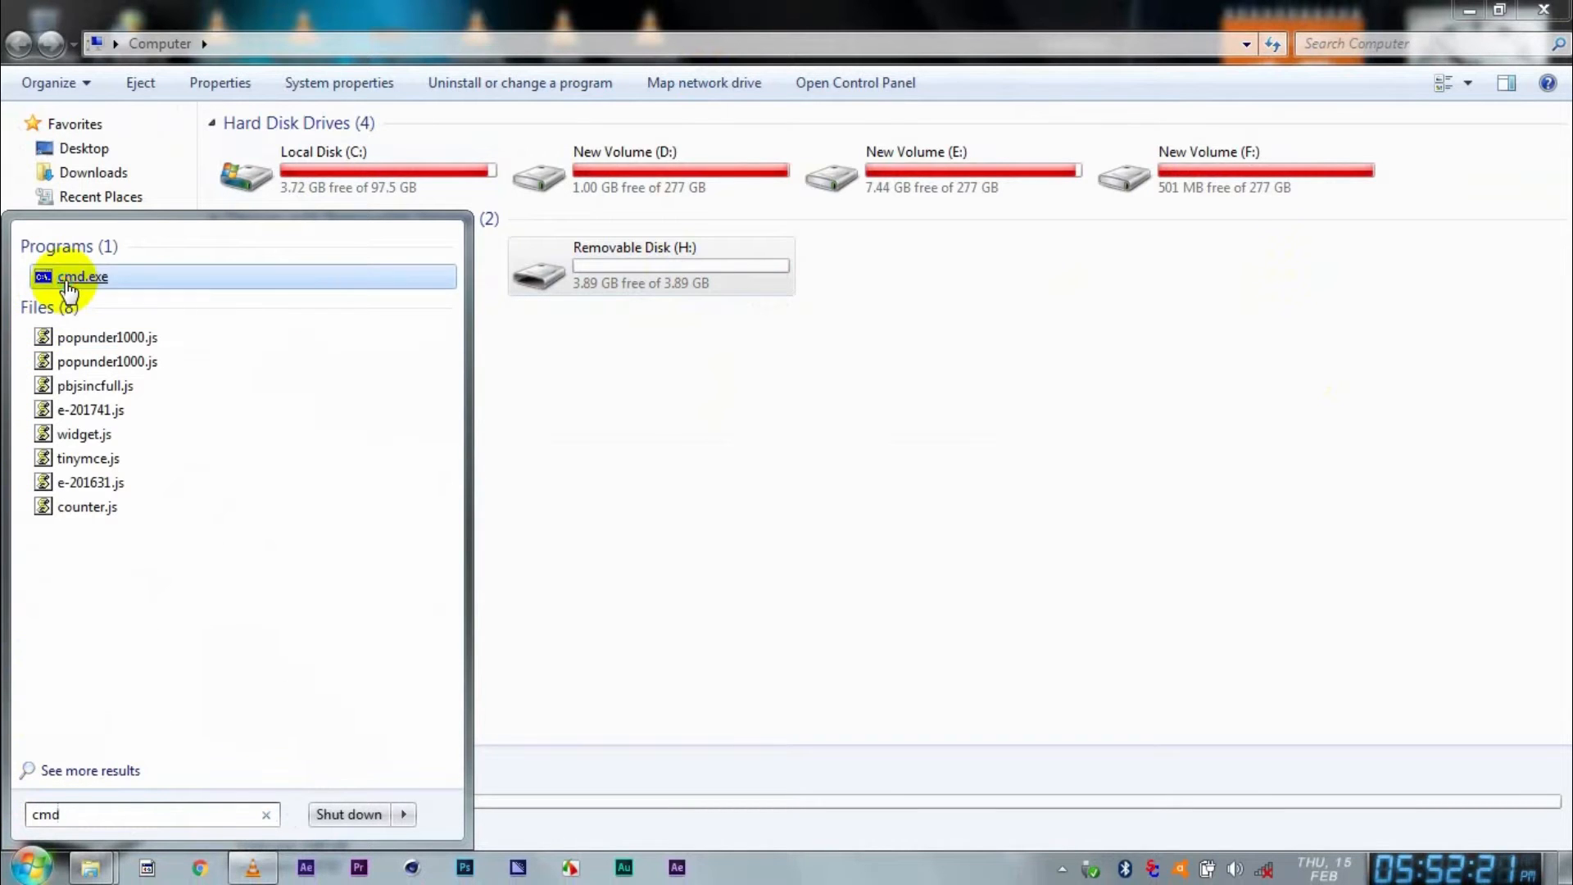
right_click(67, 277)
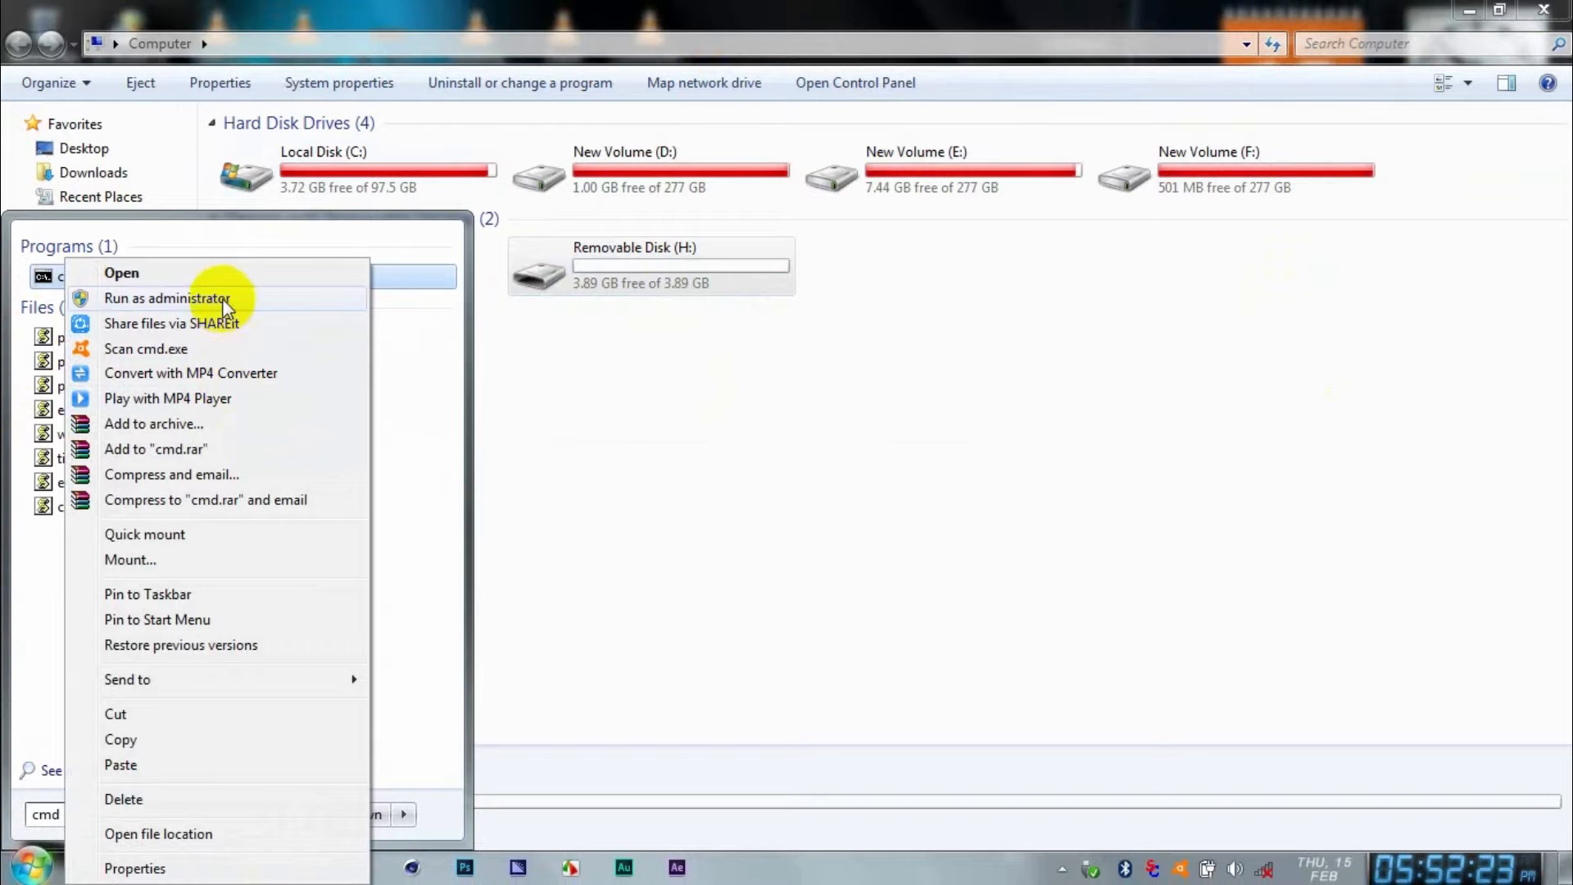
click(167, 298)
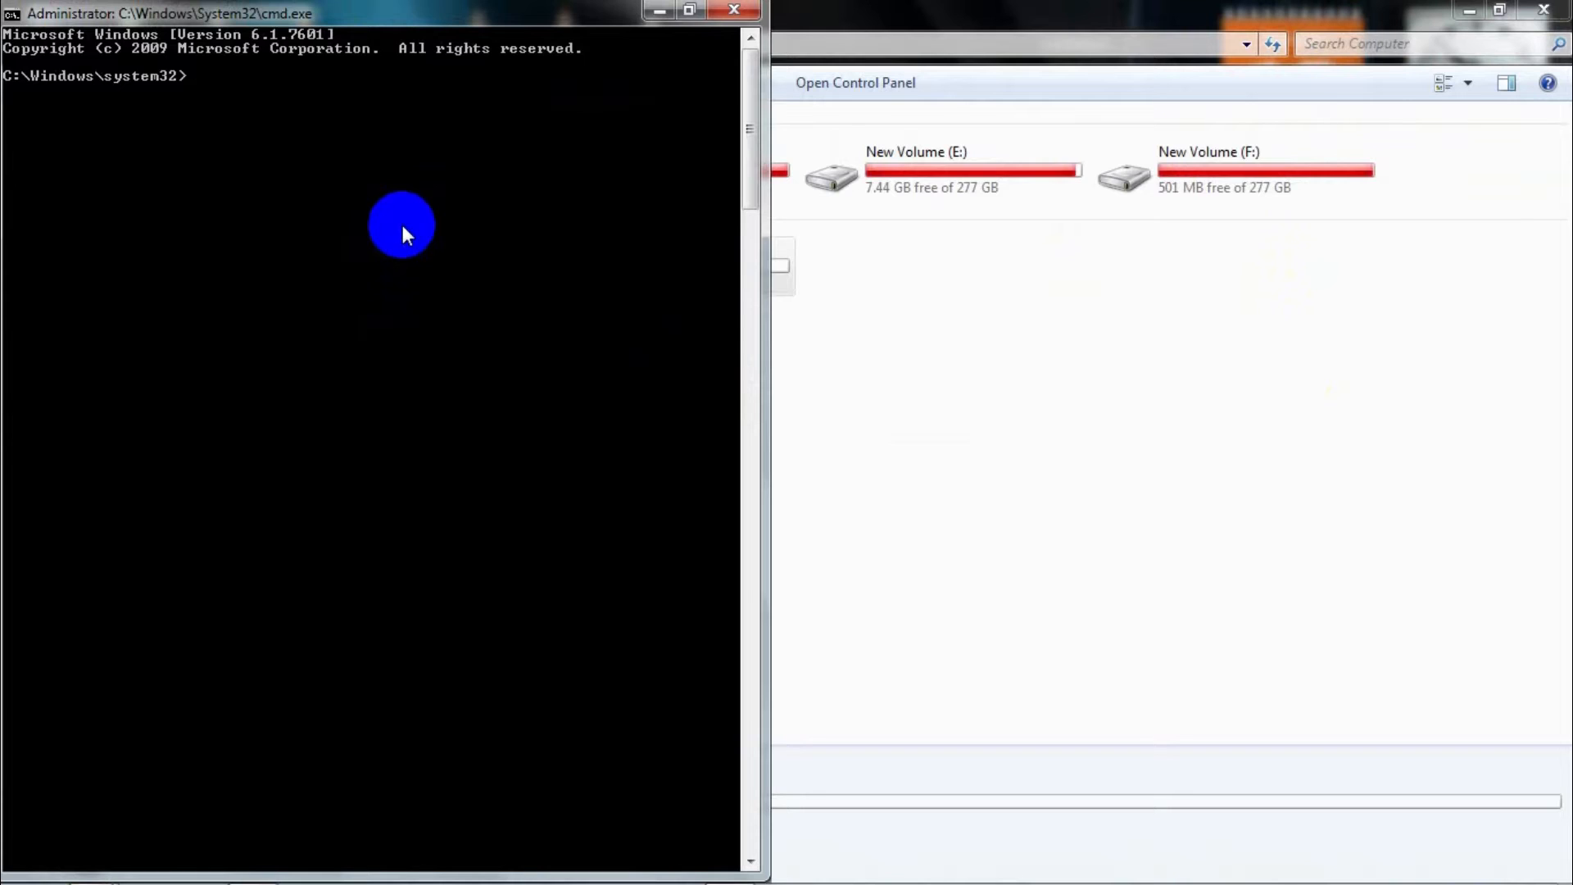
Run diskpart and list disks, showing Disk 0 (931 GB) and Disk 1 (3994 MB).
text(disk)
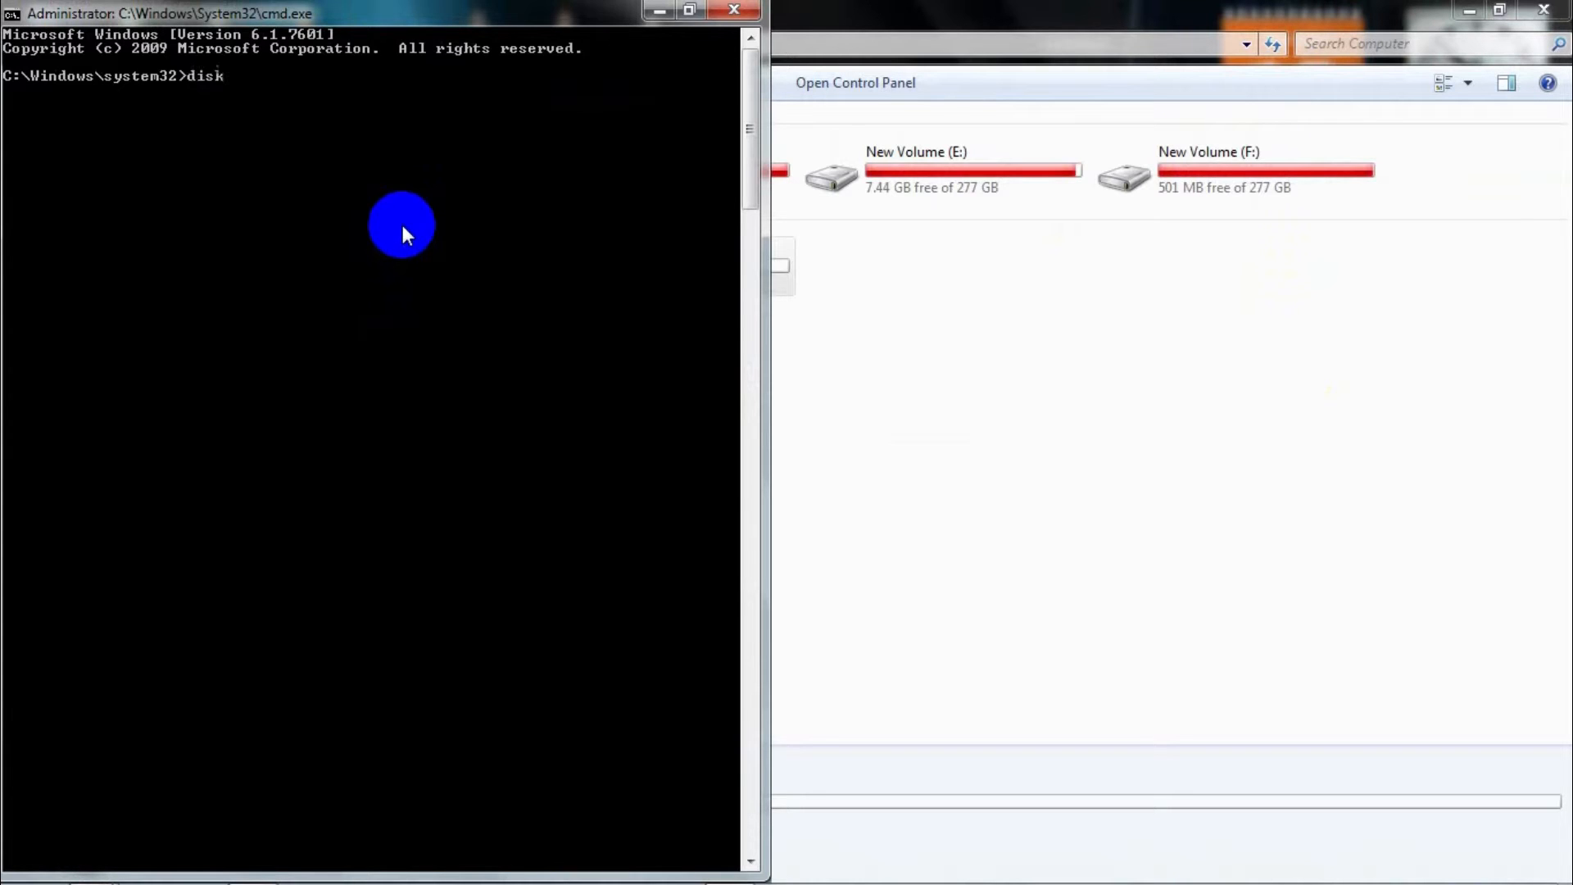
text(part)
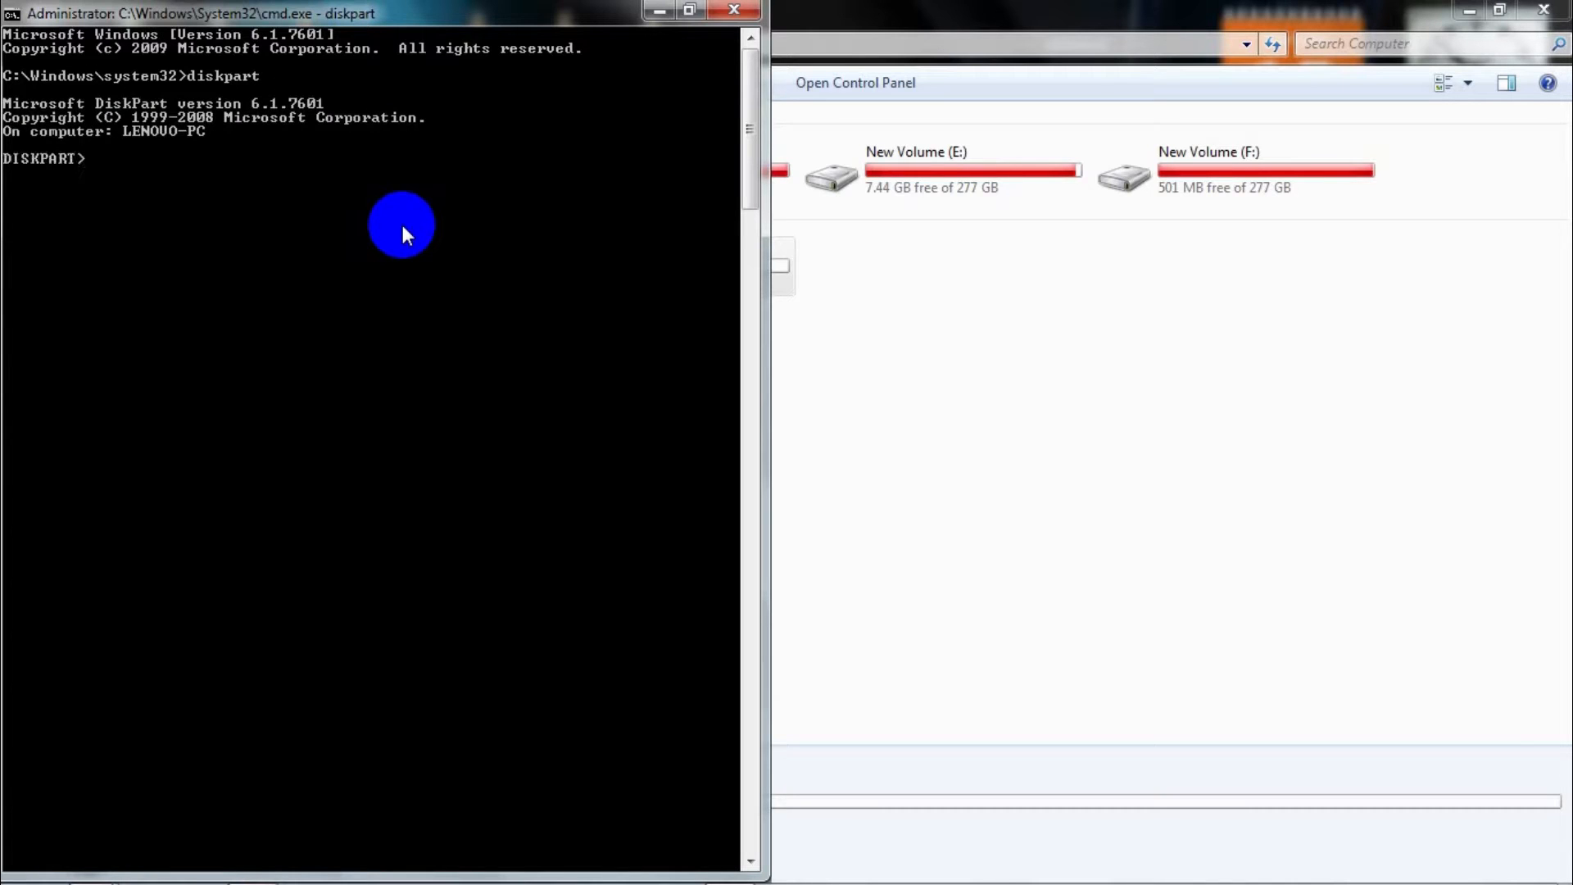
text(list disk)
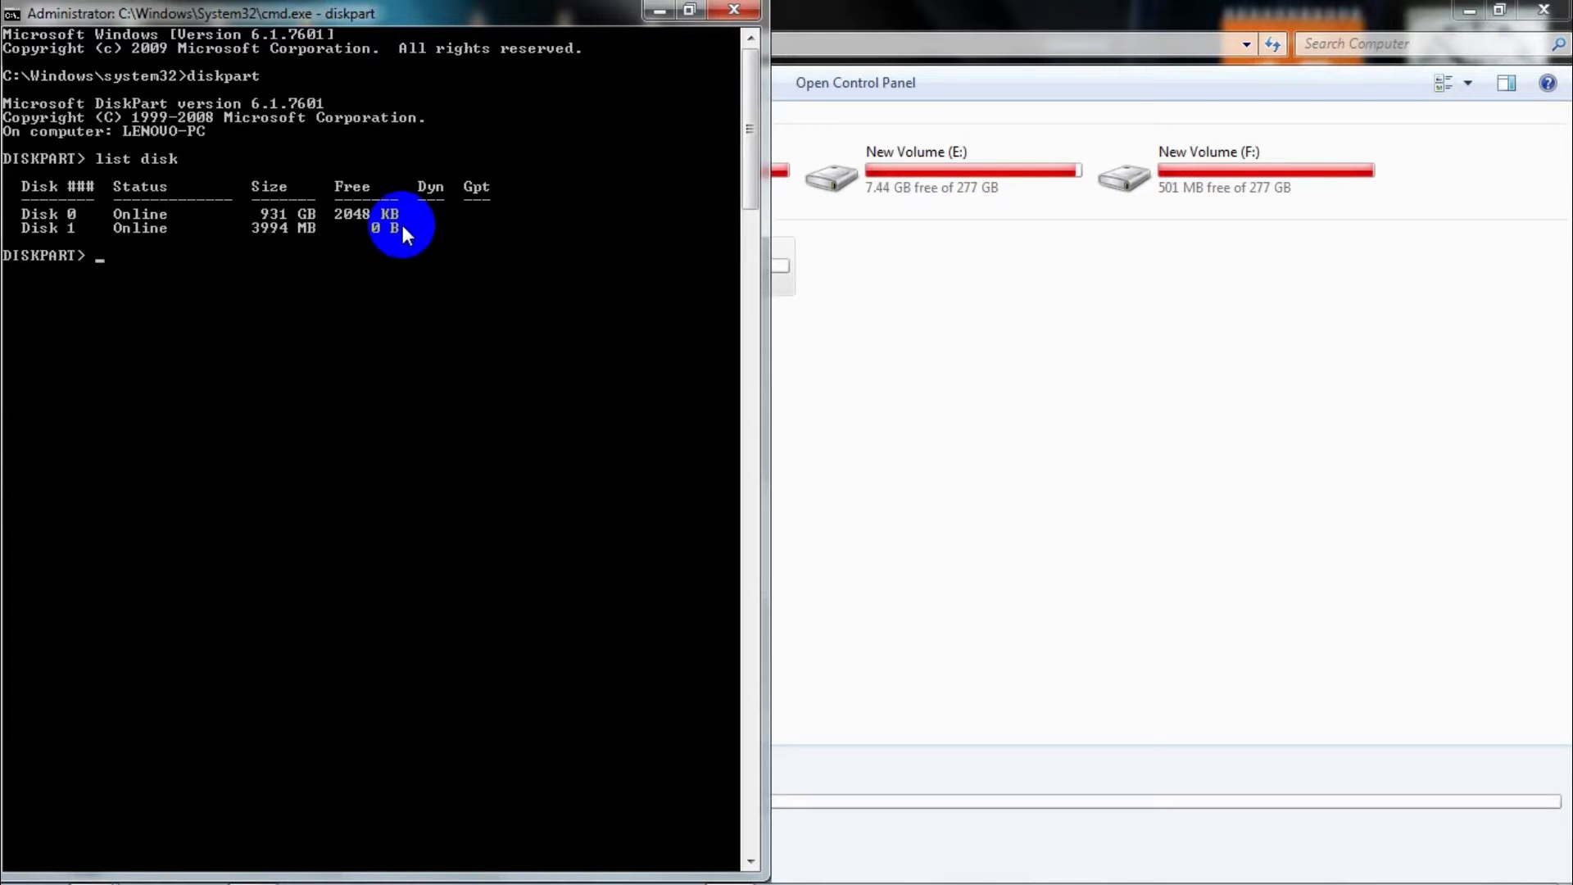
mouse_move(54, 264)
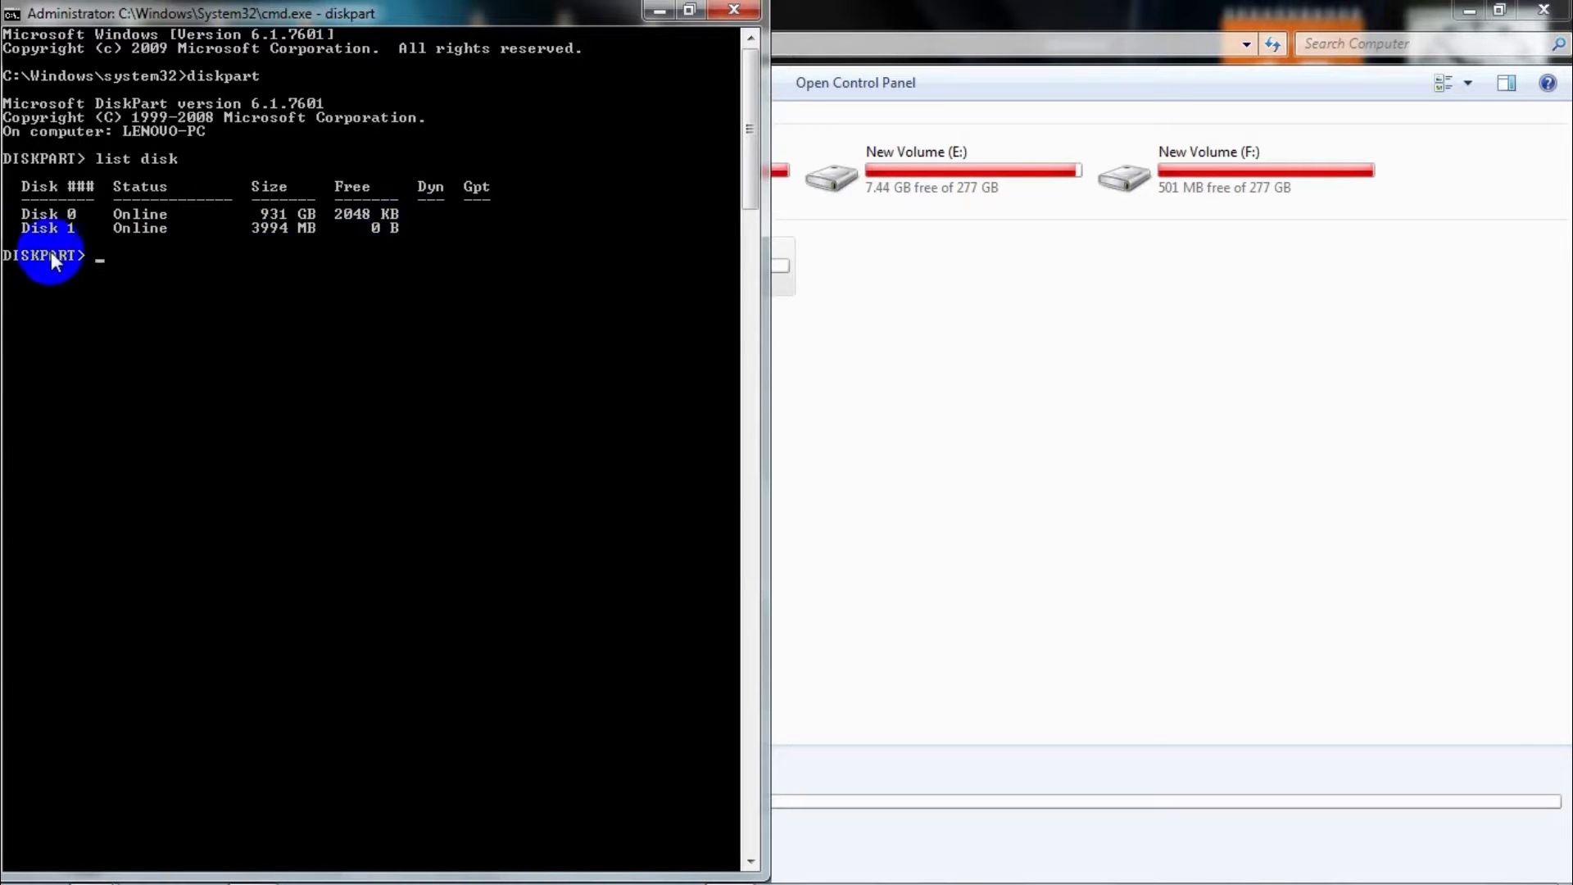
mouse_move(233, 249)
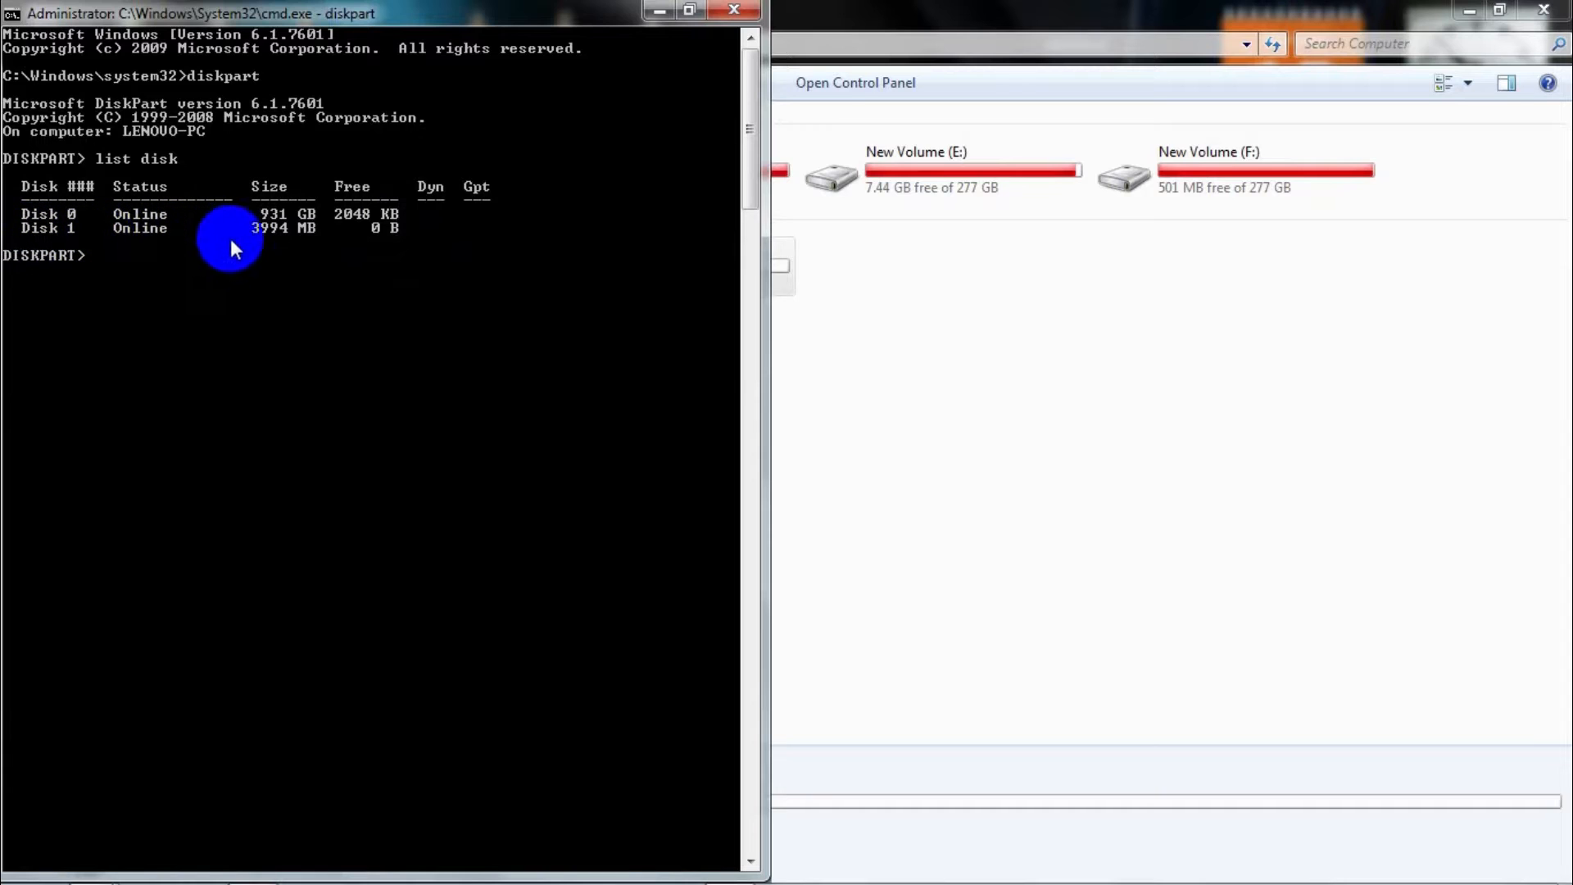
mouse_move(418, 255)
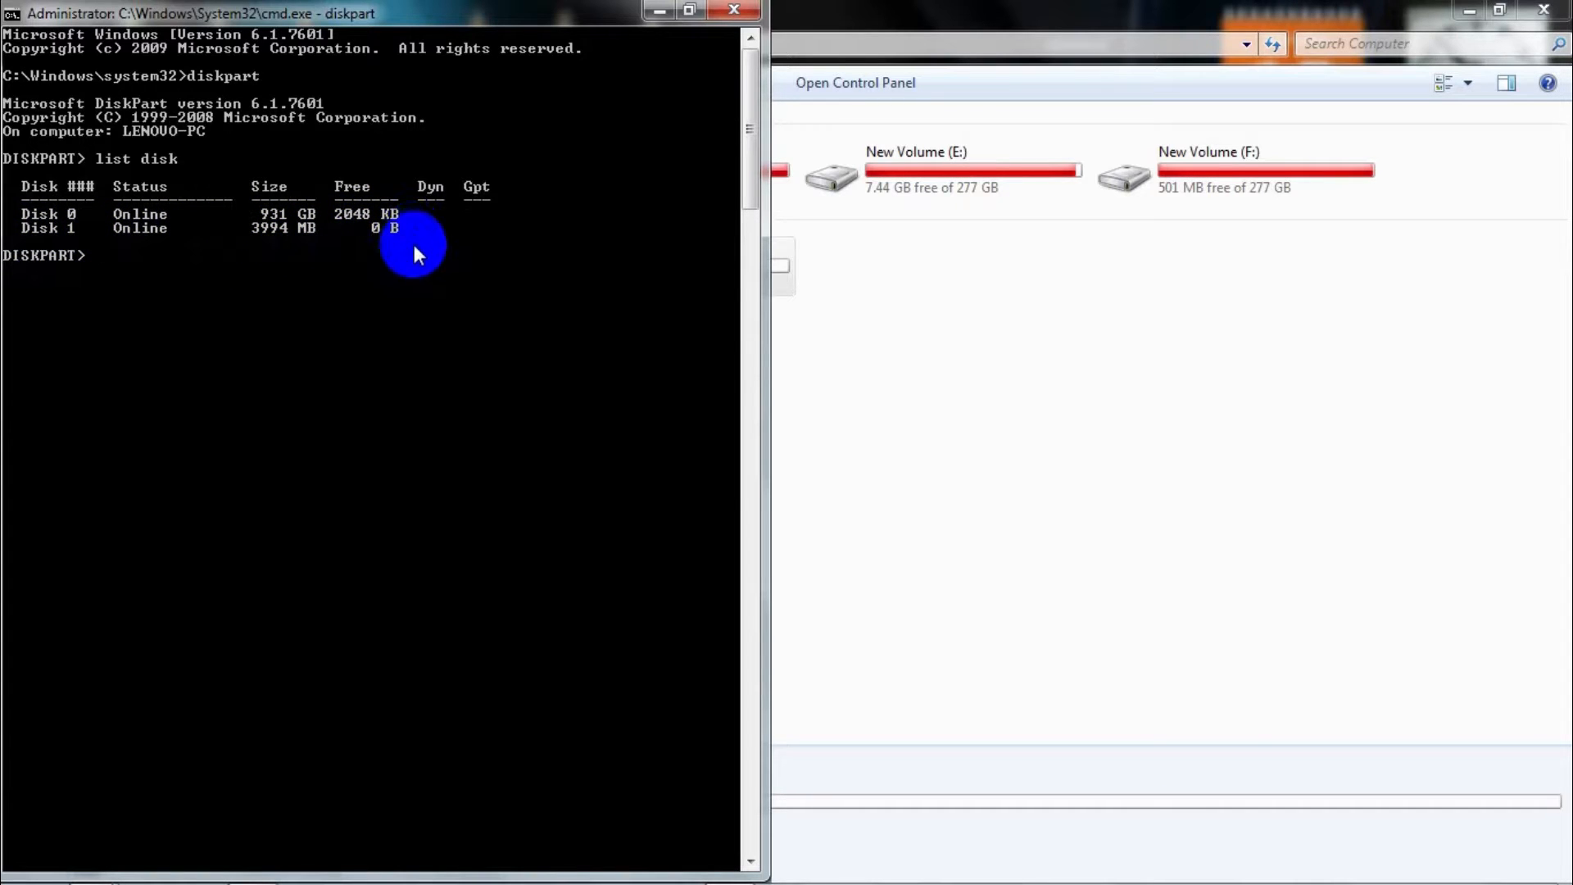
mouse_move(606, 236)
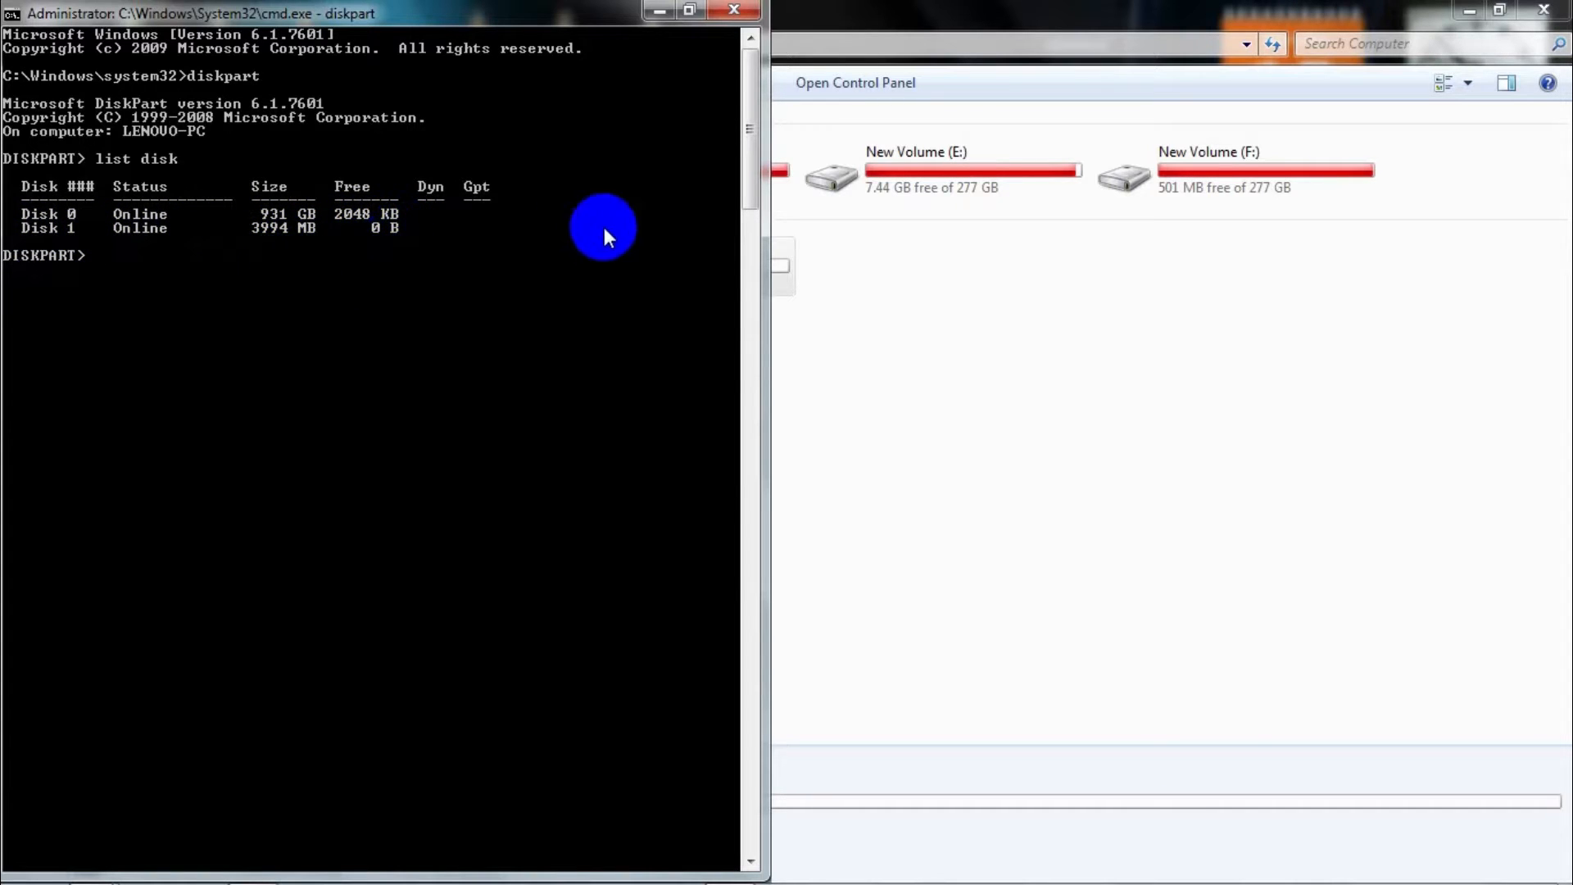
mouse_move(652, 184)
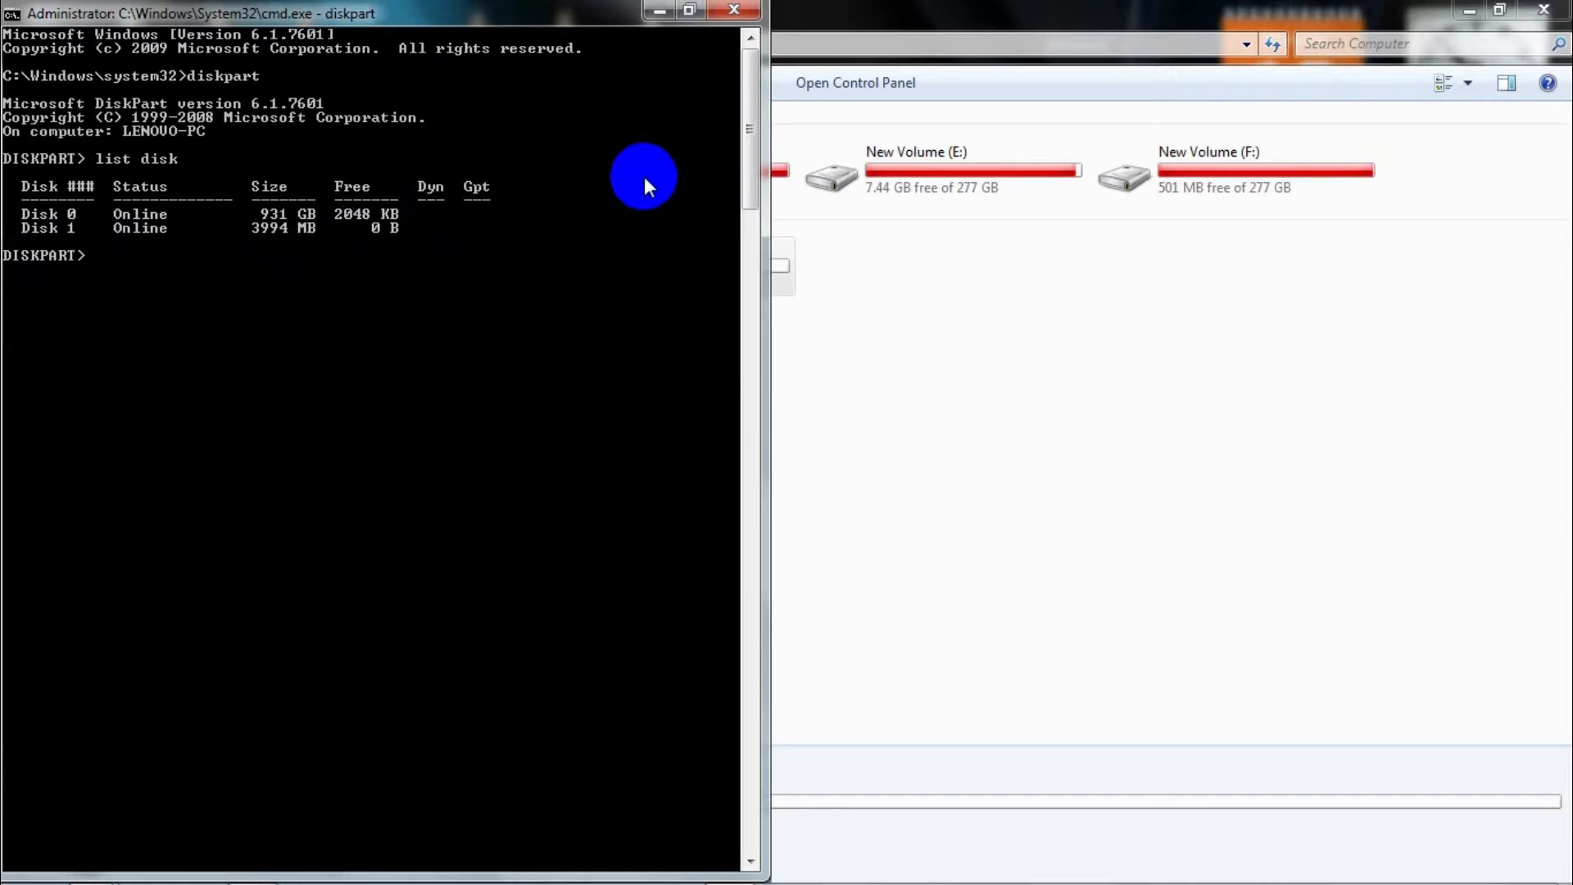
Select disk 1 and query its attributes, which report it is not read-only.
text(select disk 1)
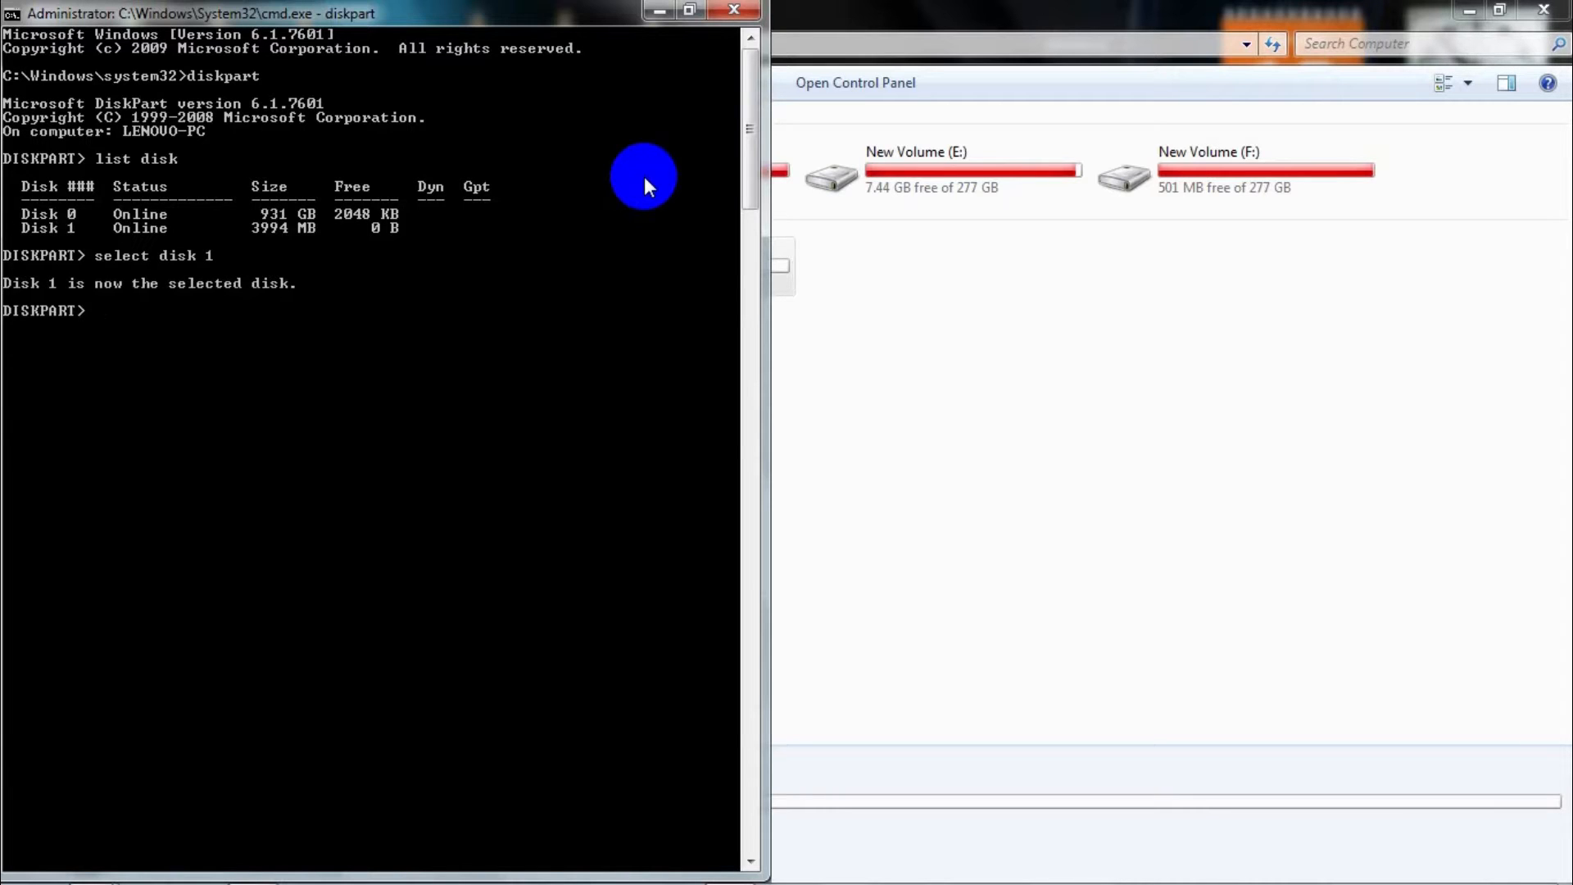
text(attr)
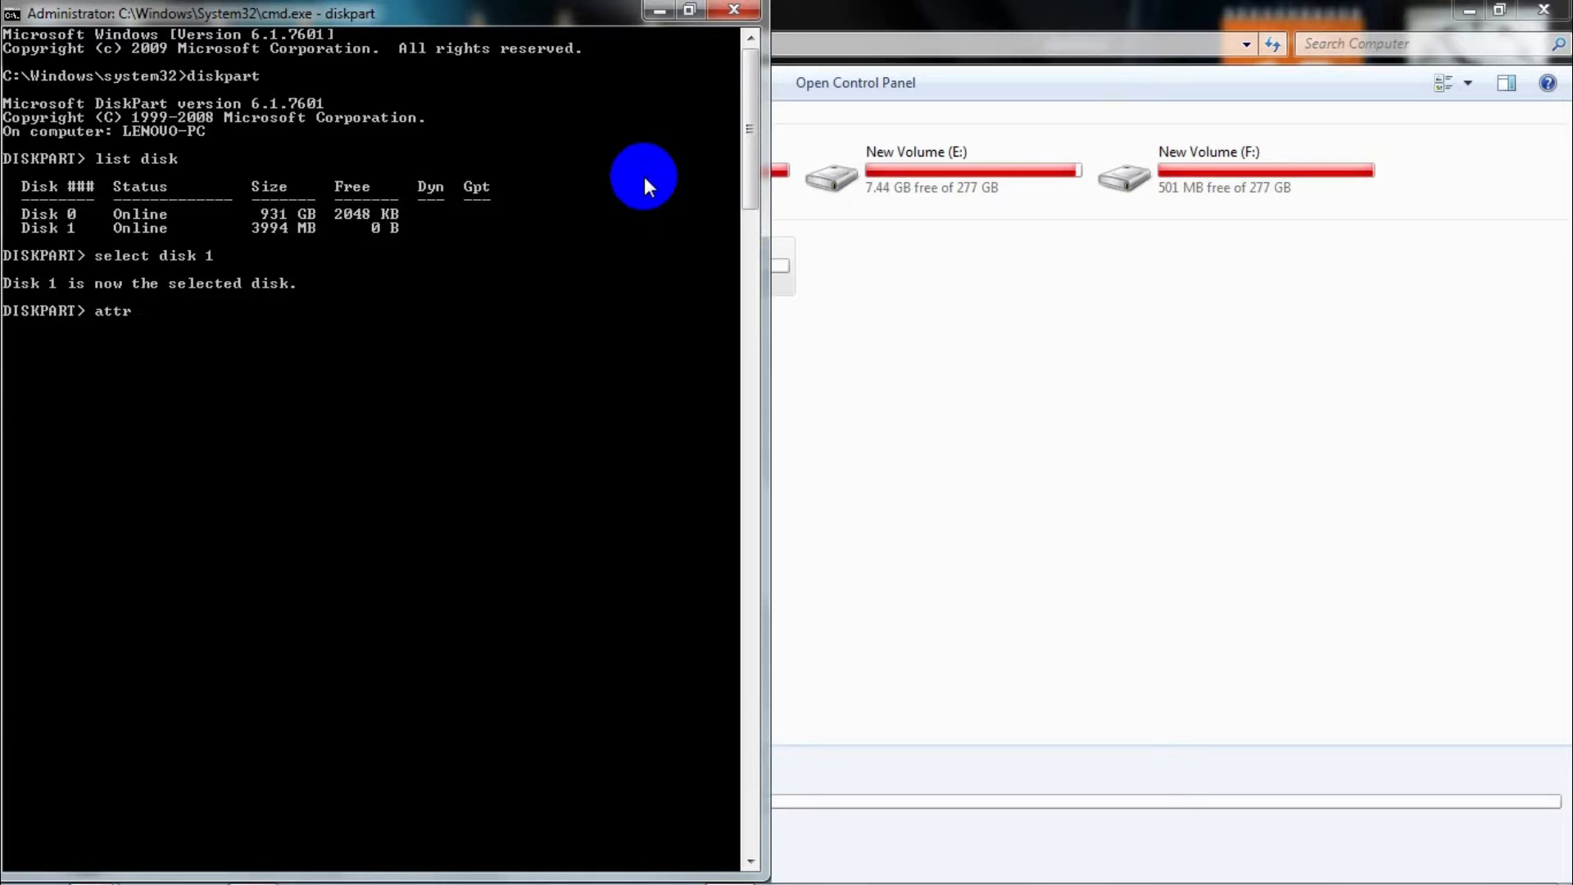
text(ibutes d)
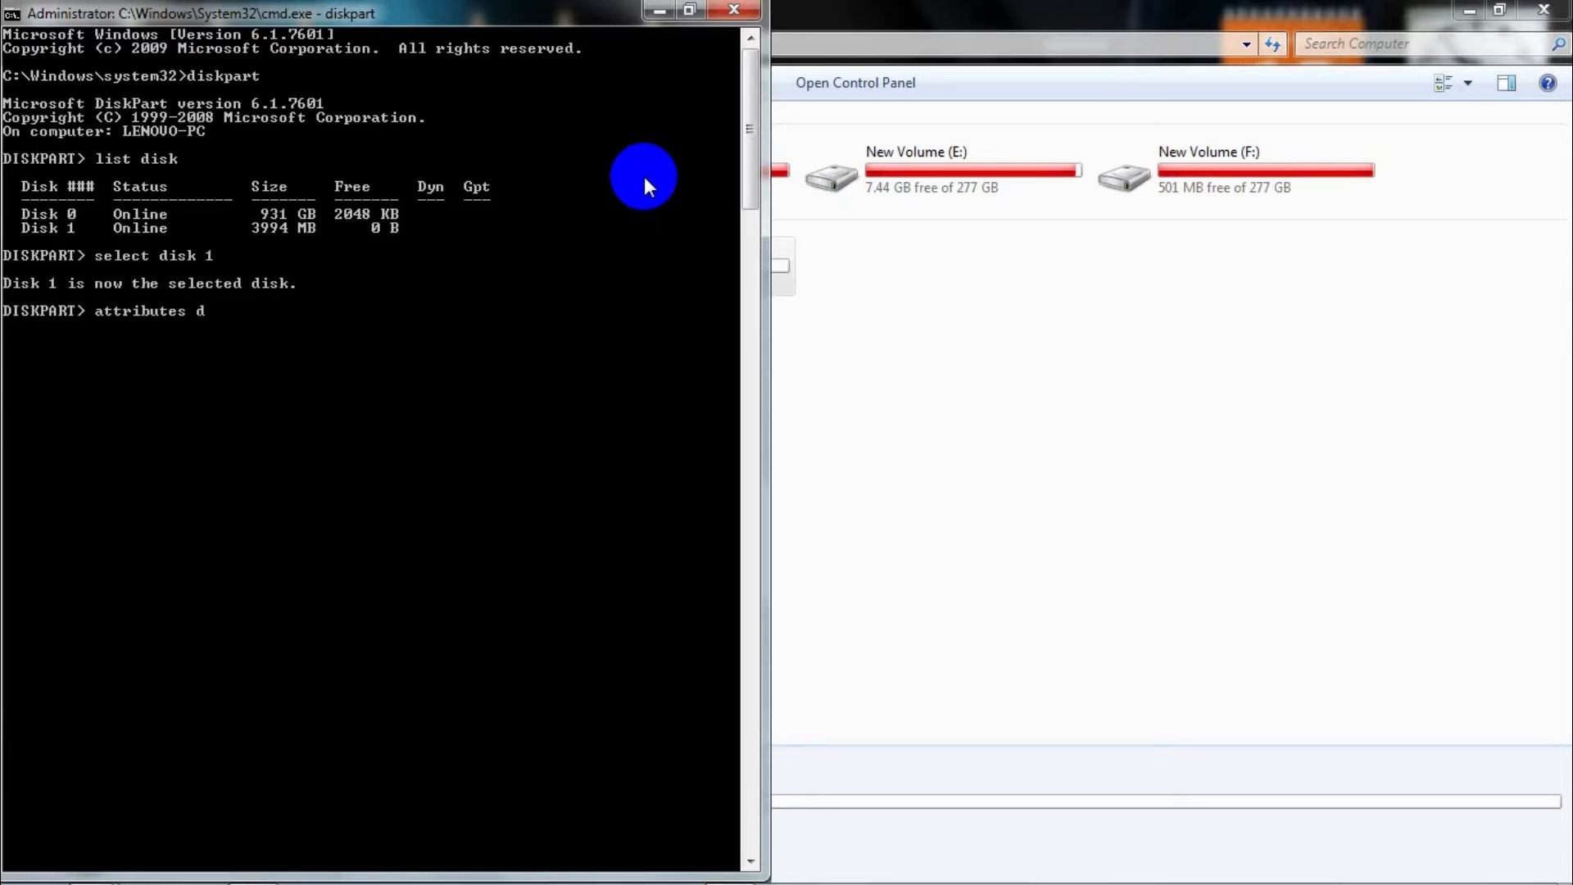
text(isk)
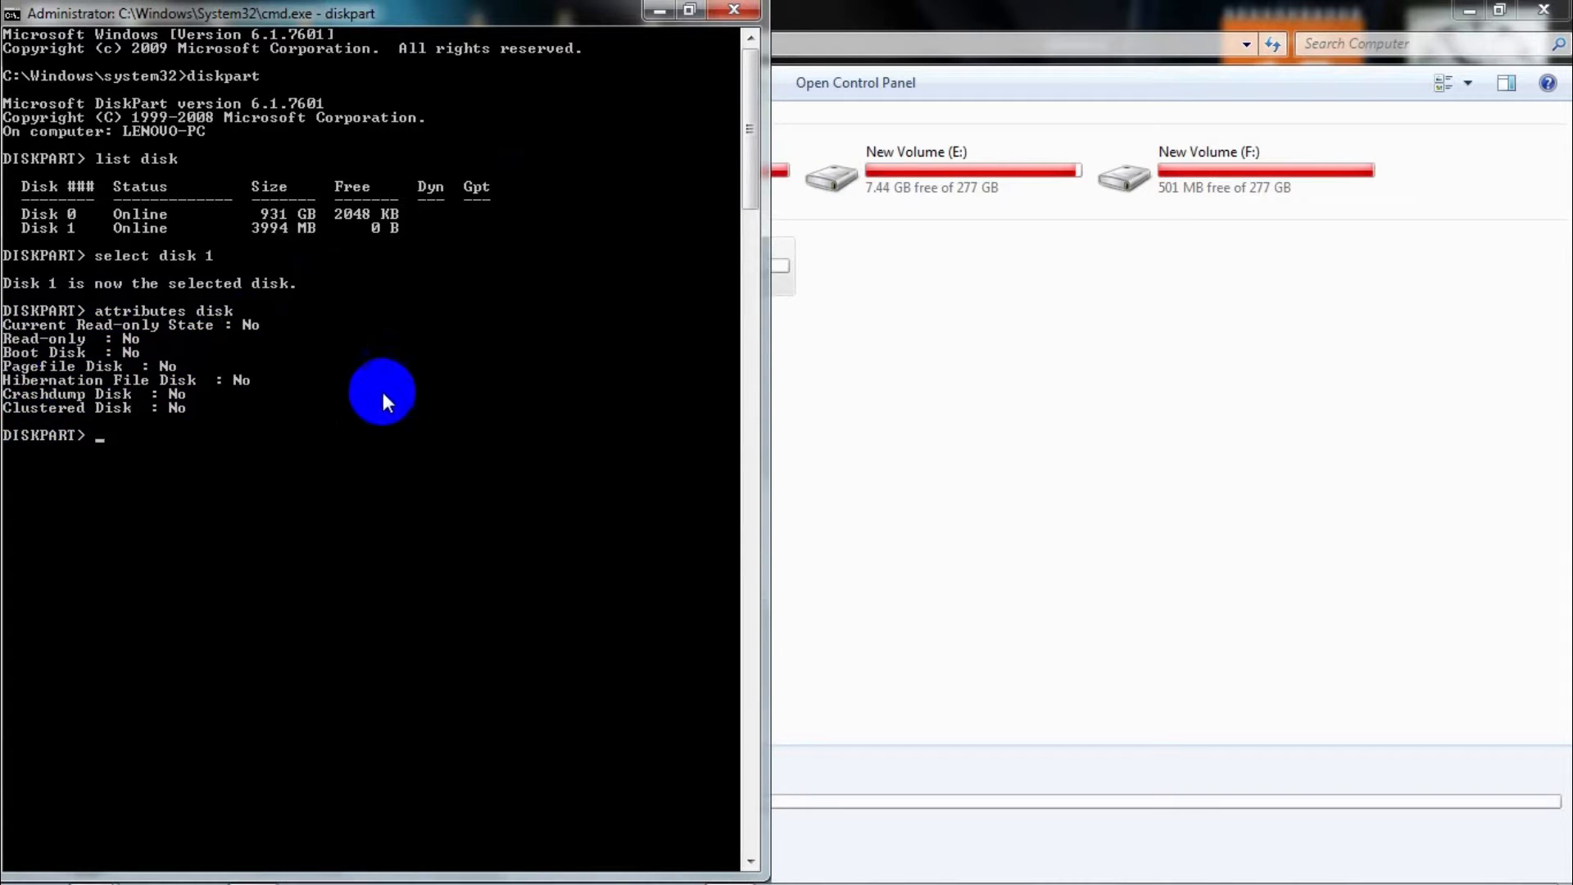
mouse_move(219, 441)
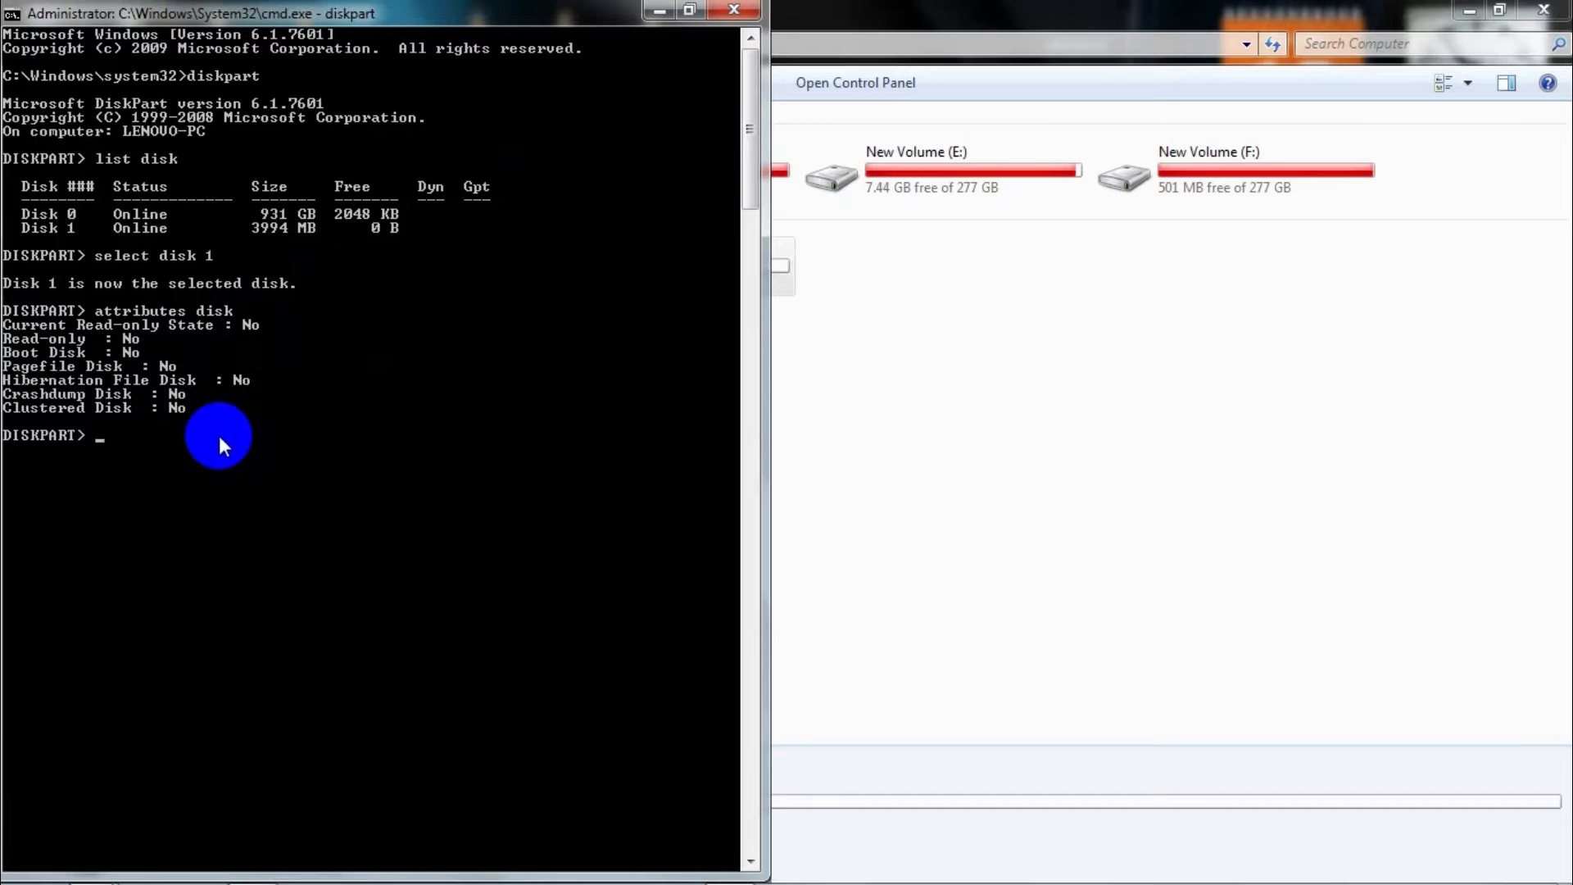
mouse_move(659, 258)
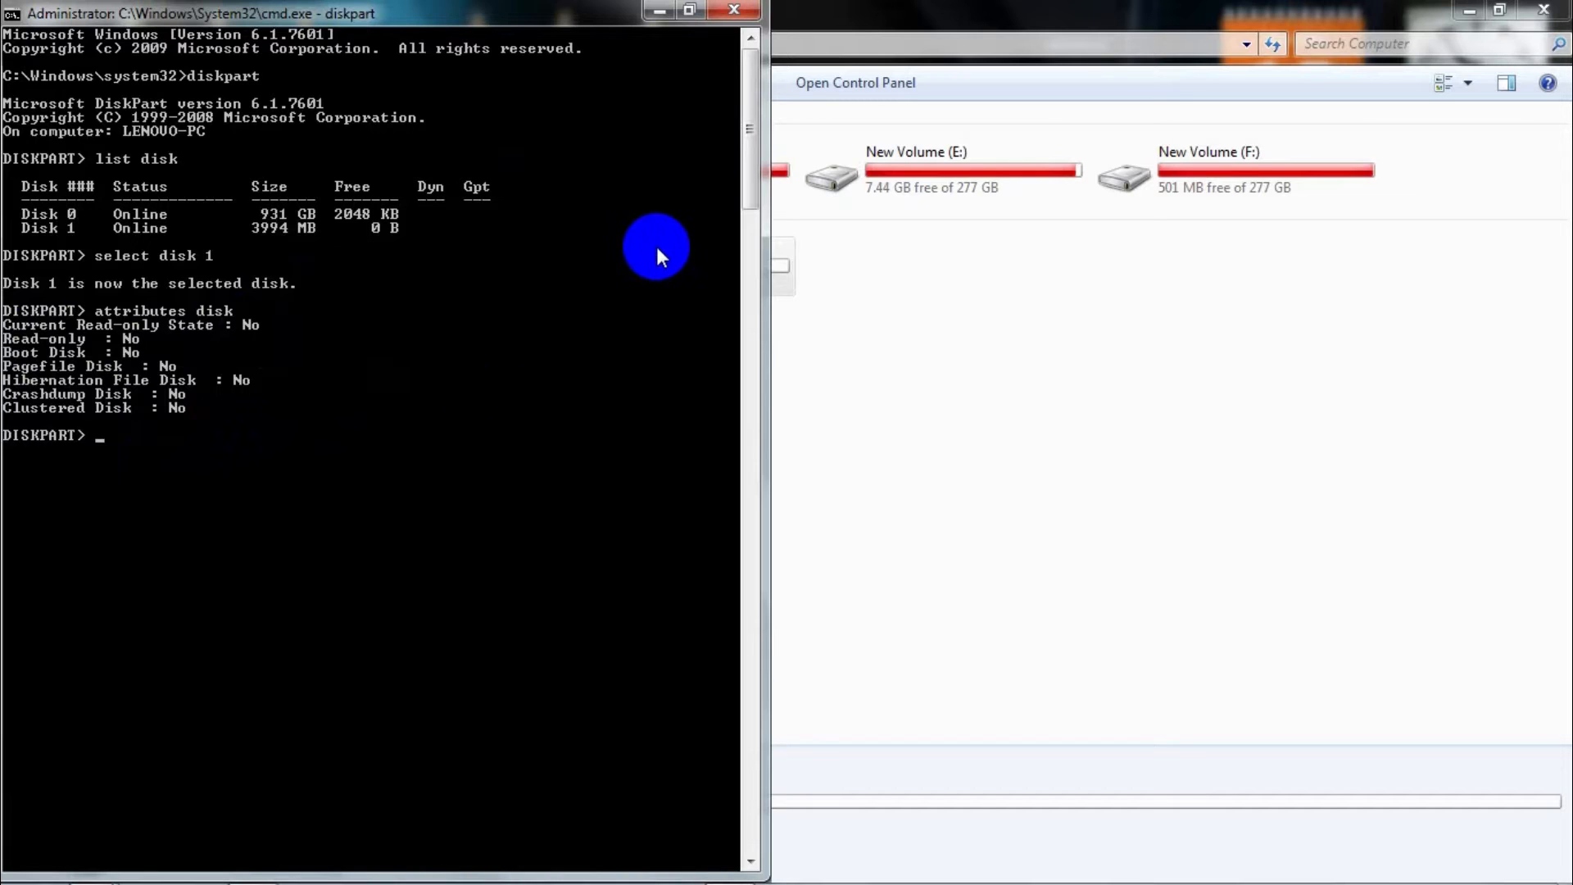
Set disk 1 read-only with 'attributes disk set readonly' and confirm Read-only: Yes.
text(attributes)
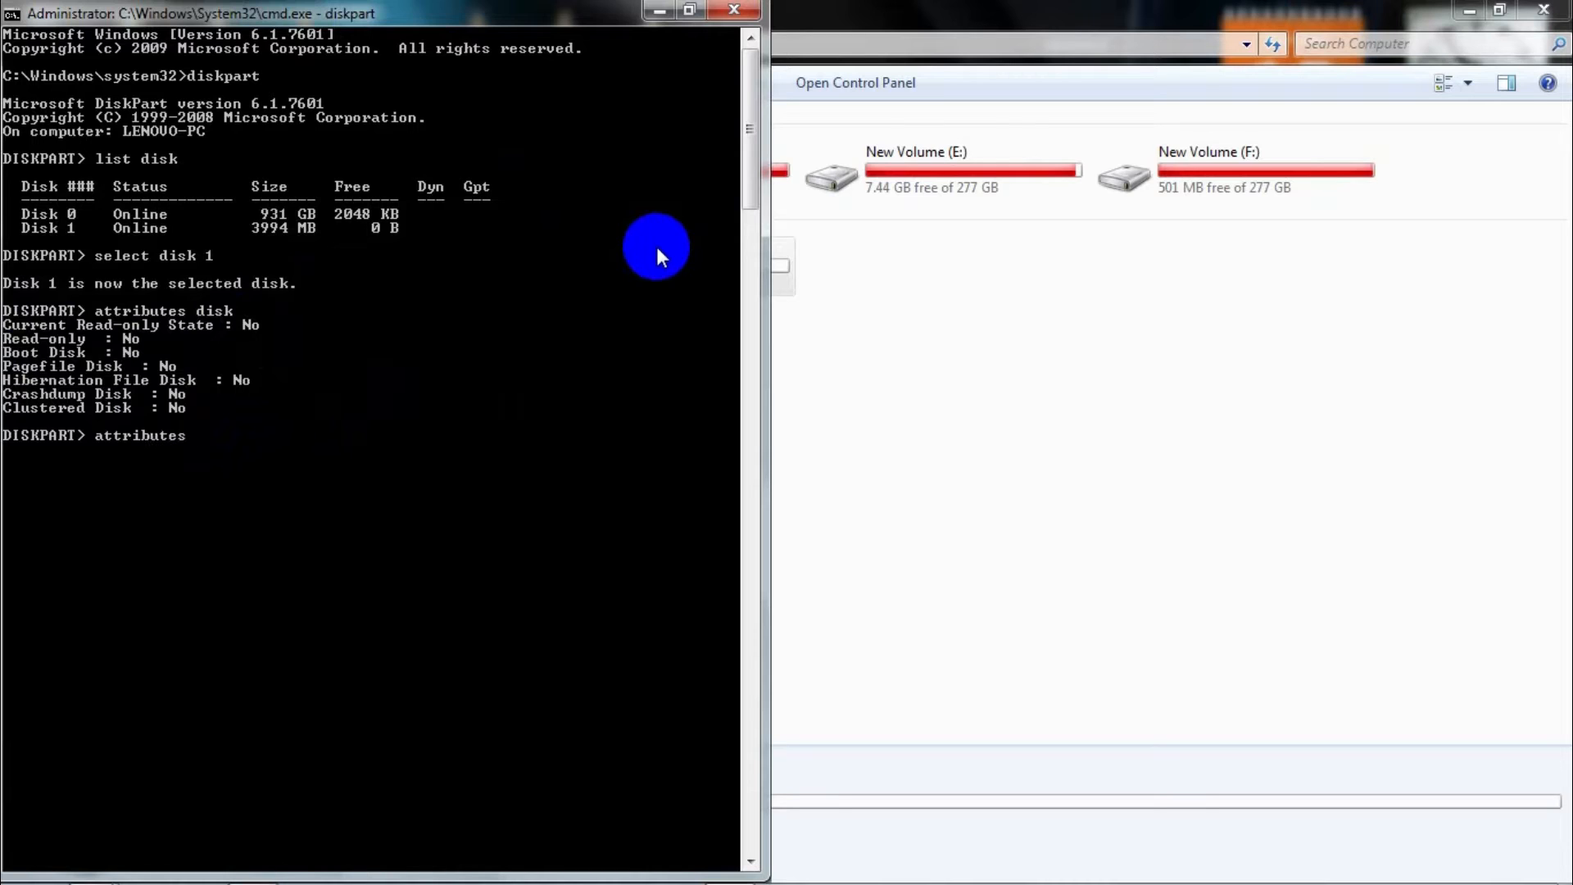
text(disk)
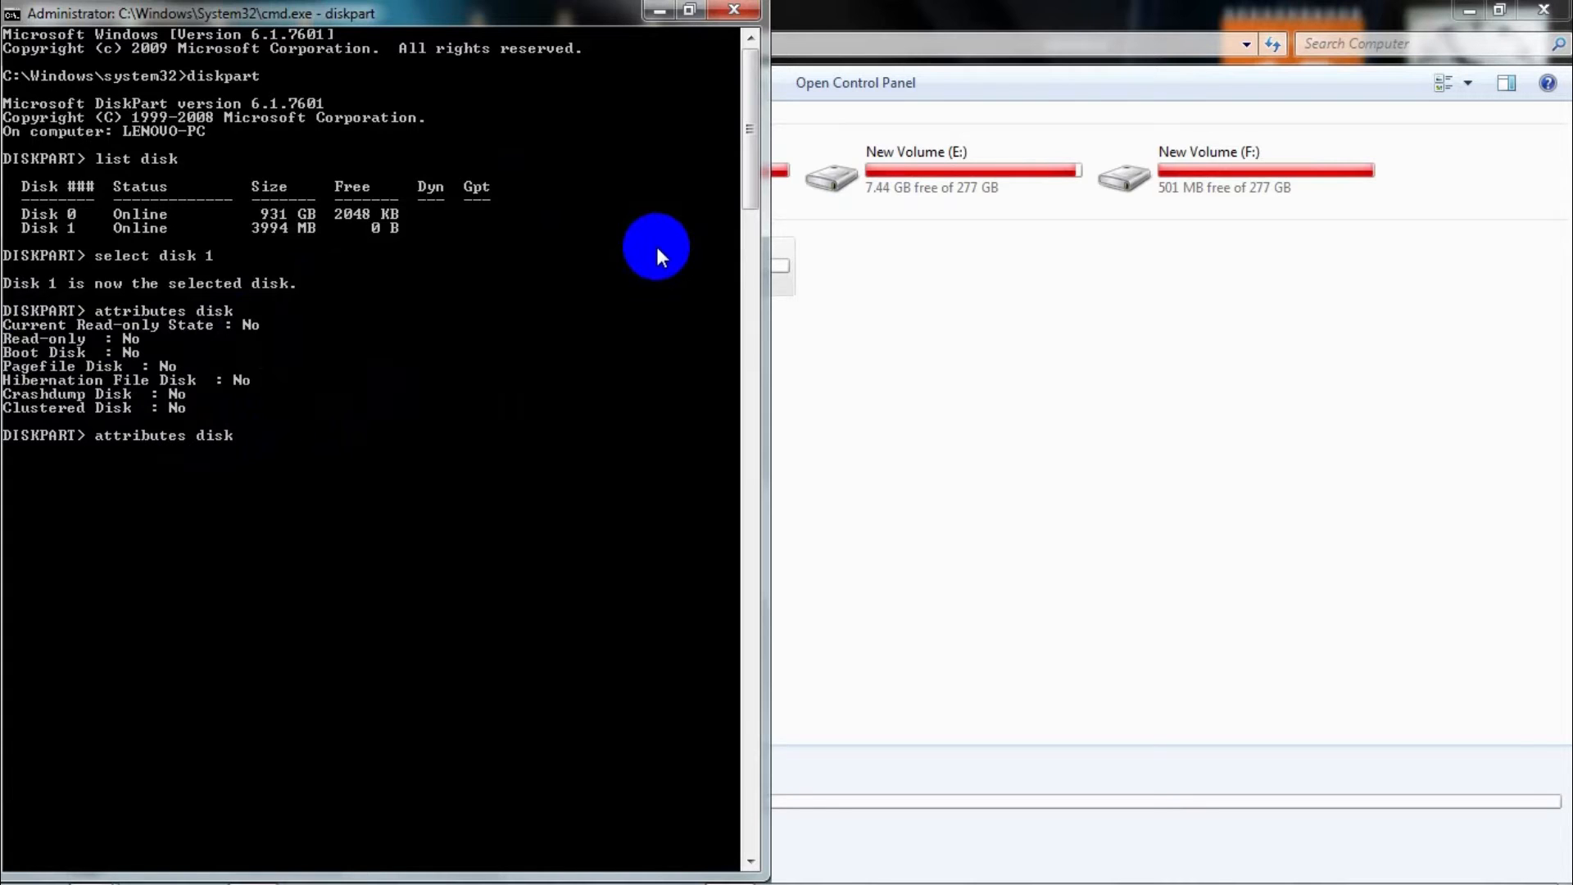
text(set)
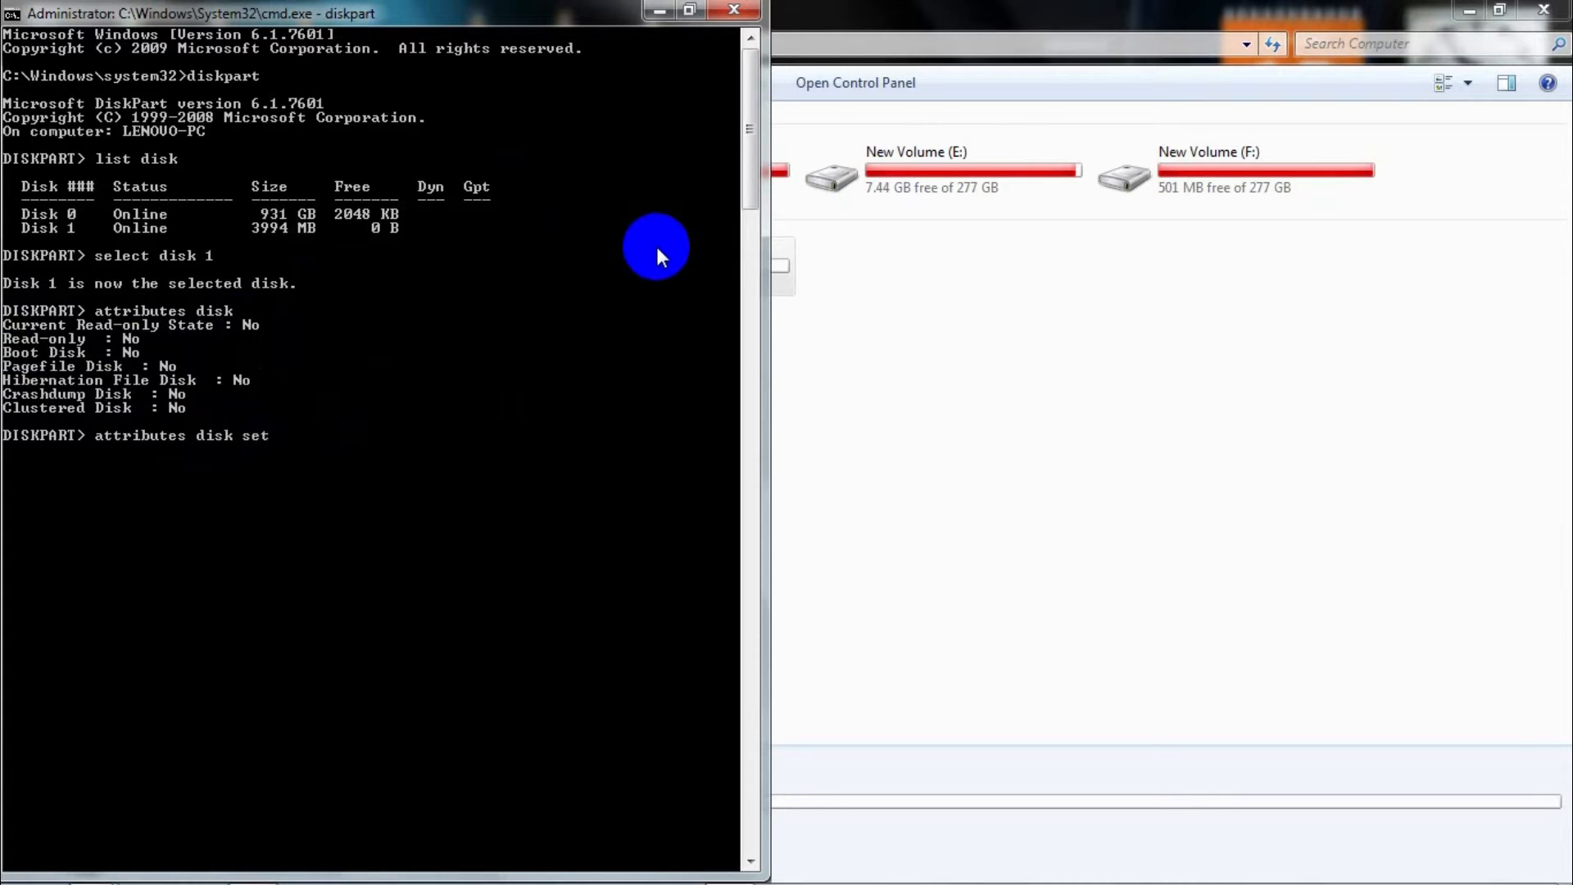
text(readonly)
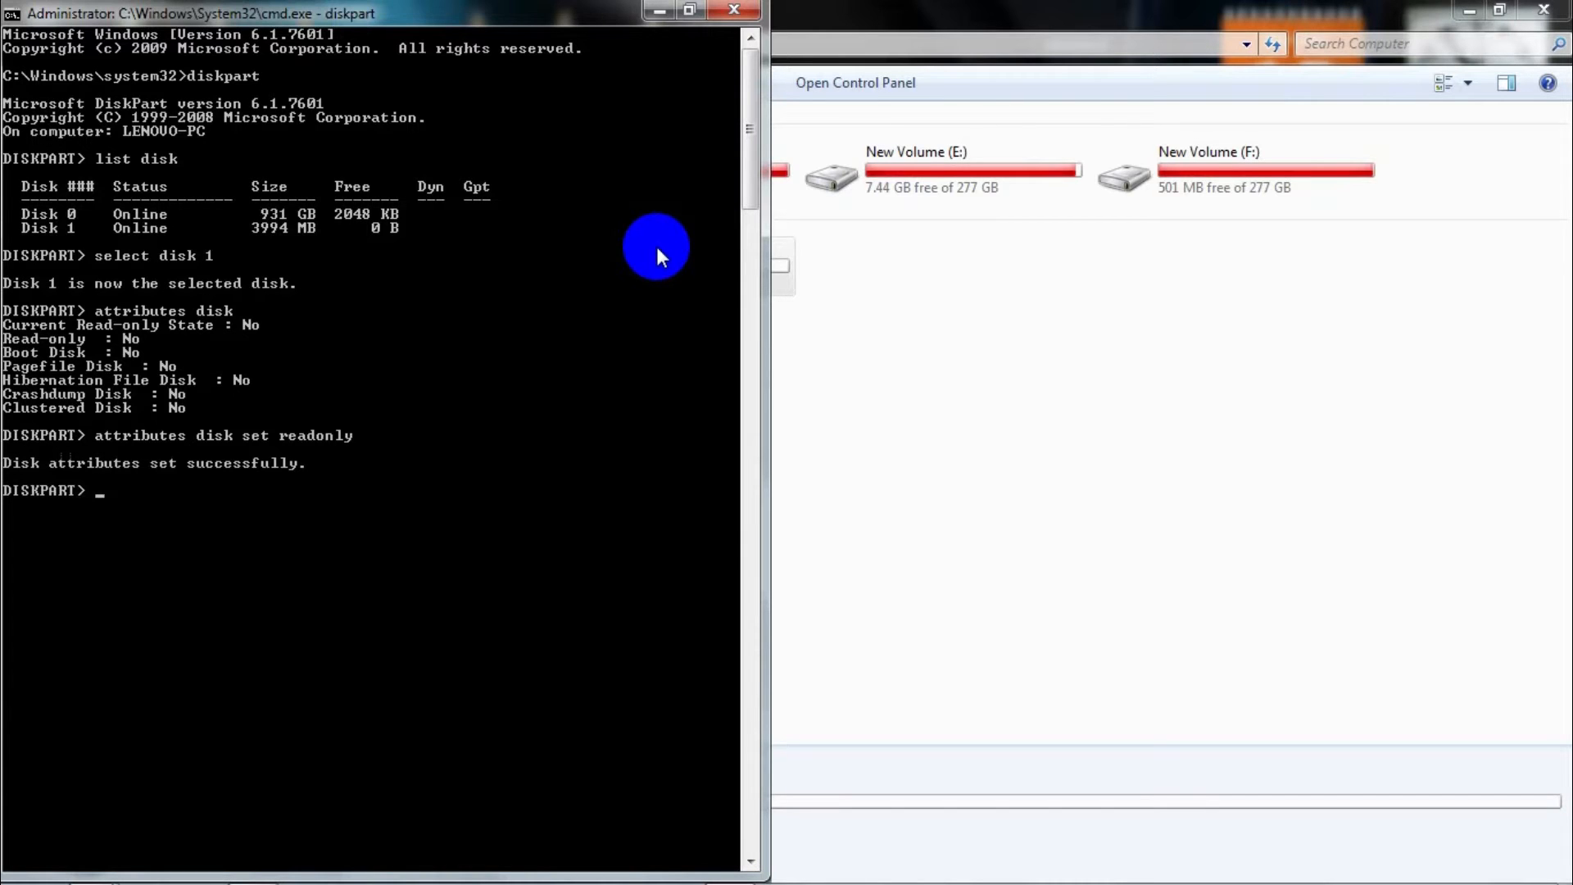
text(attributes disk)
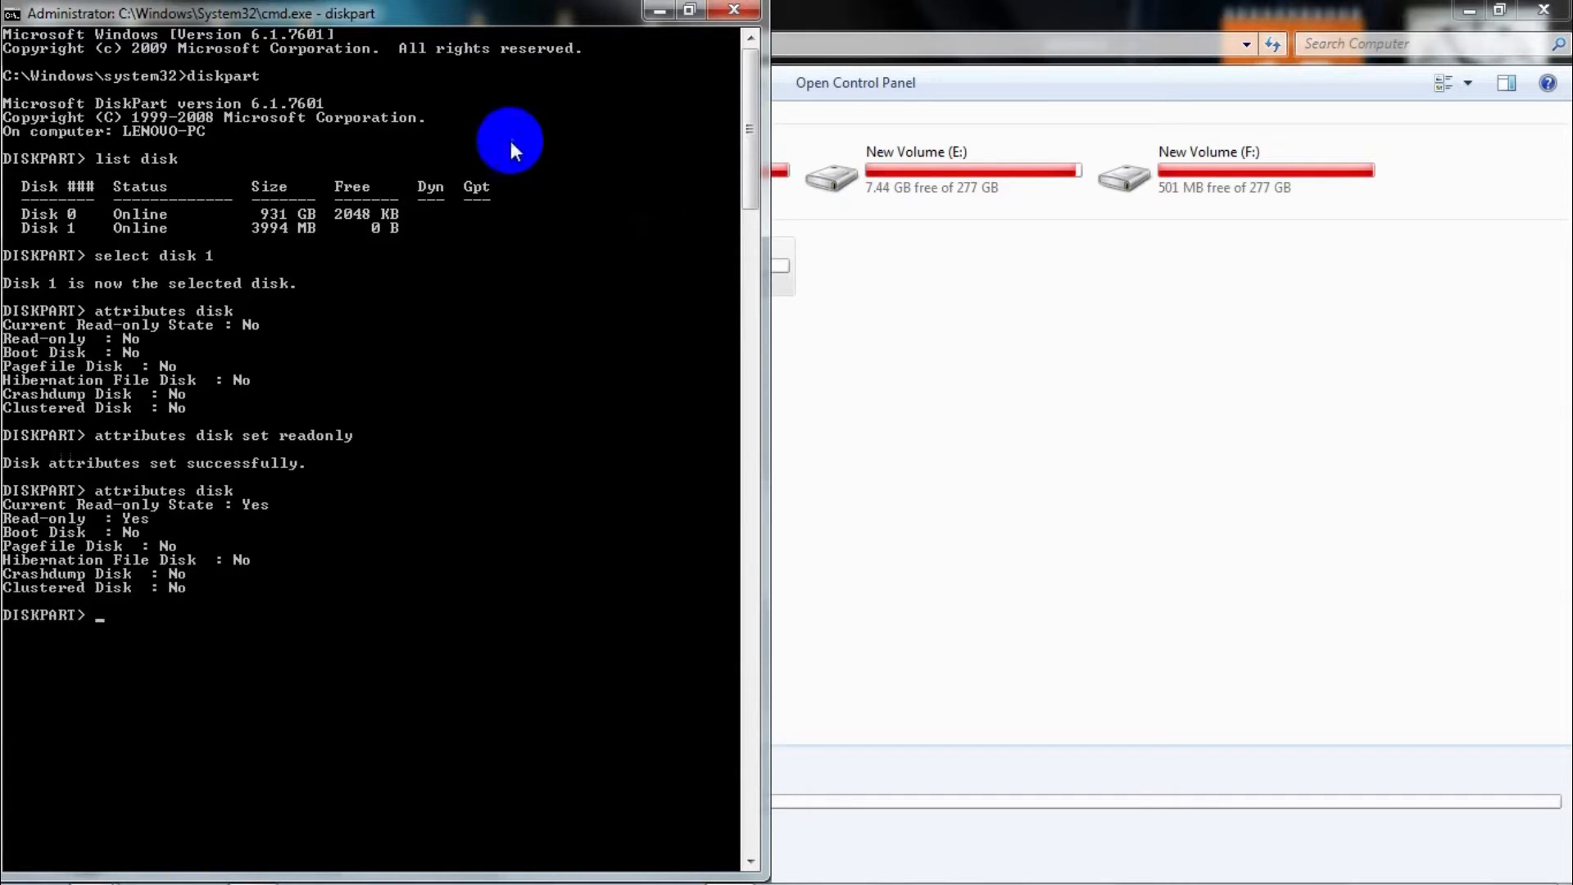
mouse_move(164, 518)
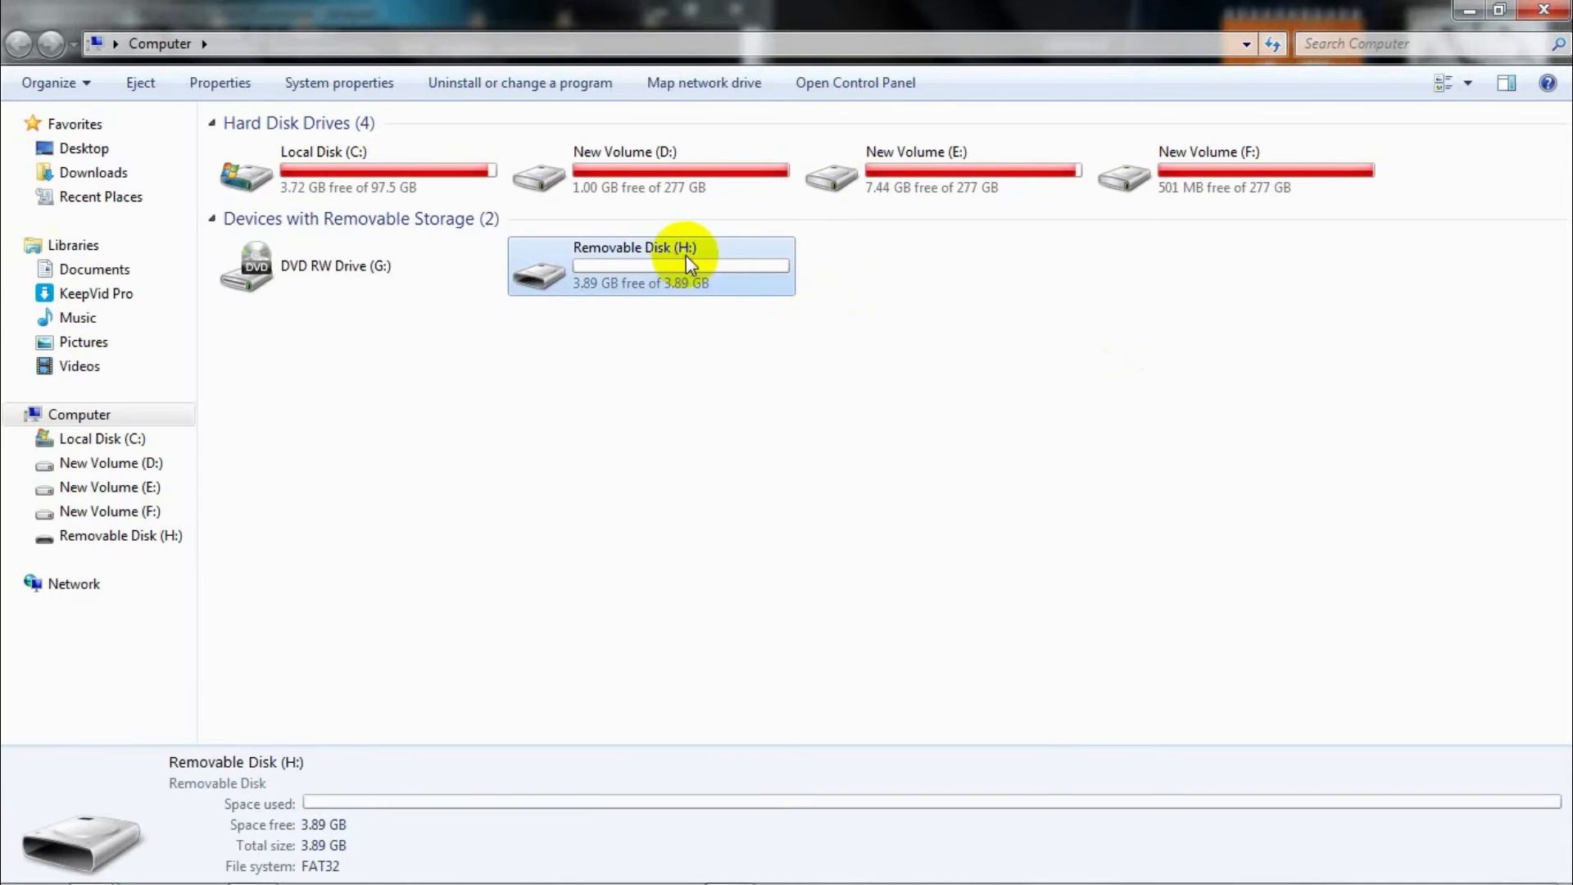
mouse_move(748, 265)
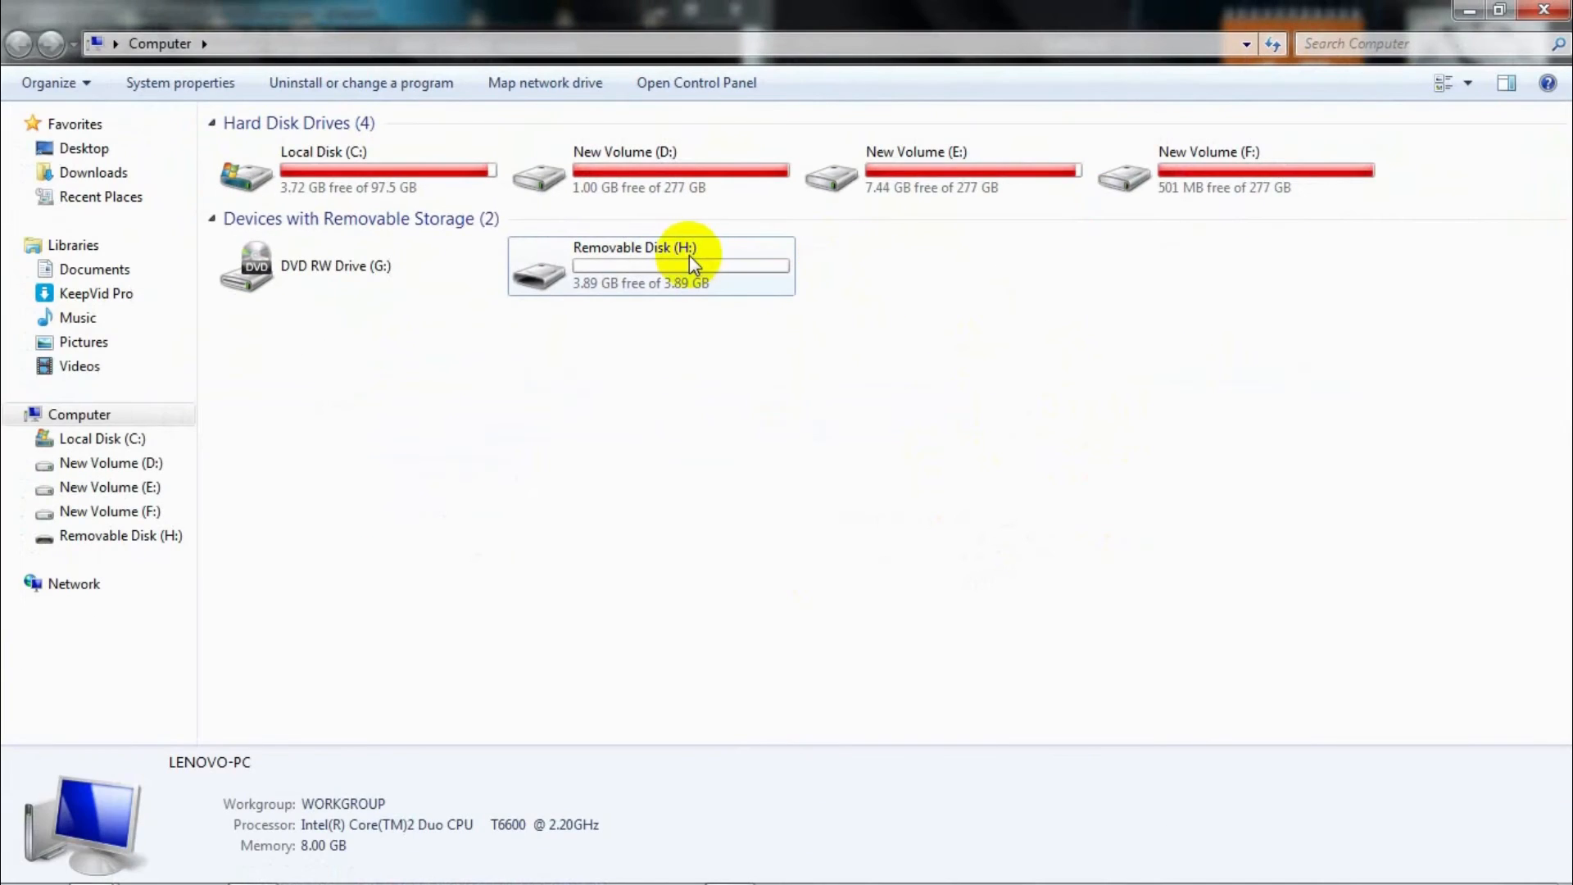
Browse into Removable Disk (H:) and copy url down2.txt from the F:\URL folder.
double_click(652, 247)
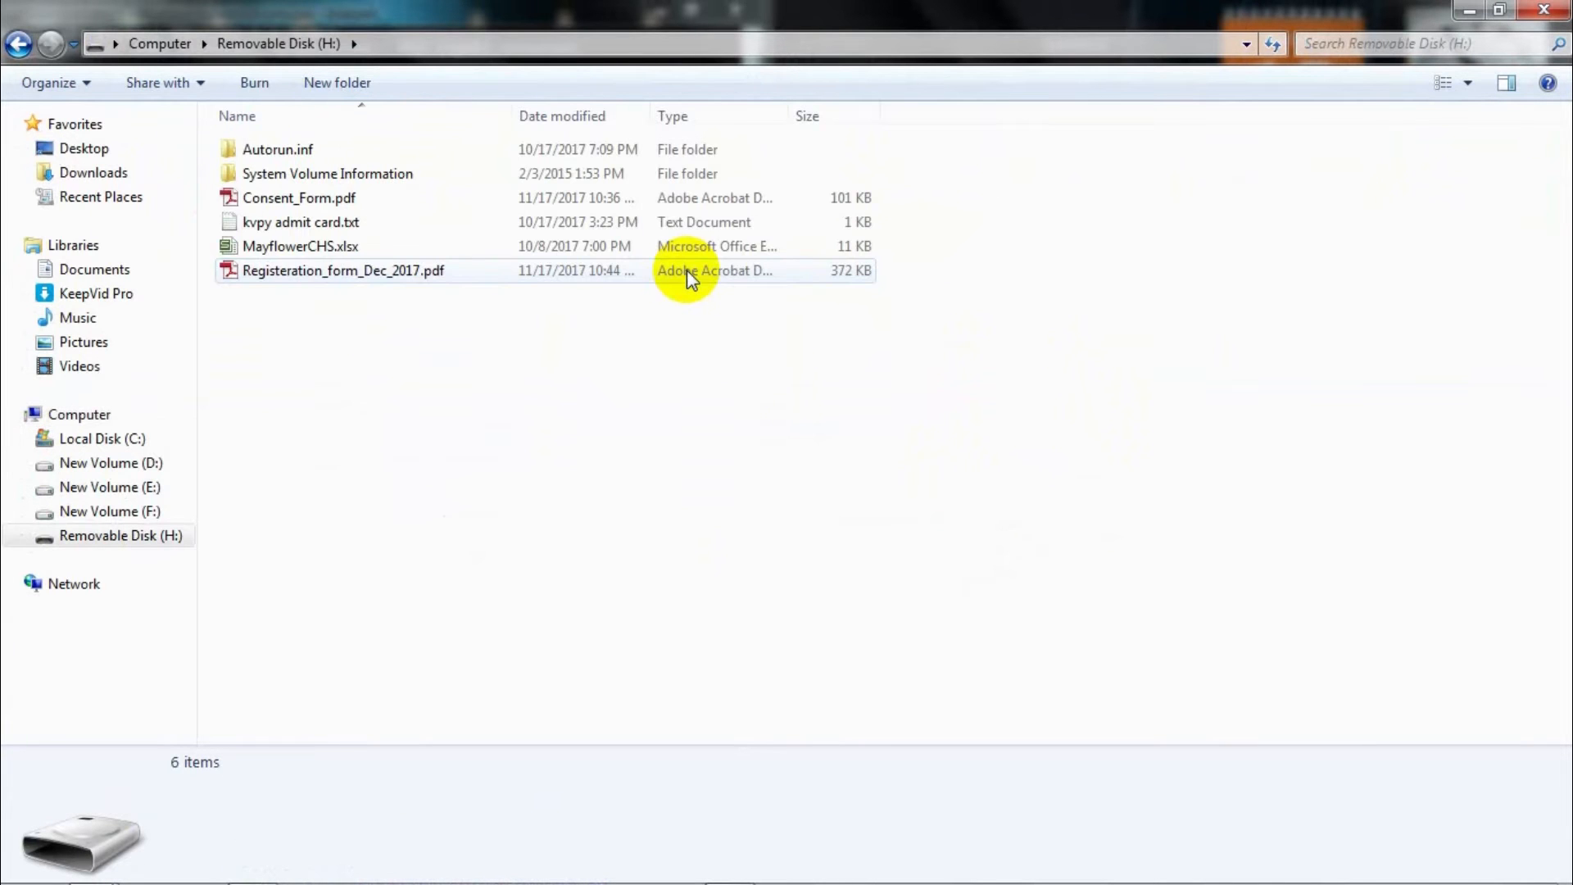
mouse_move(92, 855)
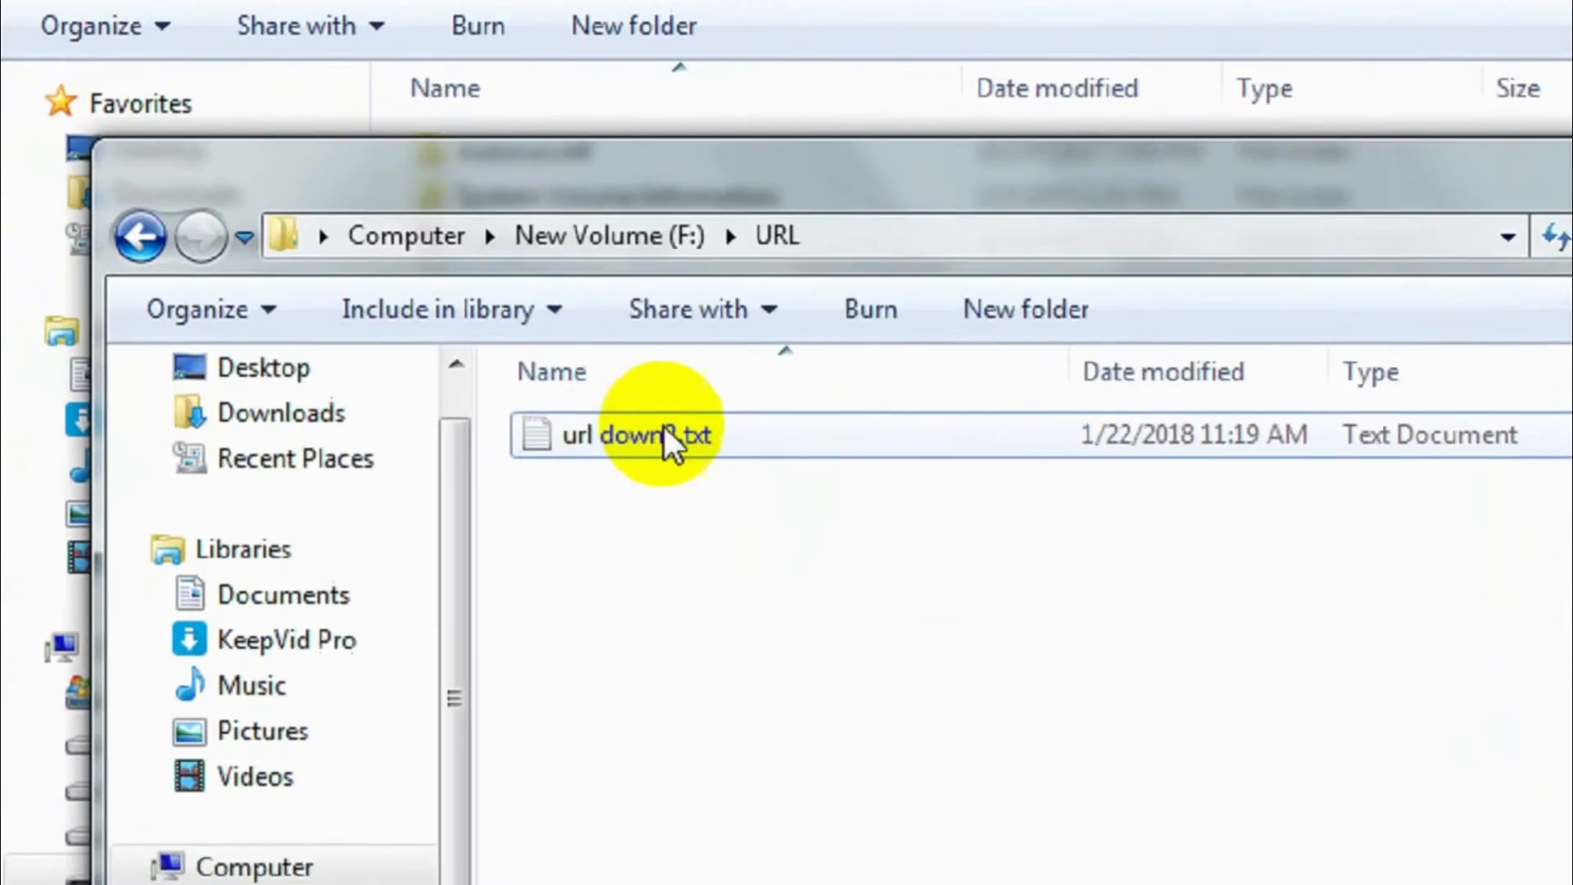
right_click(665, 441)
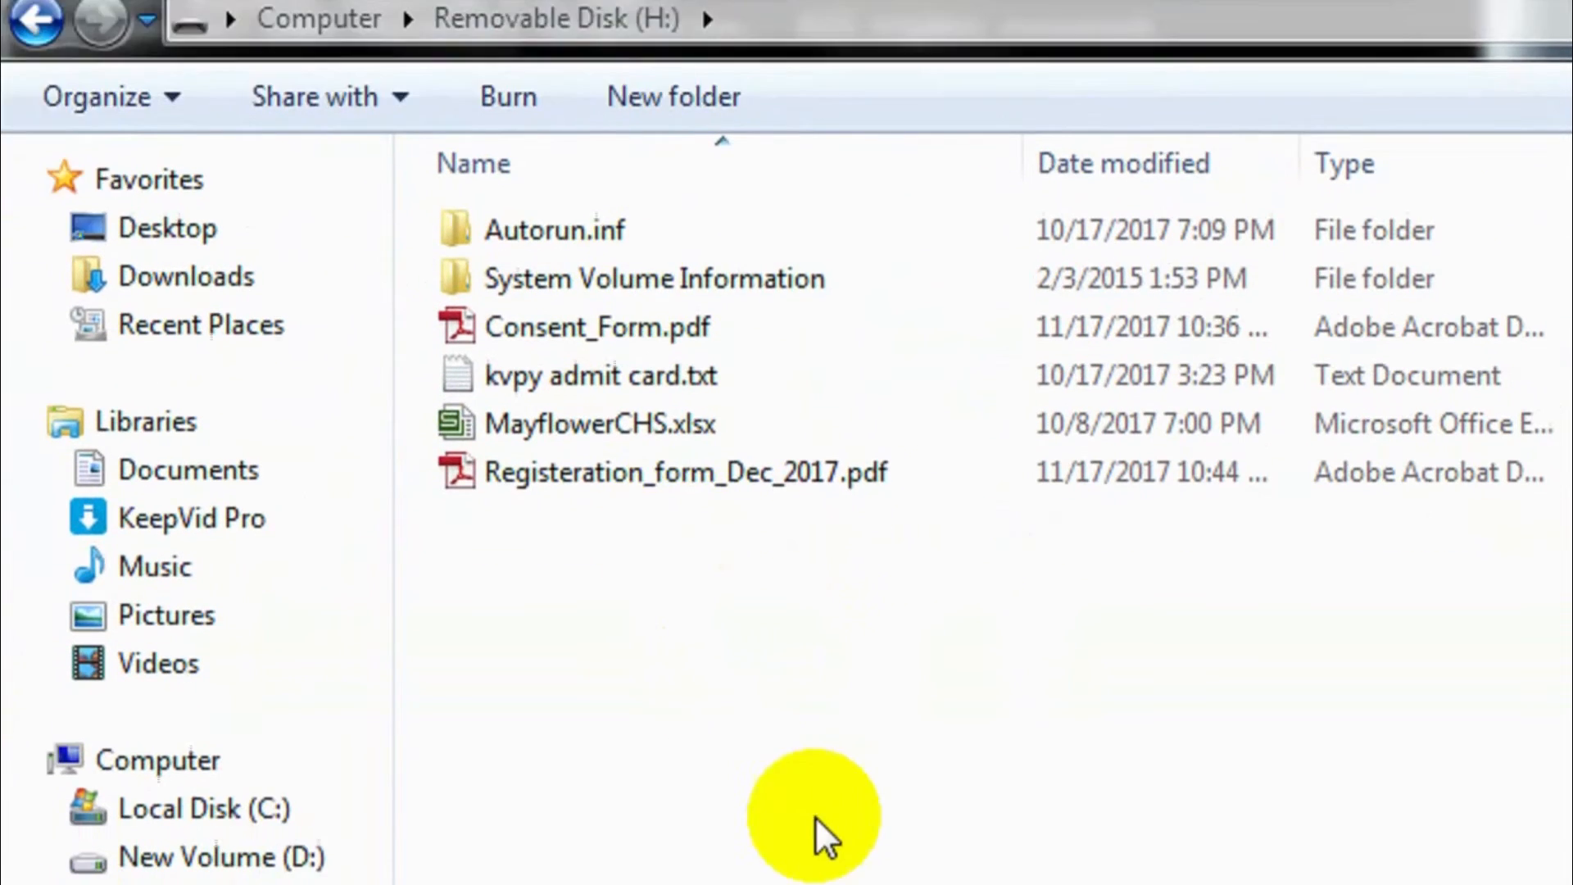
Paste url down2.txt into H:, which fails with a write-protected error that is dismissed.
right_click(824, 832)
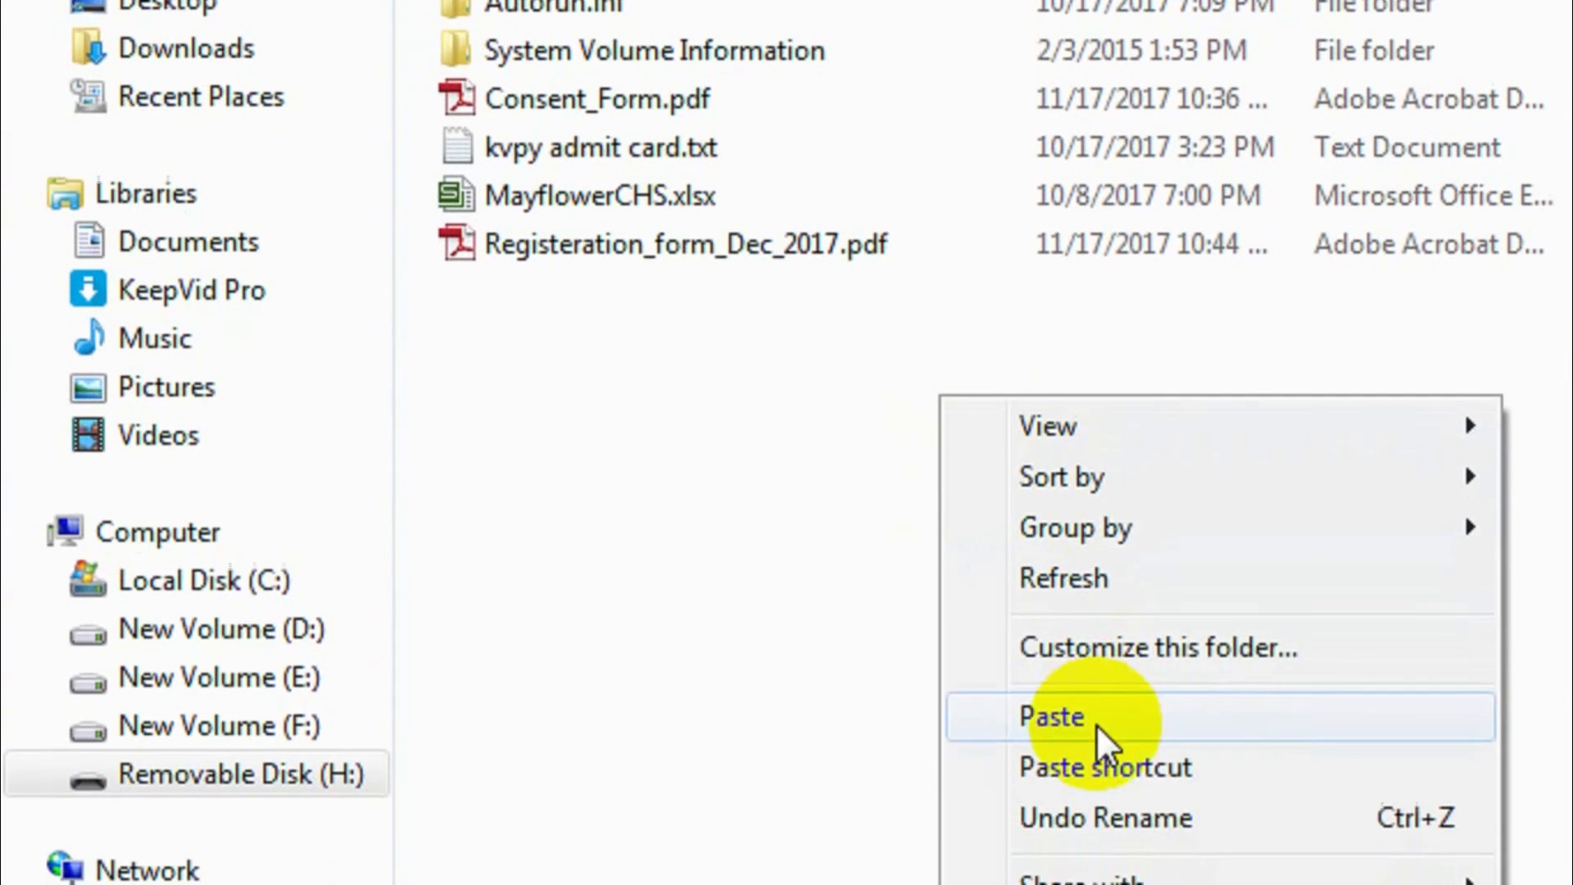
click(1050, 716)
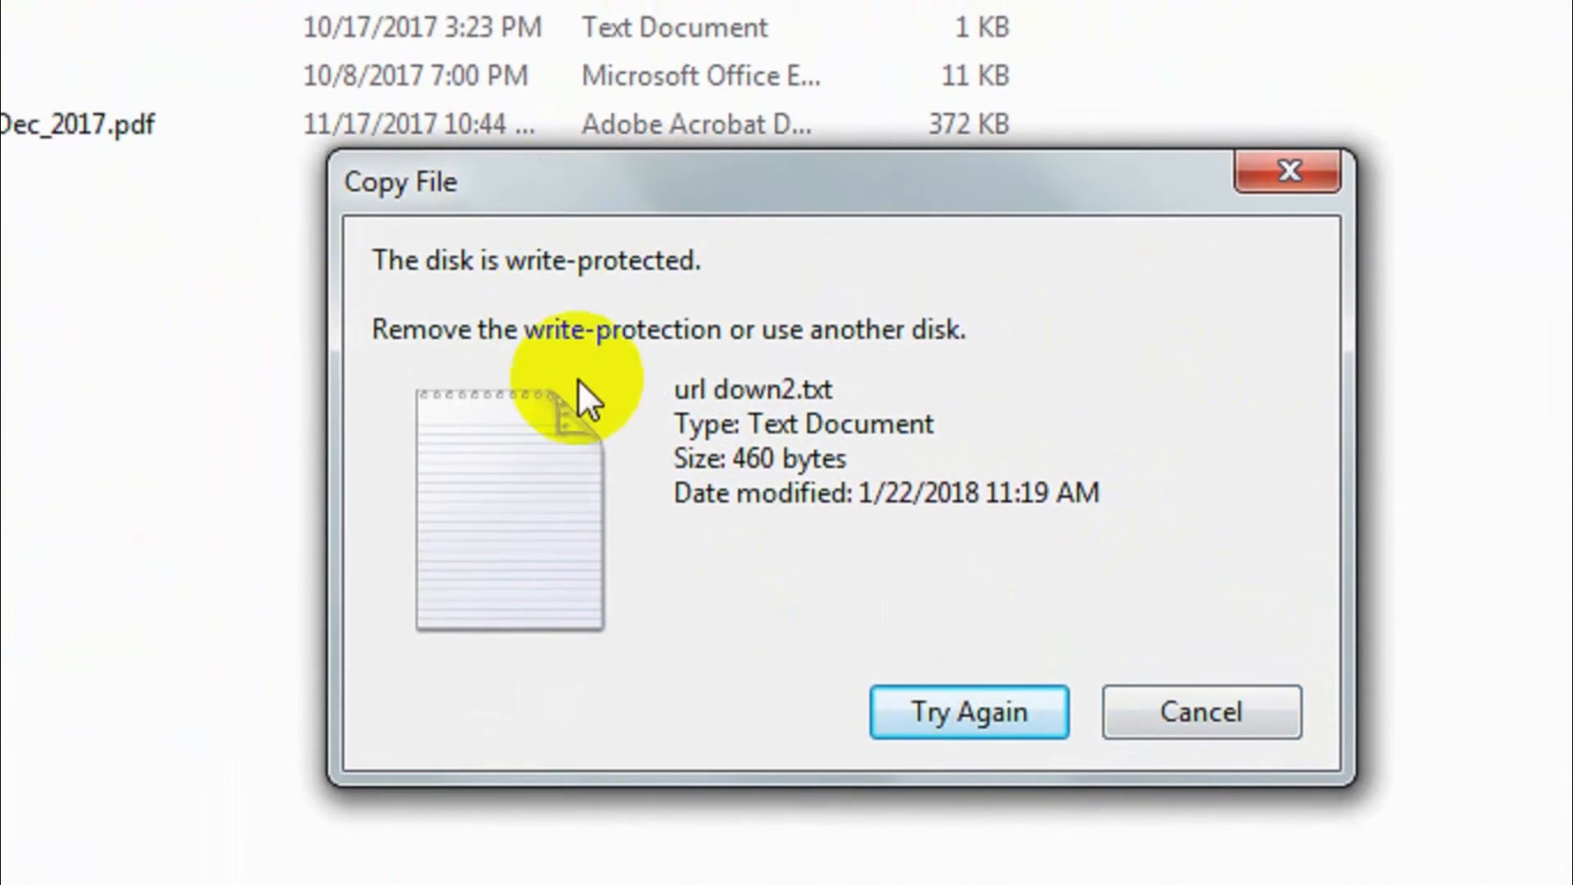
click(1203, 711)
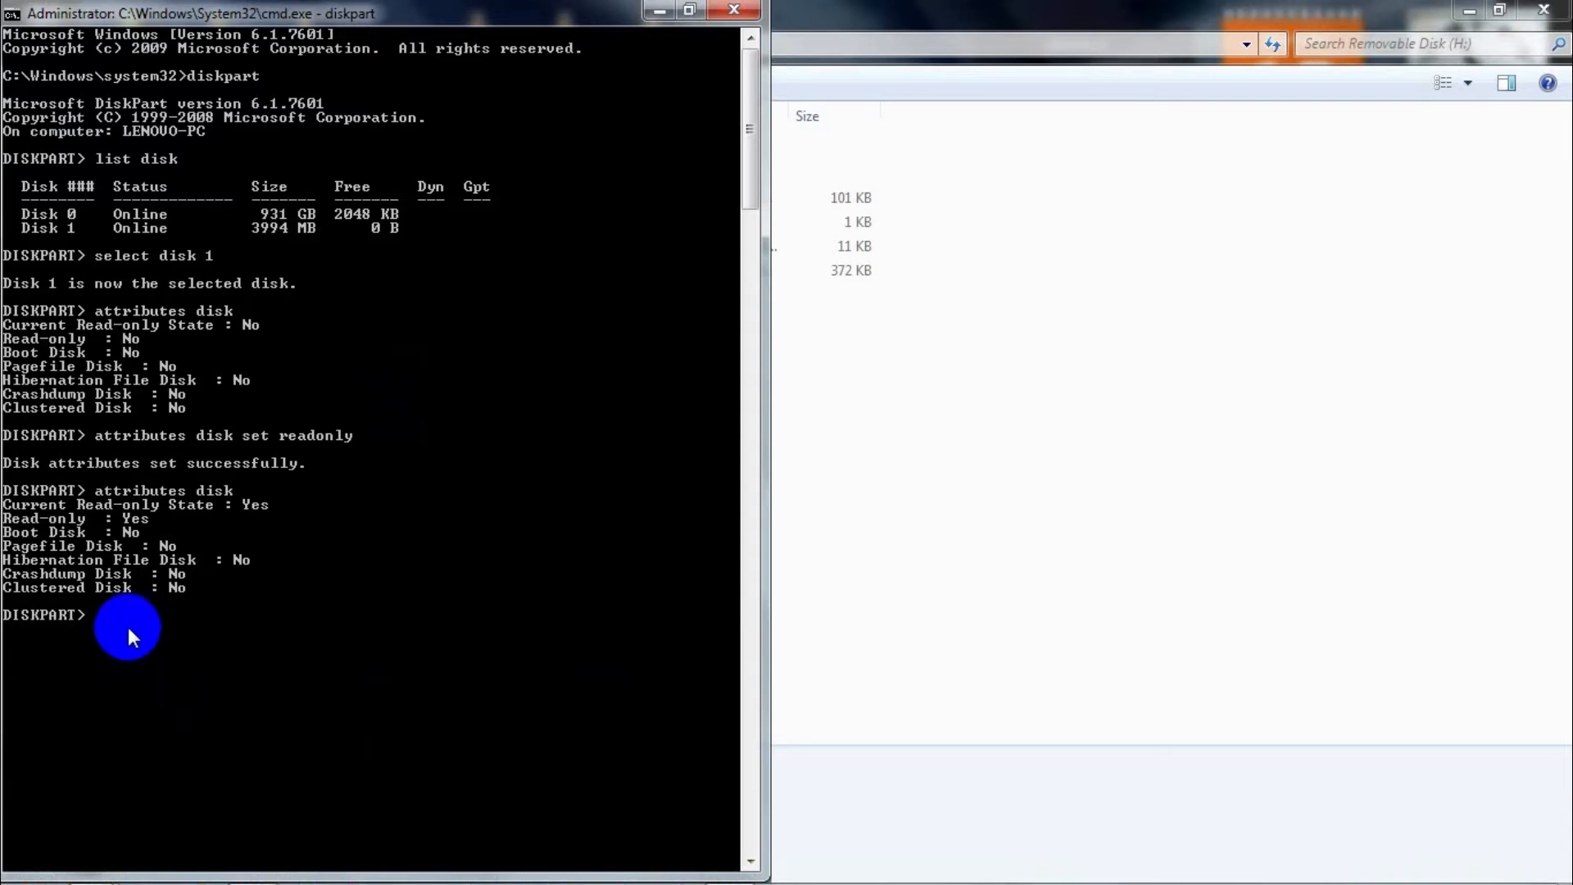
mouse_move(502, 517)
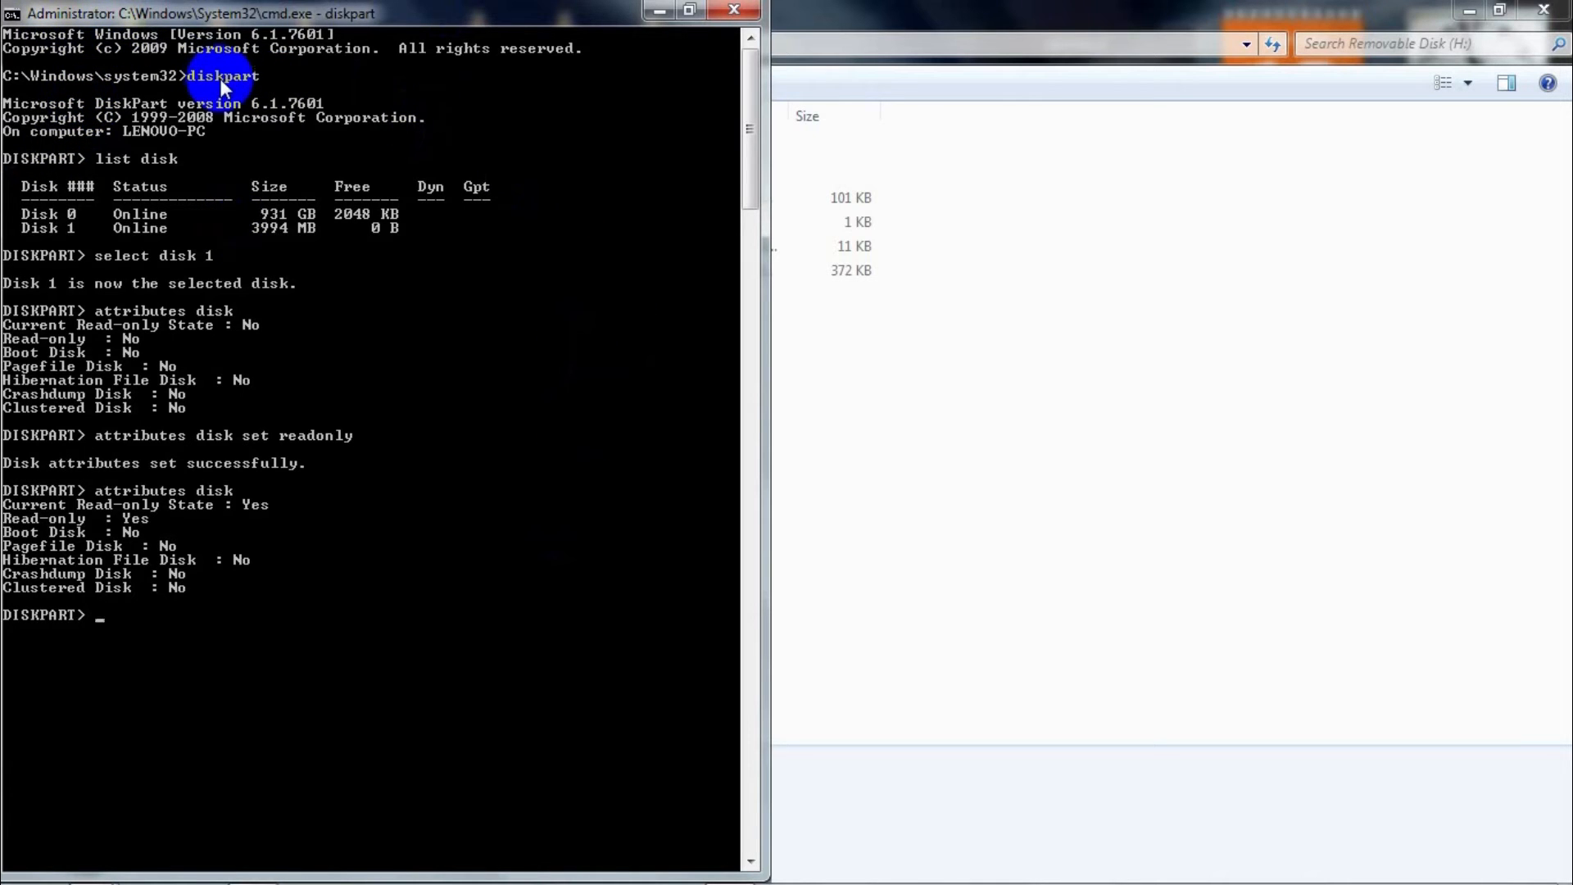
mouse_move(23, 180)
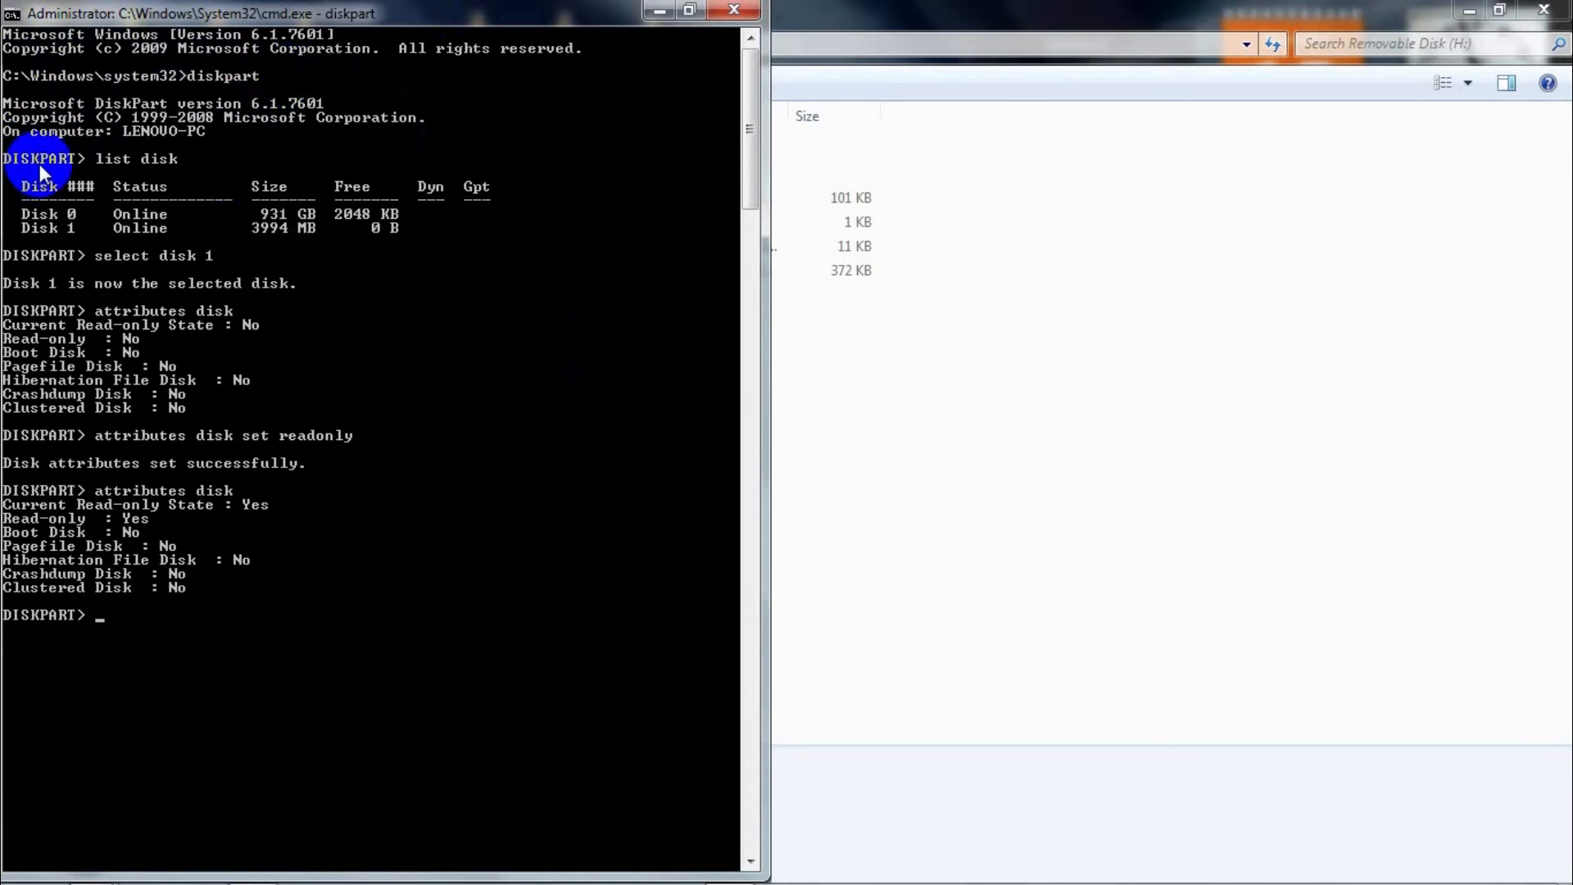
mouse_move(40, 238)
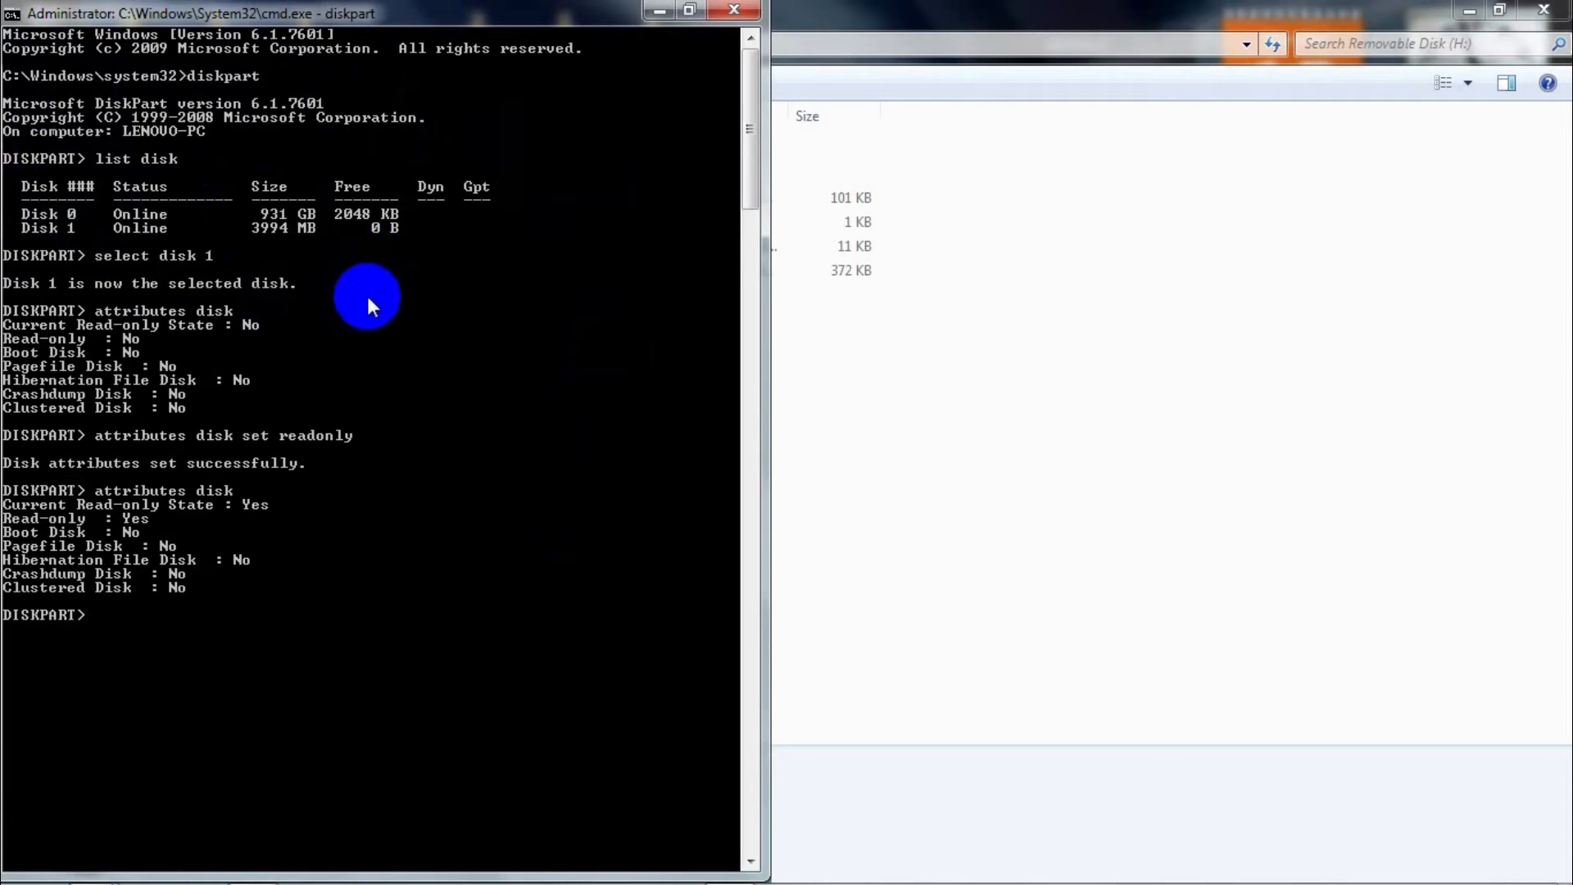
mouse_move(216, 519)
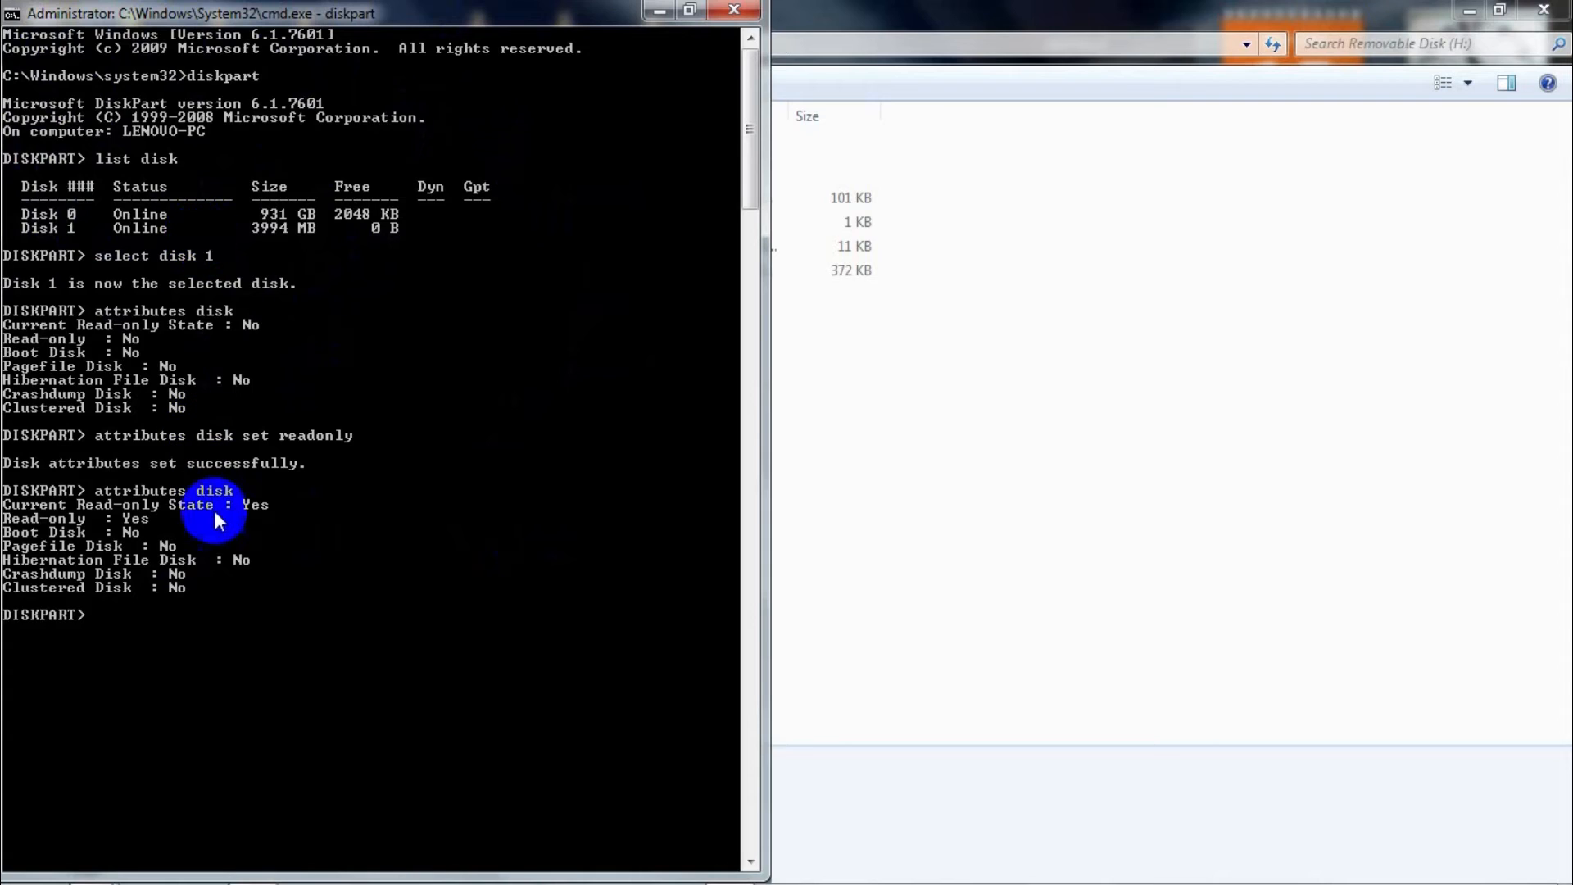
mouse_move(593, 423)
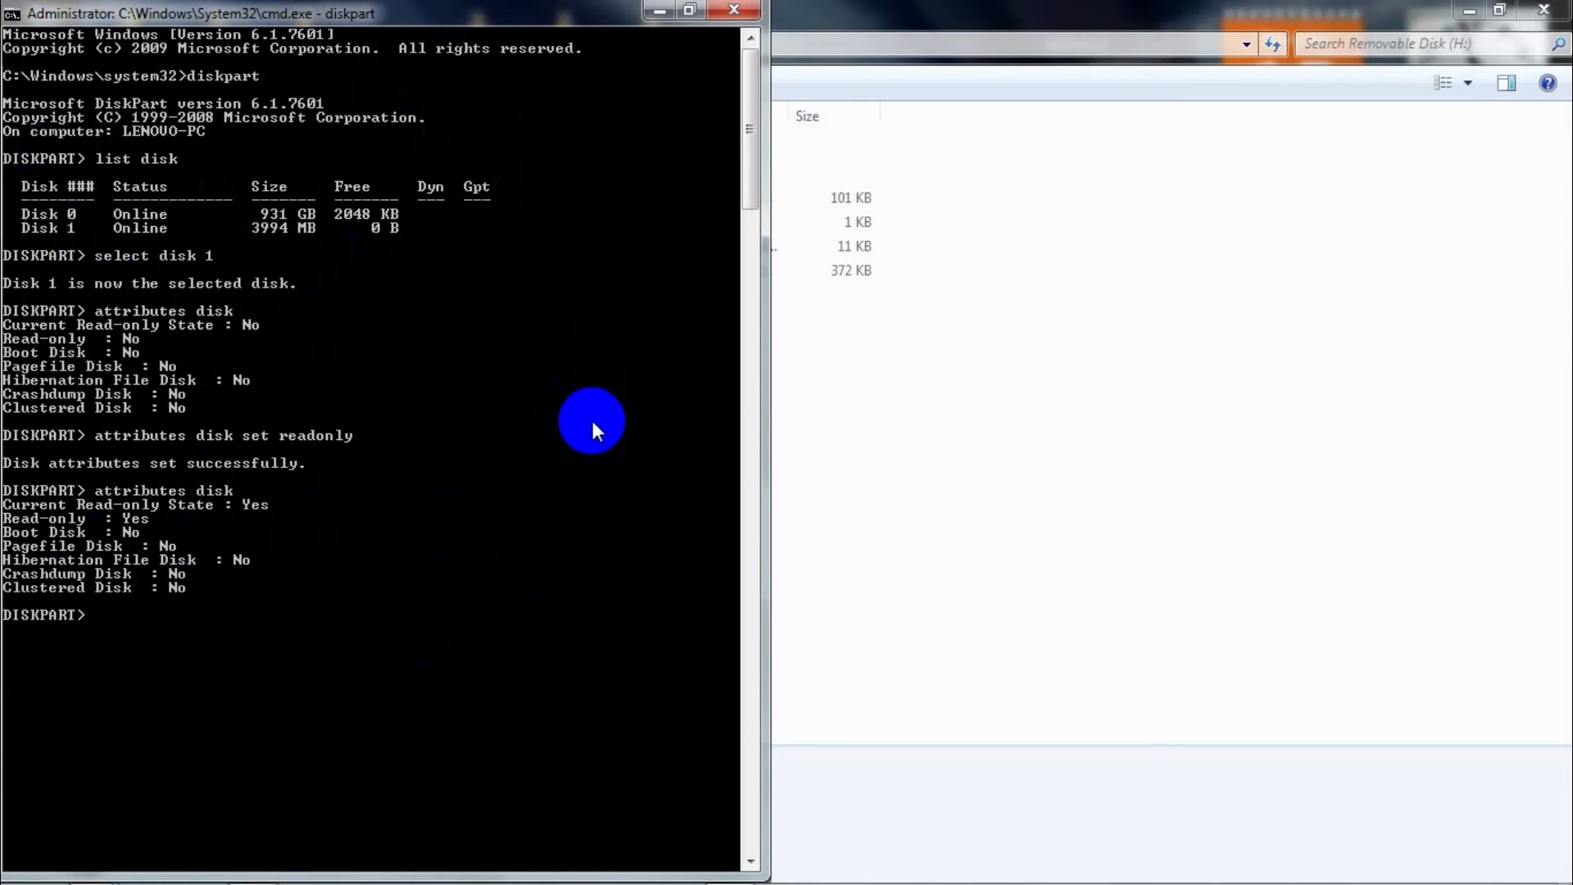
Clear disk 1's read-only attribute and verify its attributes show Read-only: No.
text(attributes disk clear readonly)
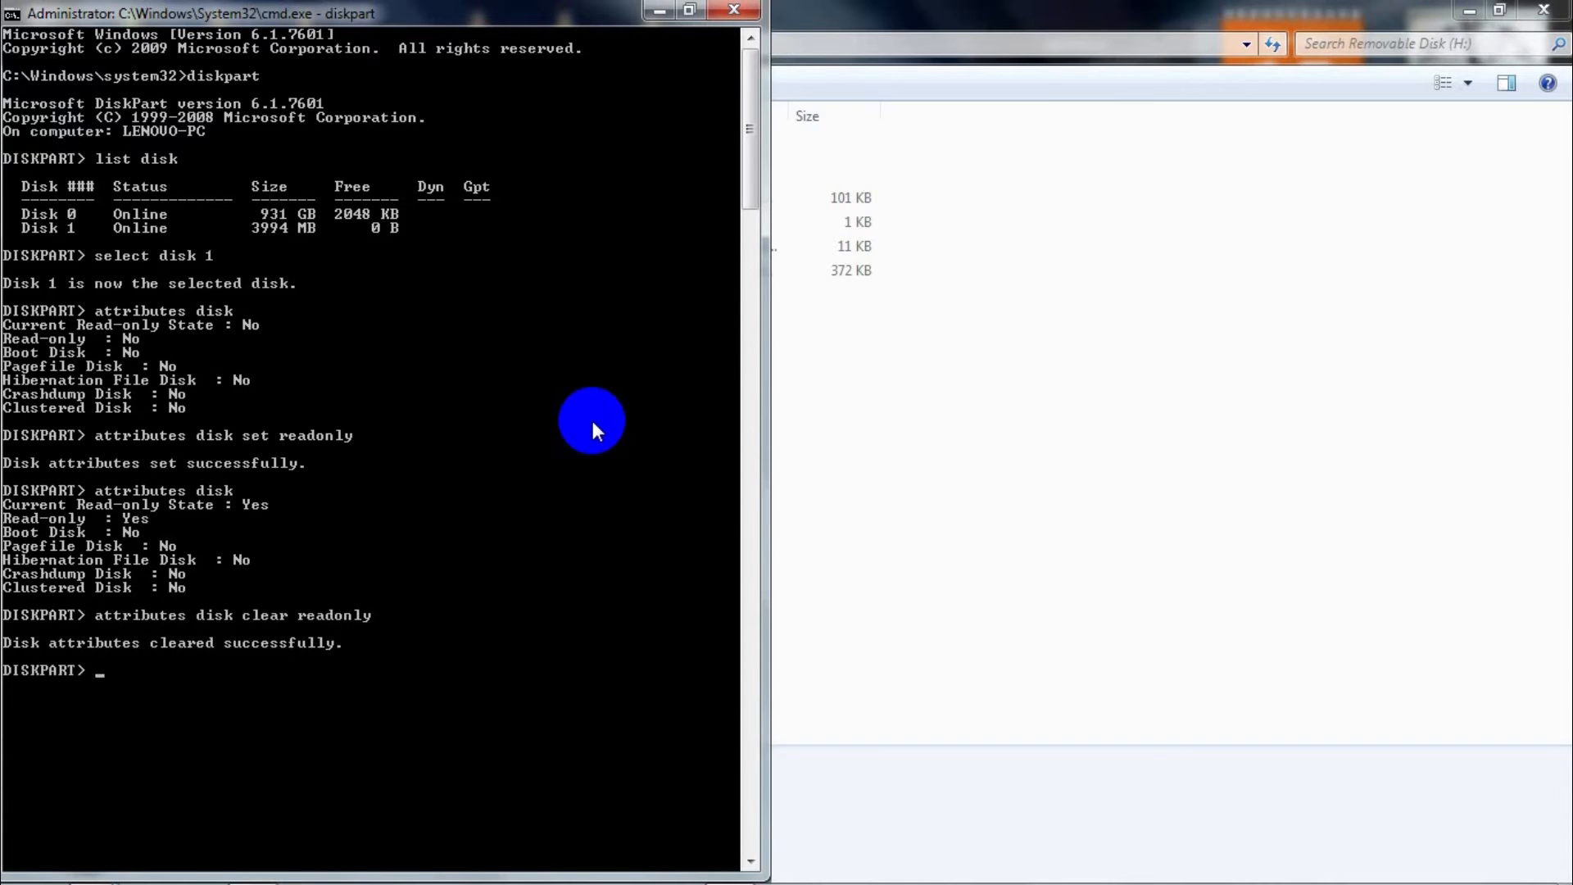
text(attr)
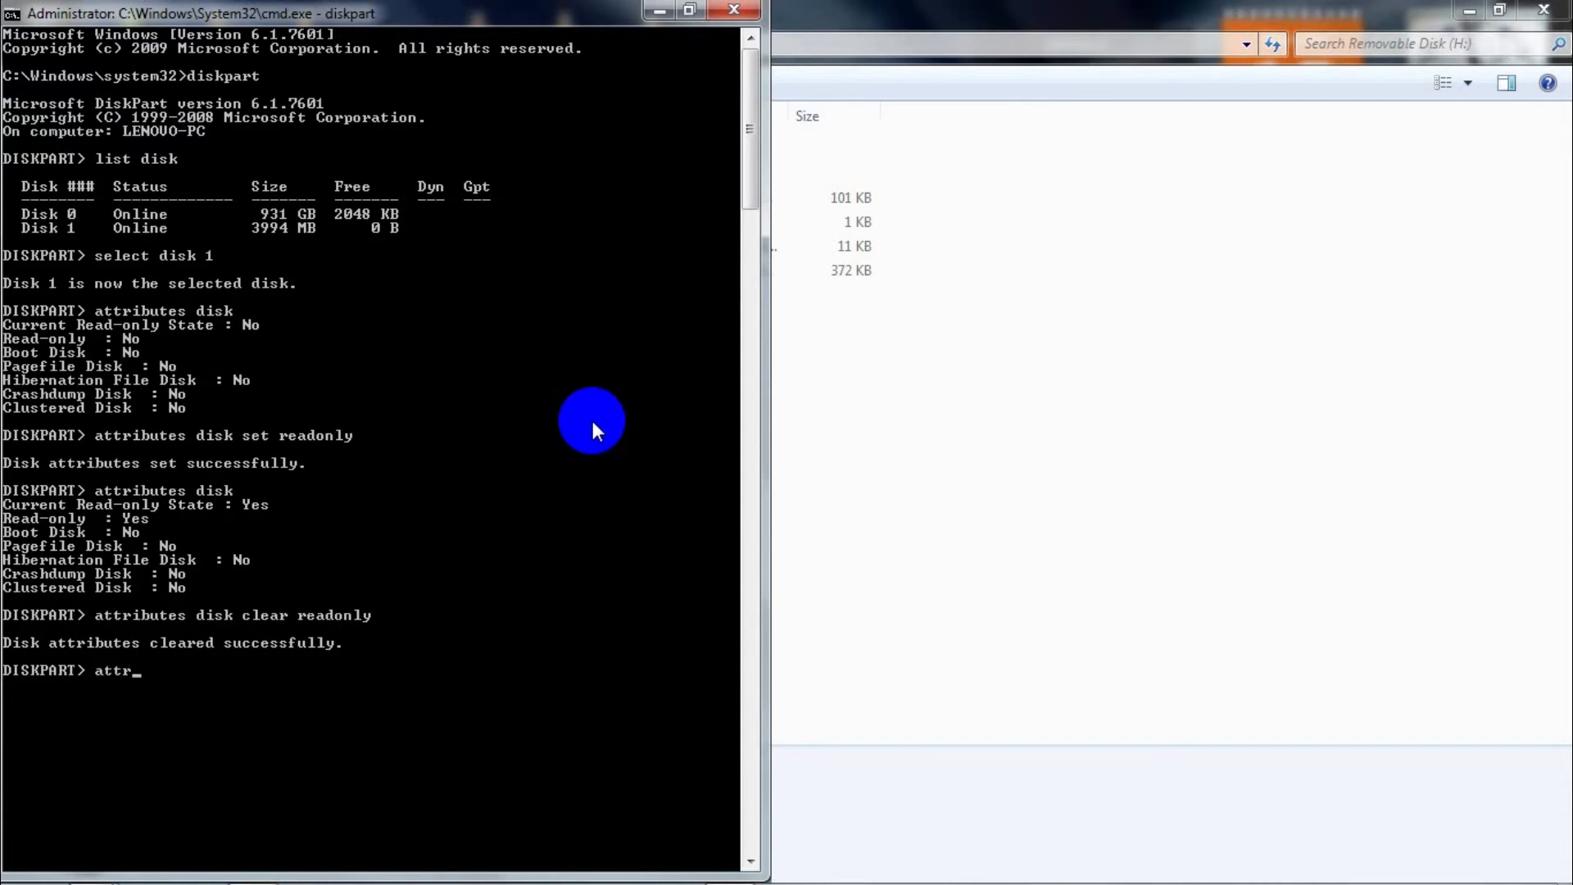
text(ibutes)
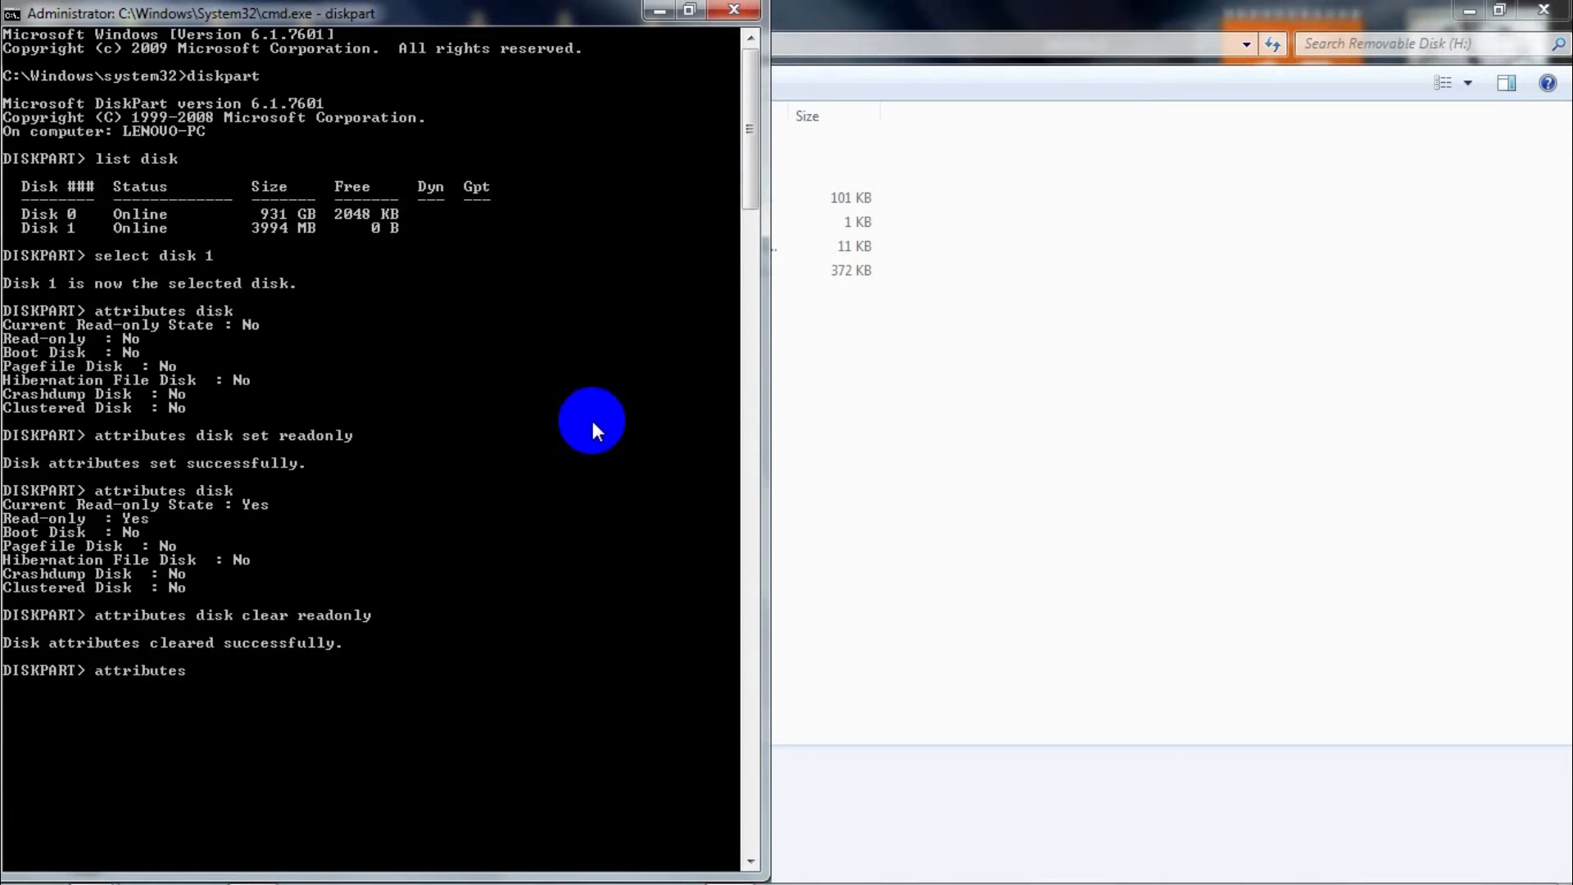
text(disk)
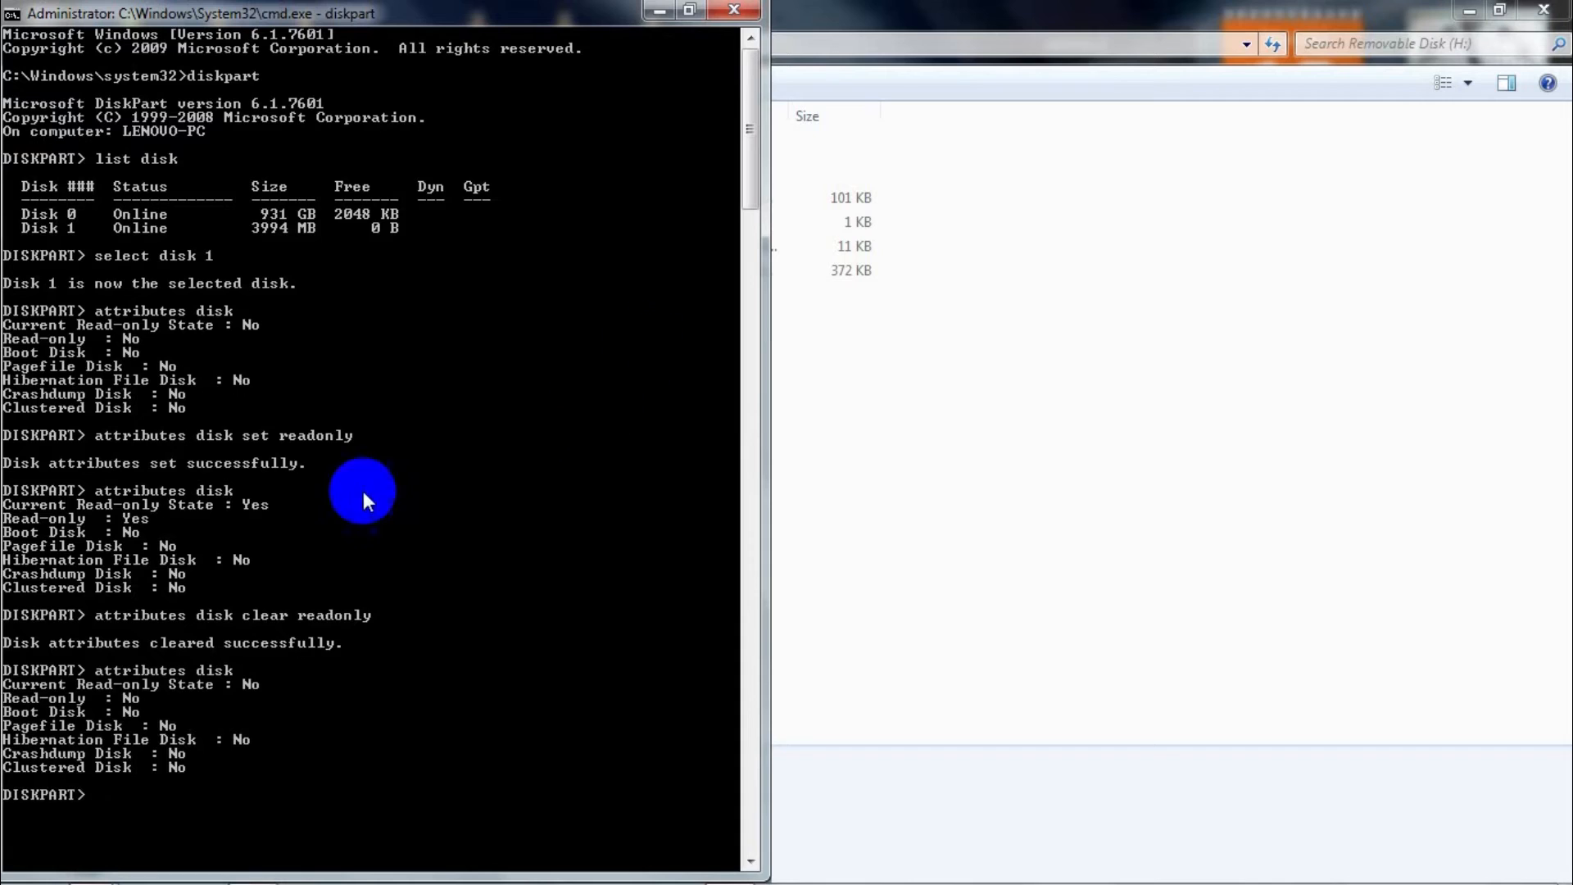
mouse_move(262, 685)
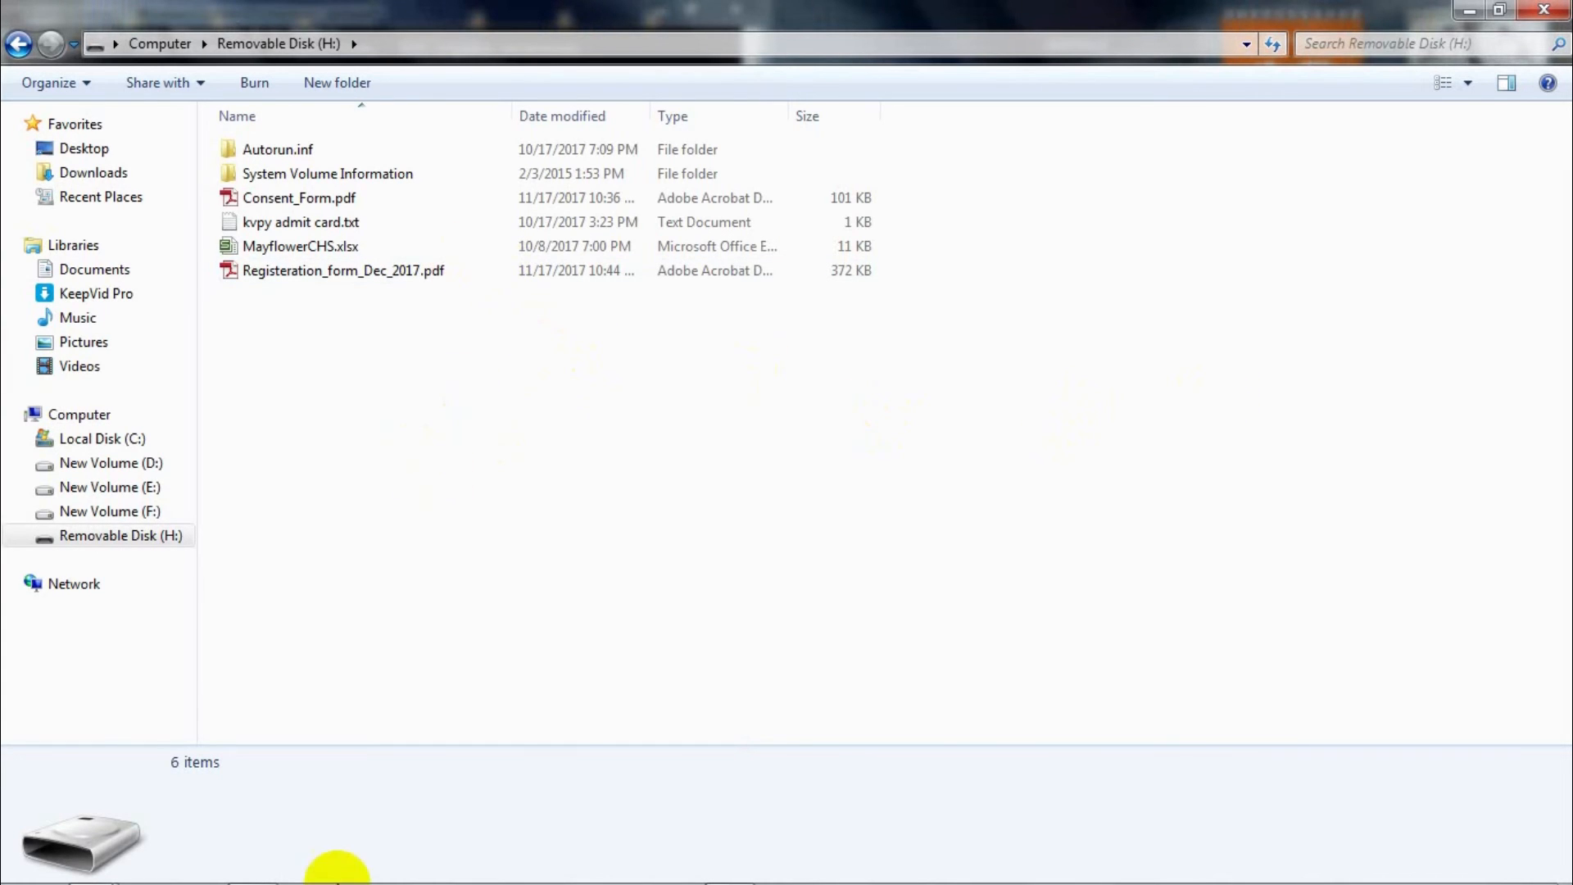
mouse_move(92, 866)
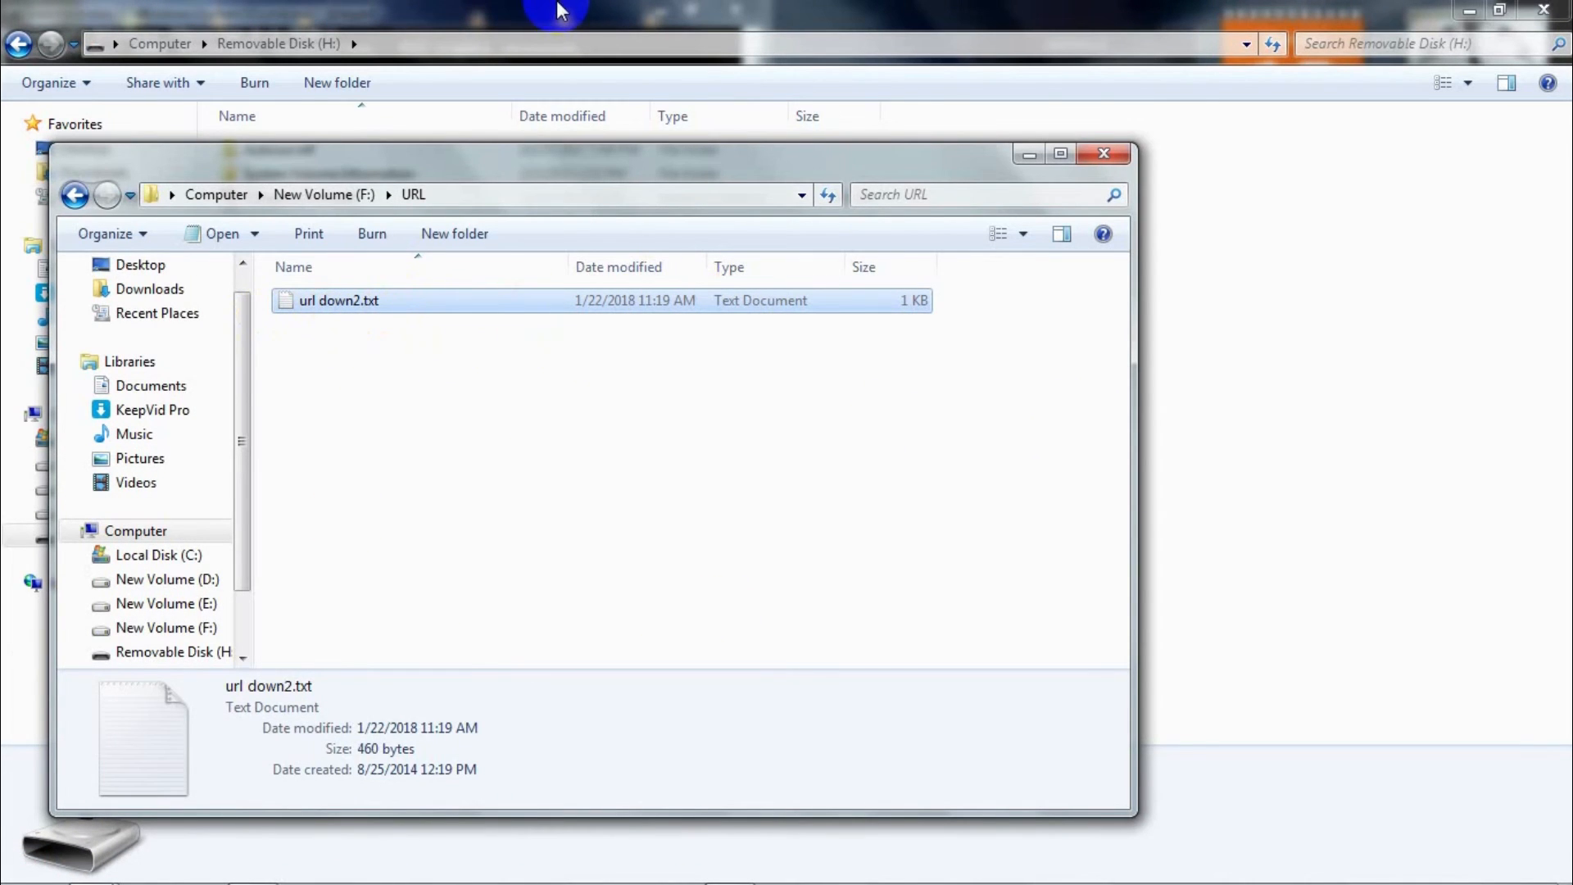
Paste url down2.txt into Removable Disk (H:), which now lists 7 items.
right_click(767, 359)
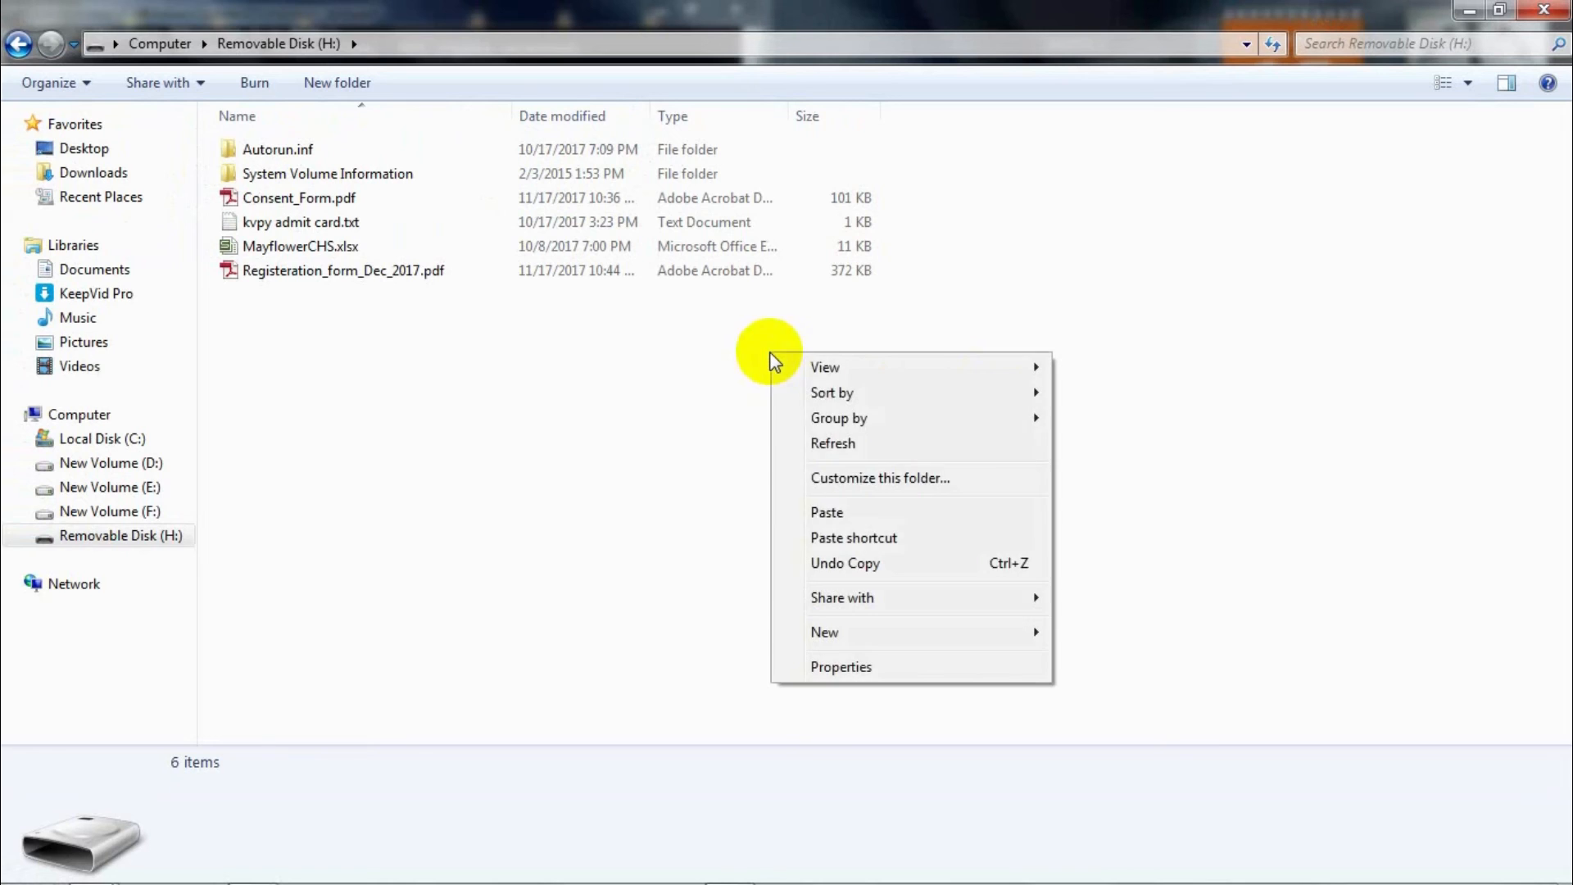
click(826, 511)
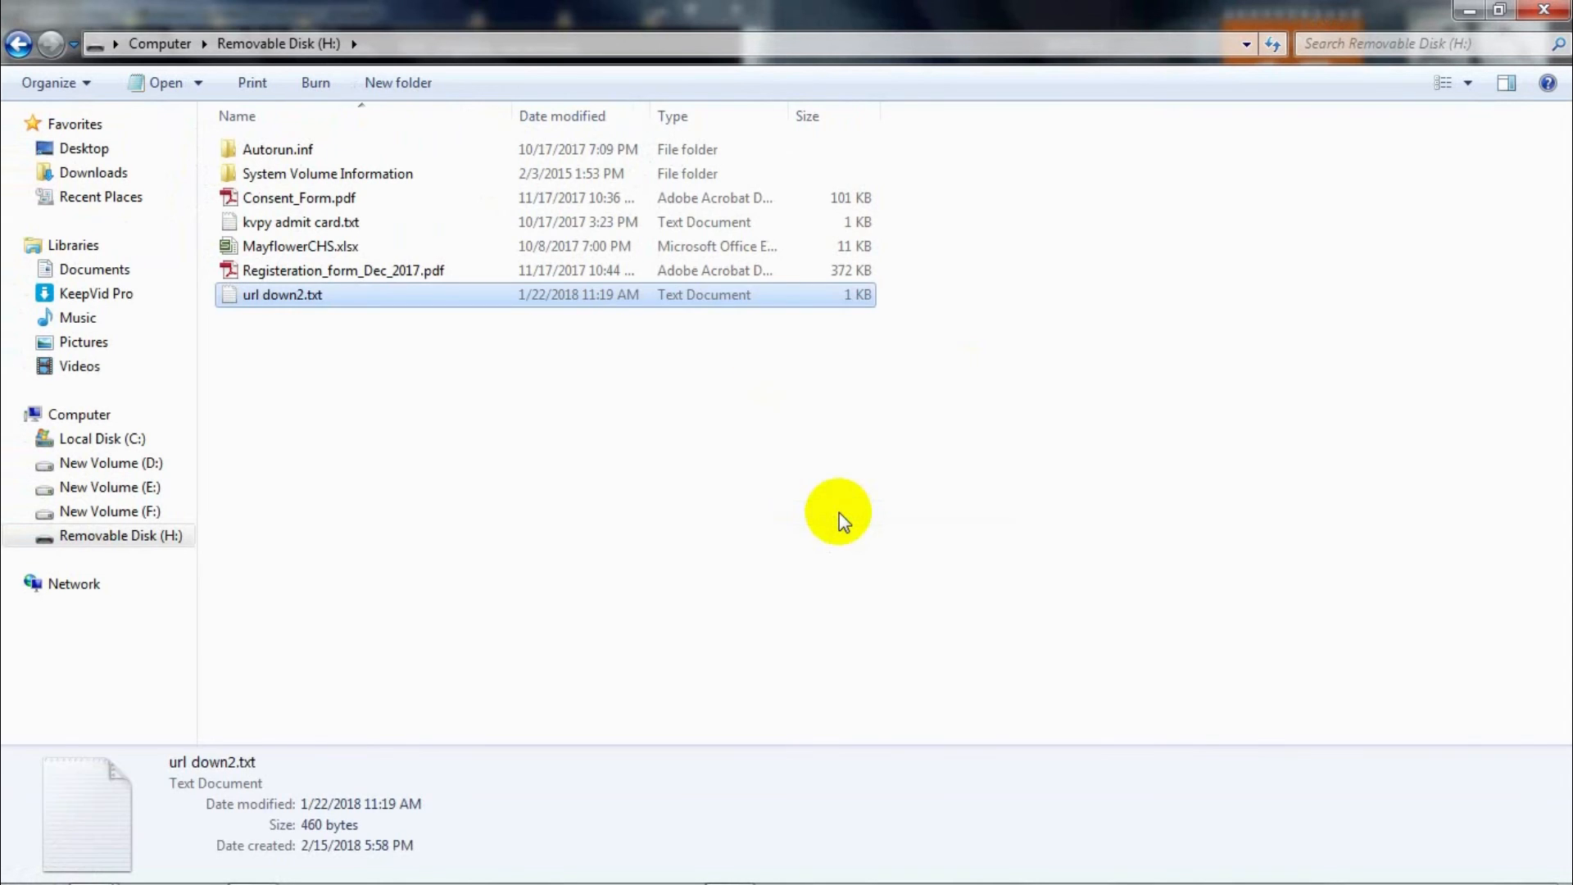
mouse_move(570, 330)
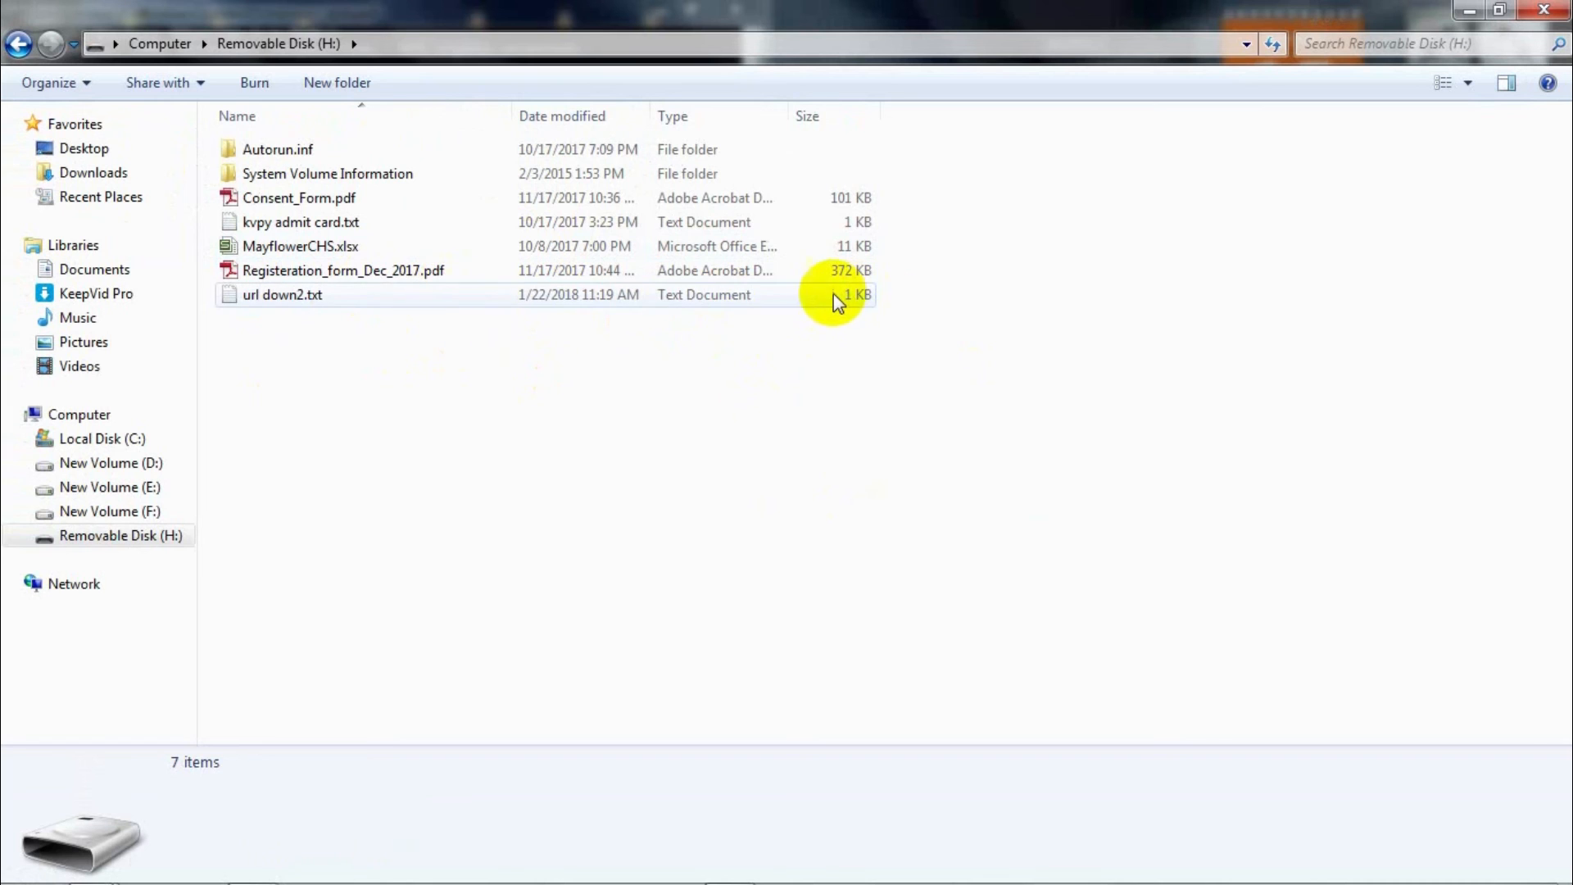
click(282, 295)
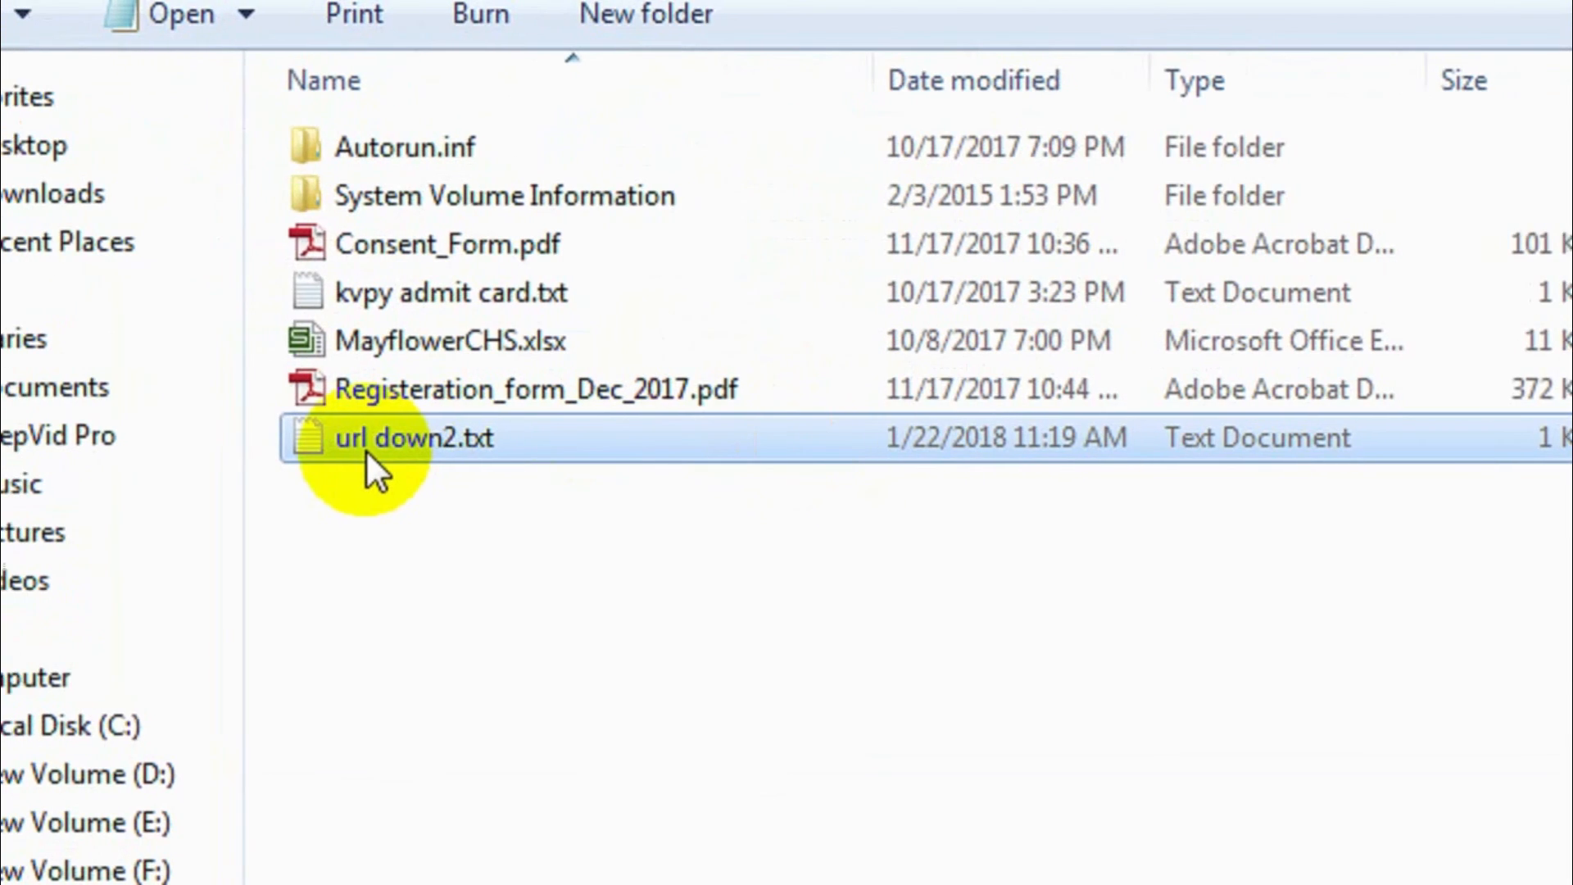
mouse_move(1082, 495)
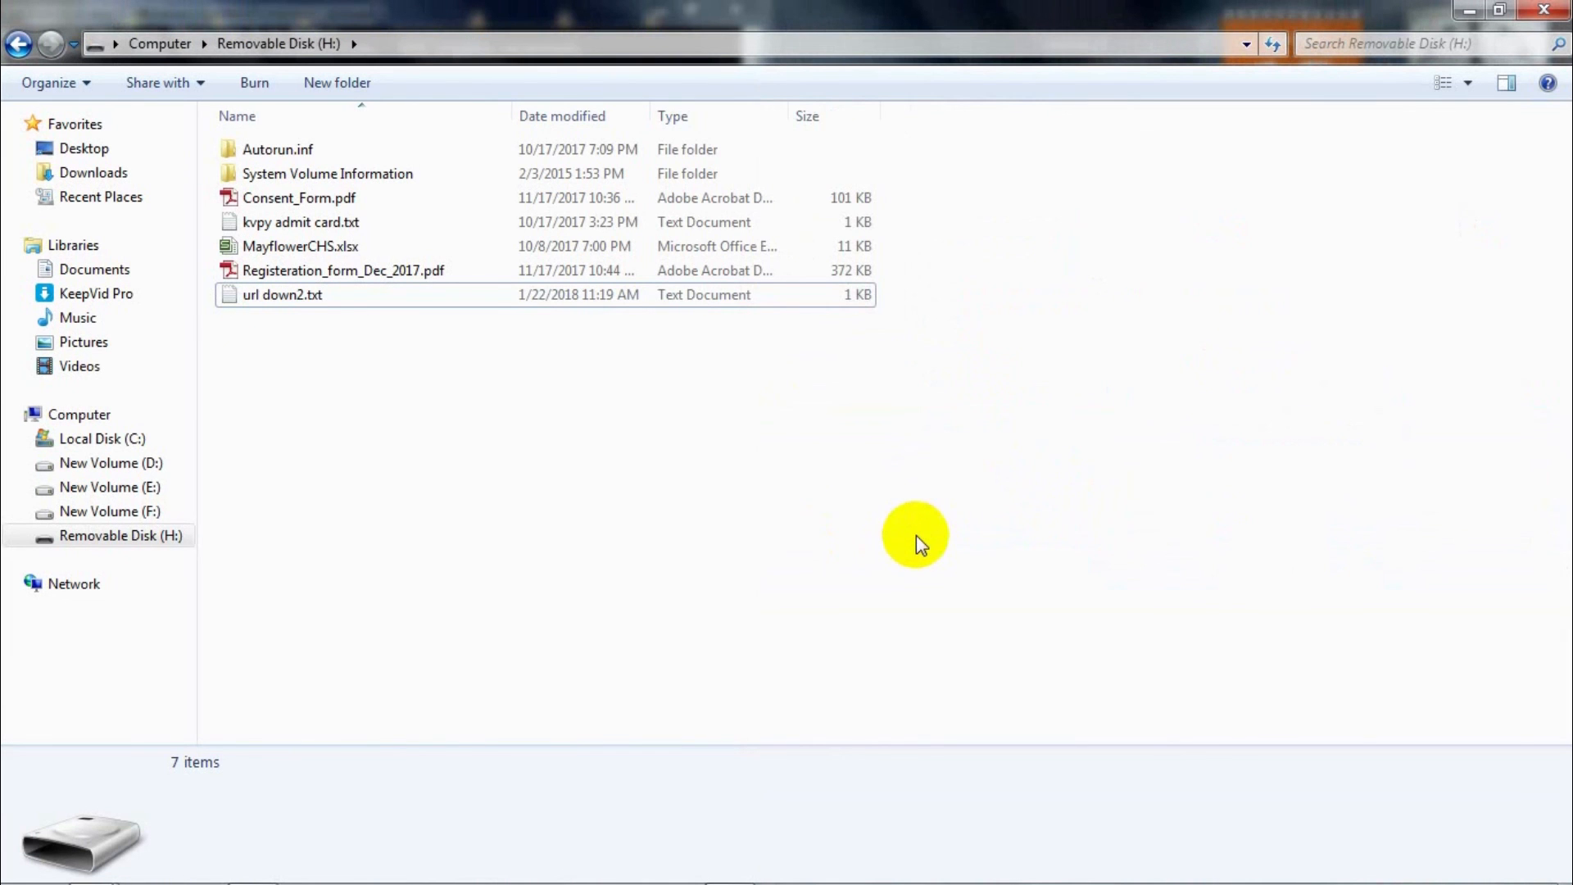
mouse_move(1171, 403)
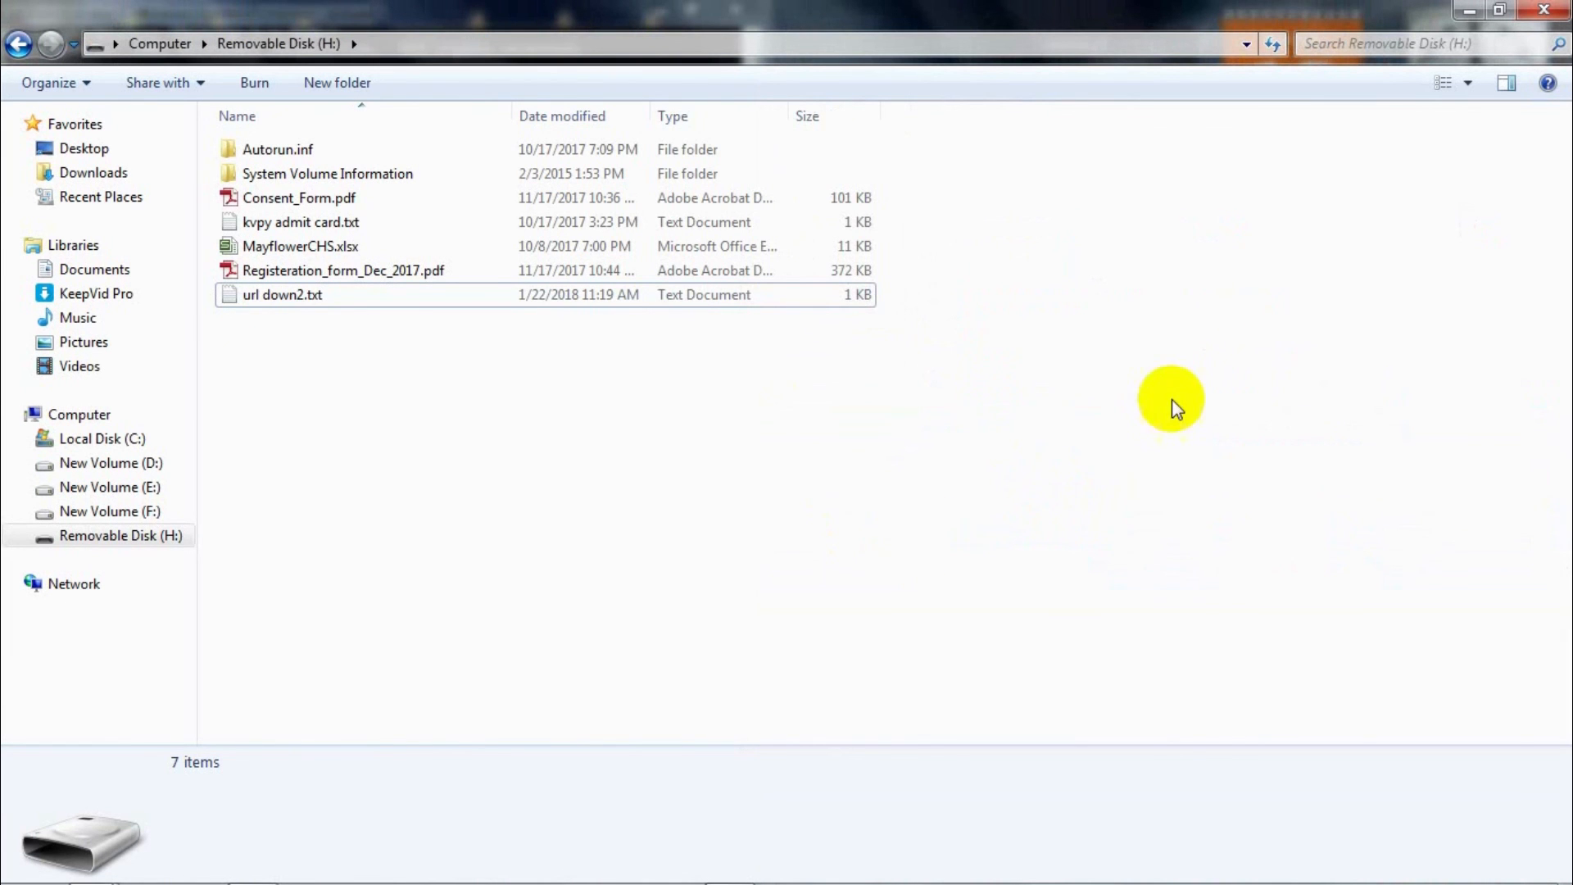
mouse_move(1566, 291)
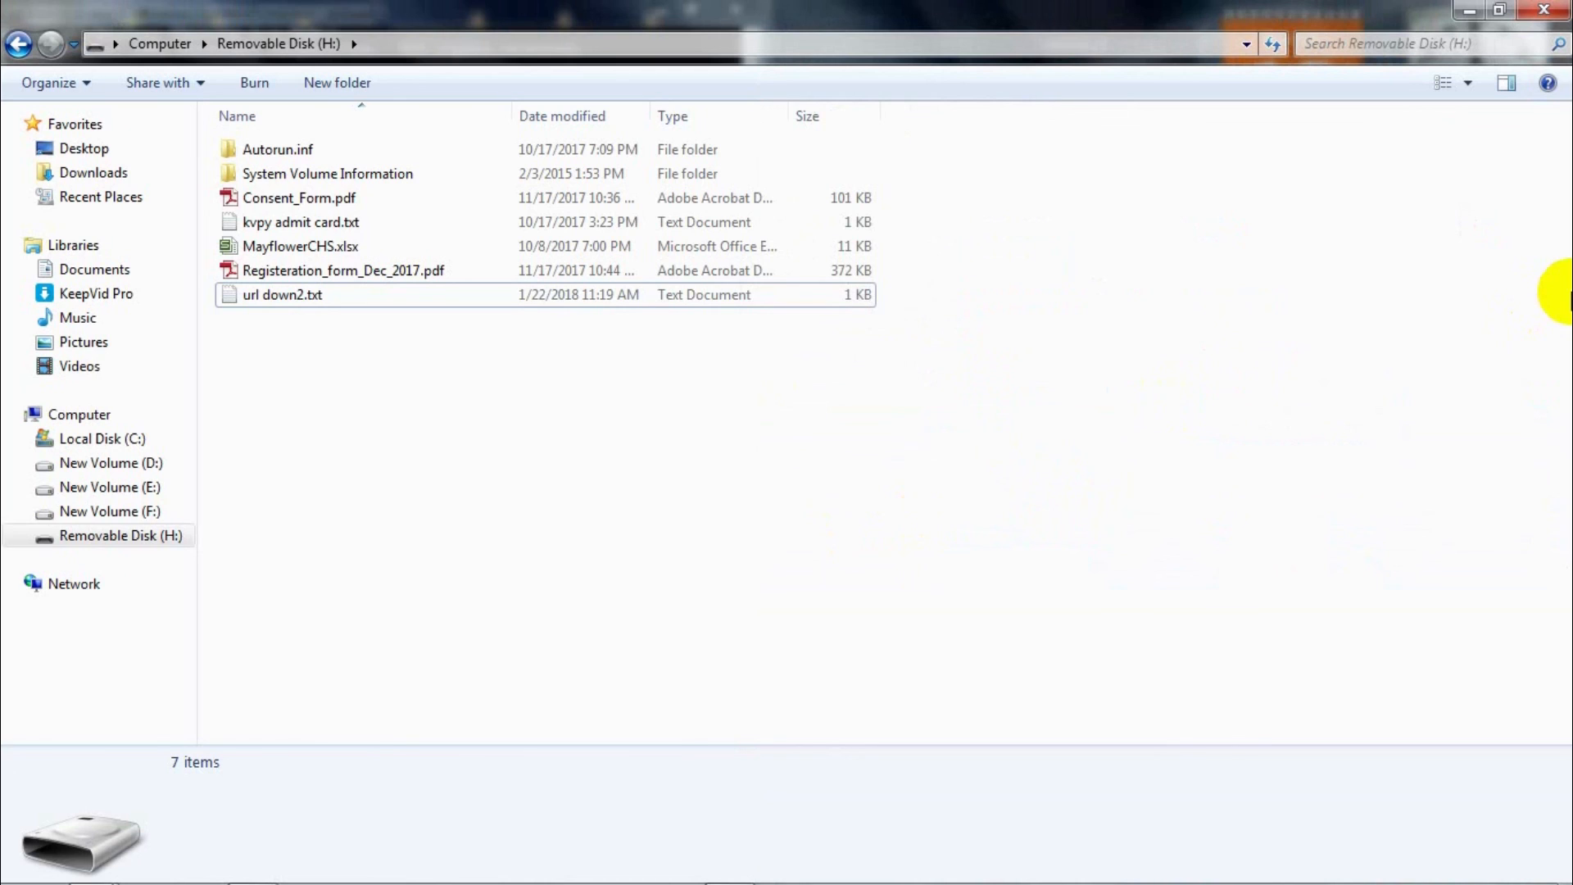